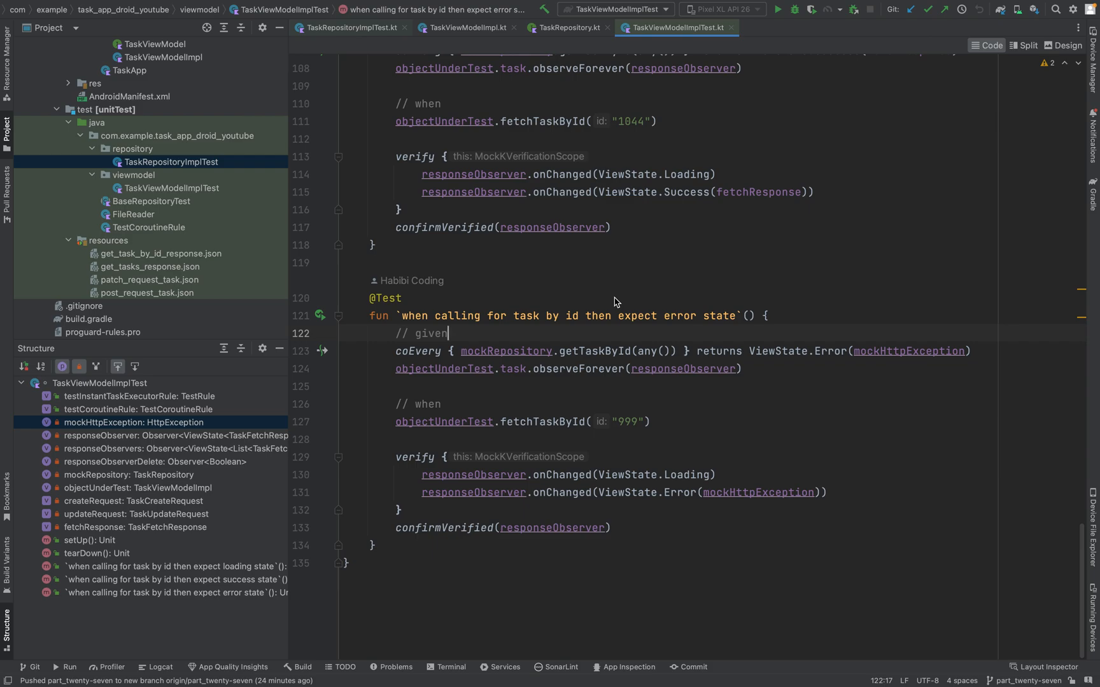
mouse_move(124, 353)
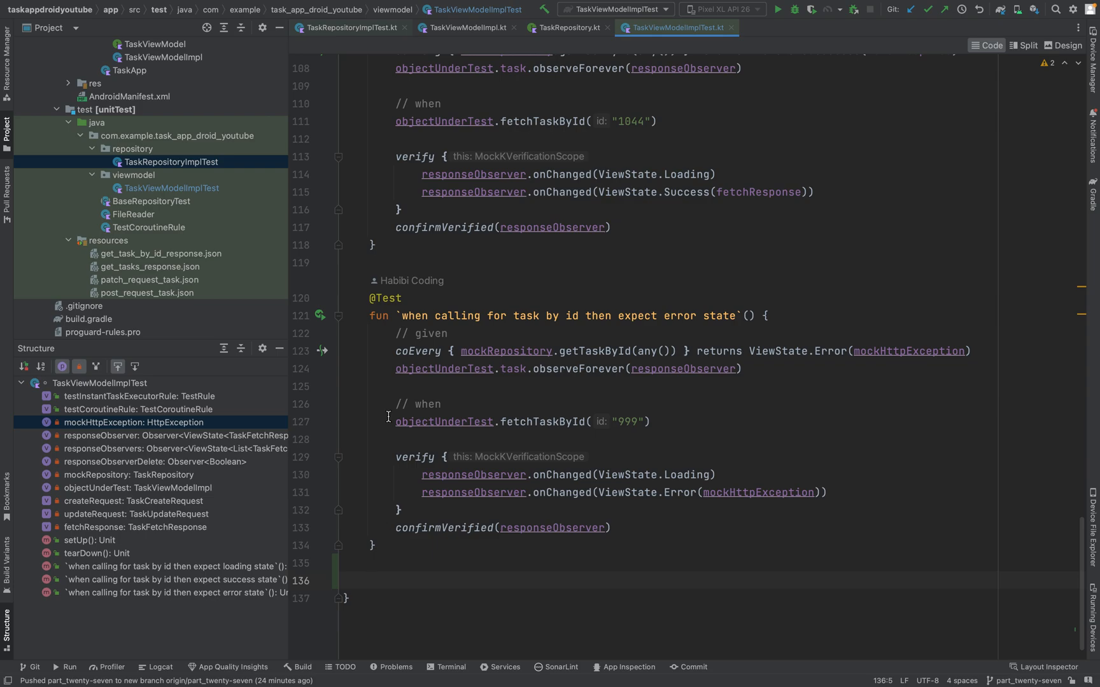
Step: Scroll up to the loading-state test header after adding a blank line below the error-state test
scroll(up, 3)
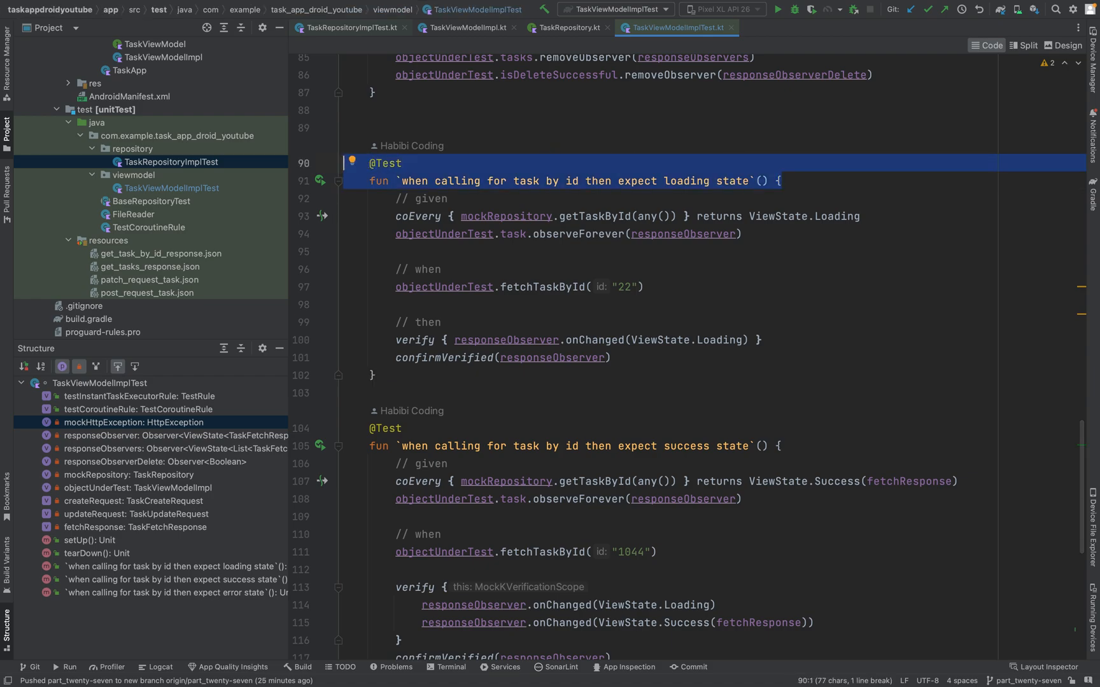
Step: Rename the pasted test to 'when creating a task then expect loading state' and add a // given comment
scroll(down, 3)
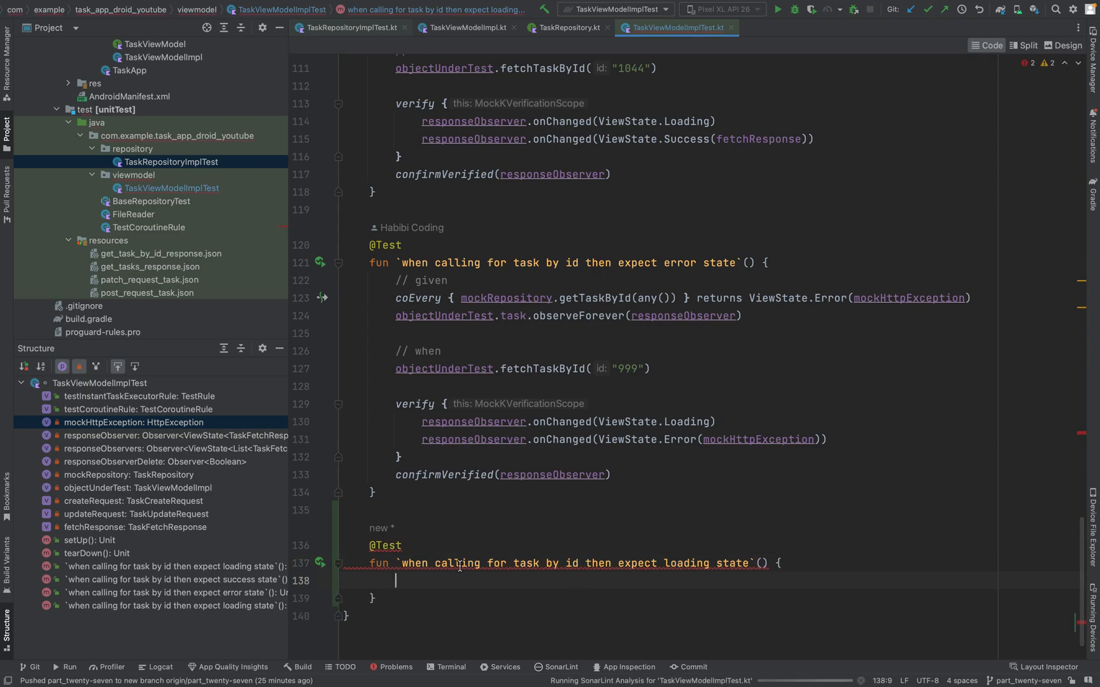
mouse_move(568, 562)
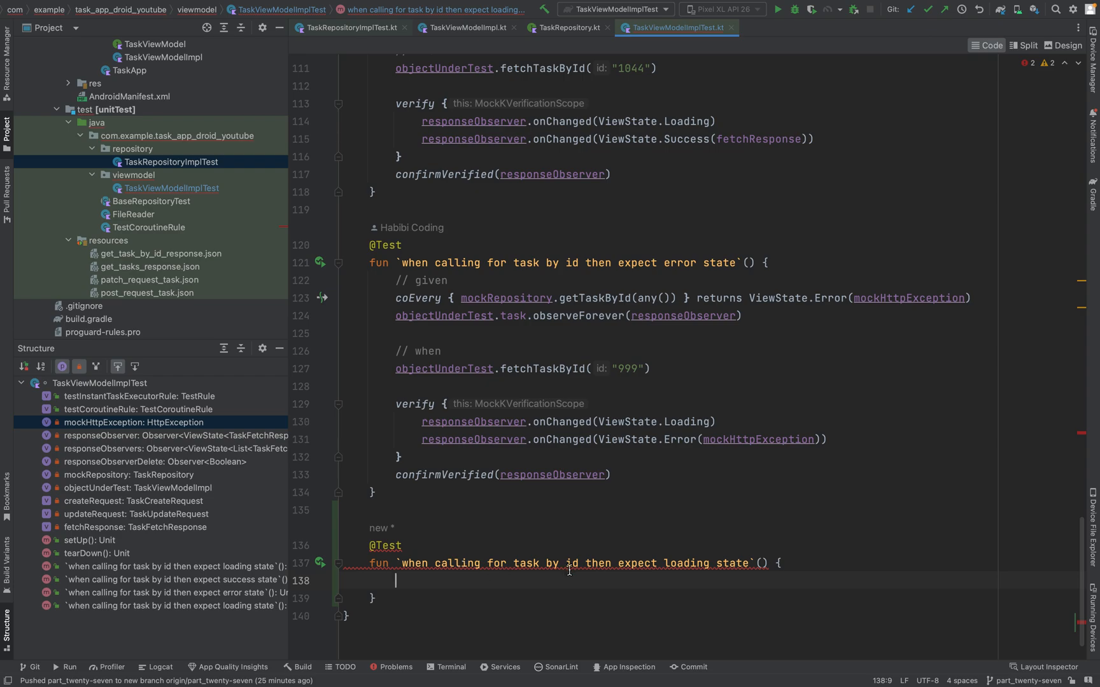
mouse_move(558, 563)
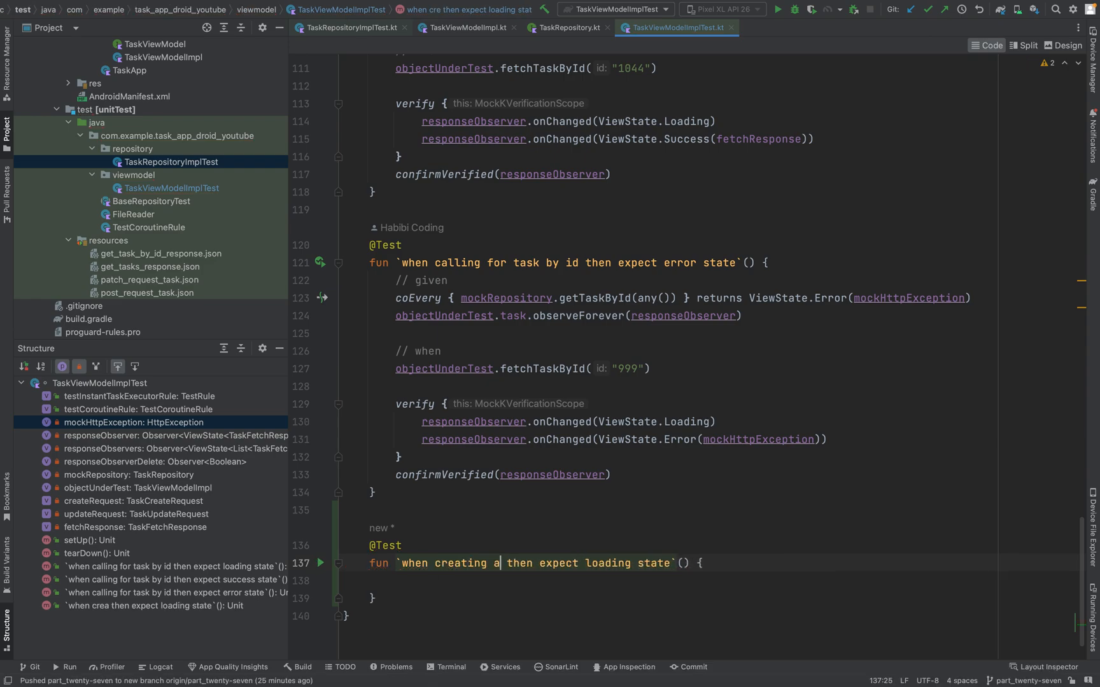
text(task)
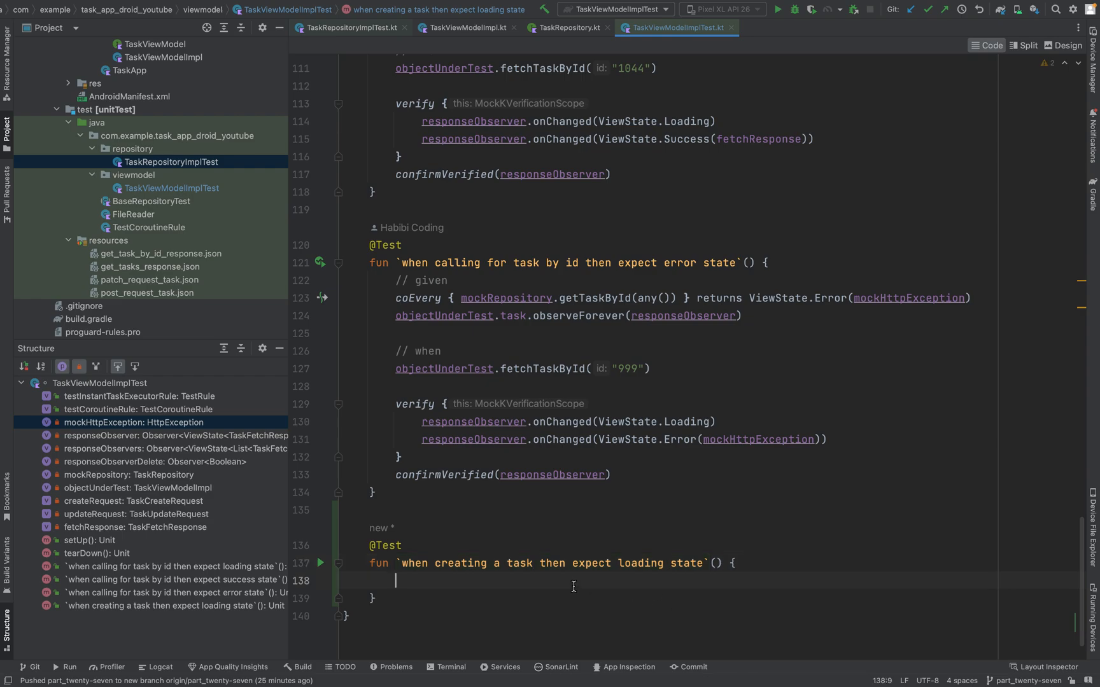
text(// given)
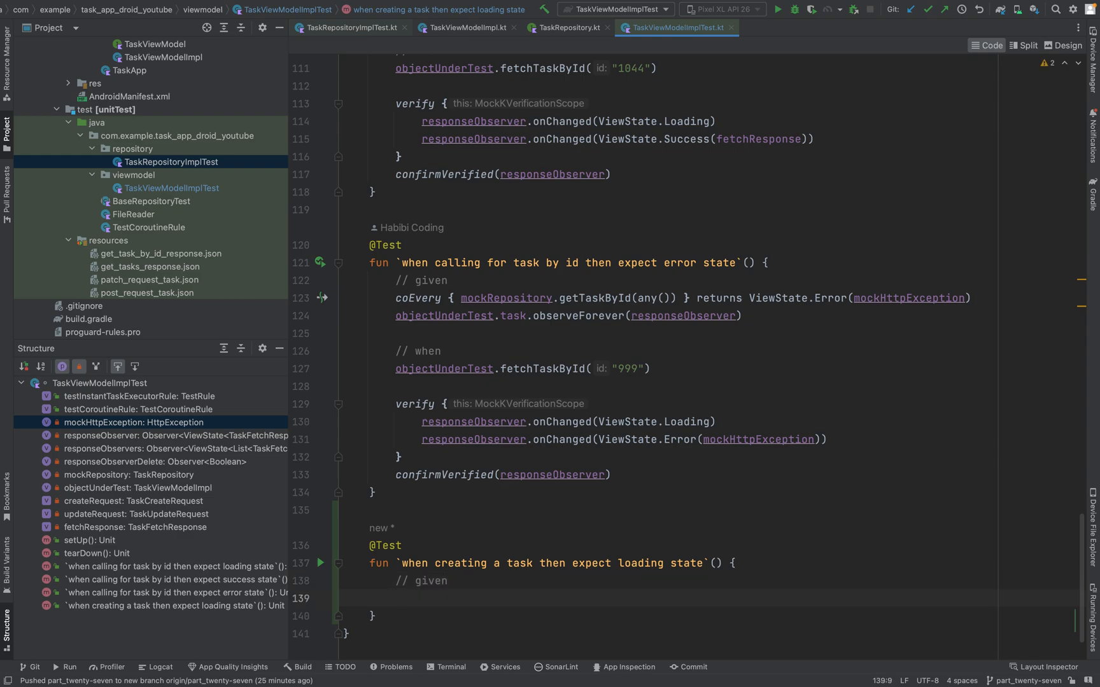
Step: Stub coEvery { mockRepository.createTask(any()) } to return ViewState.Loading
text(coEvery {)
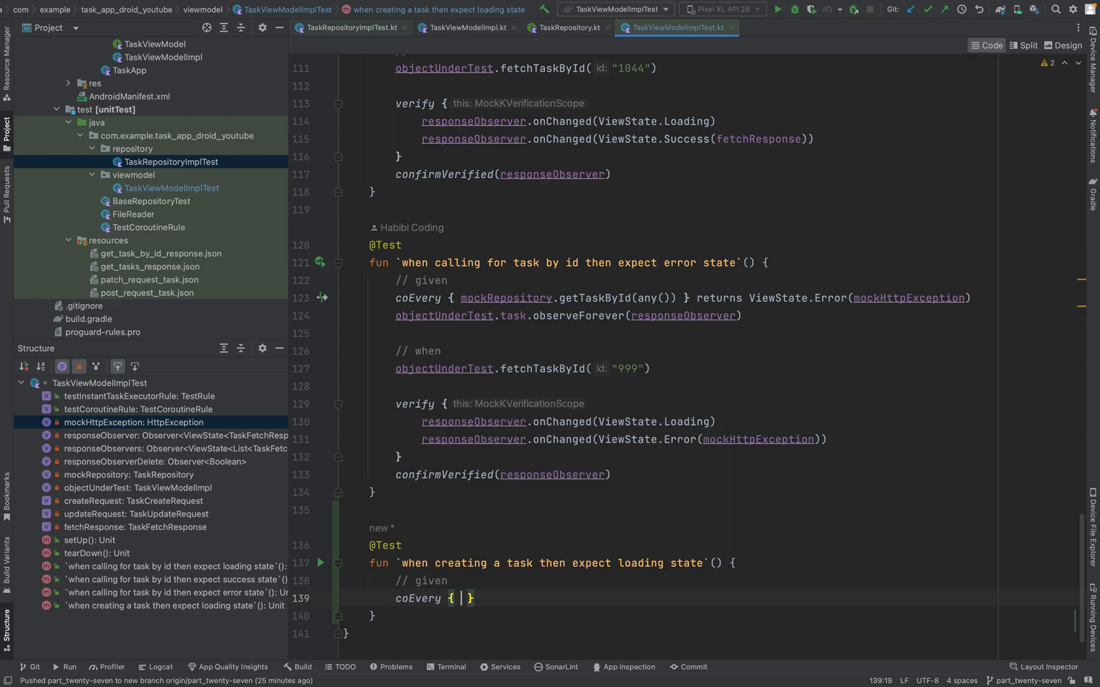
text(mockRepository.createTask()
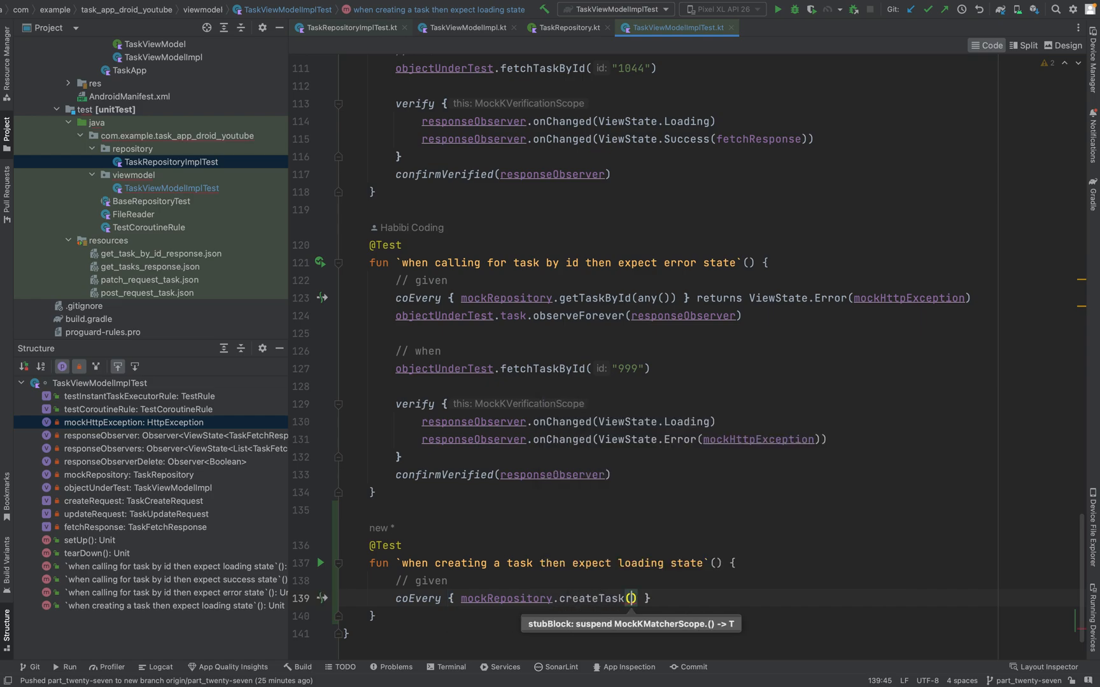
text(any()
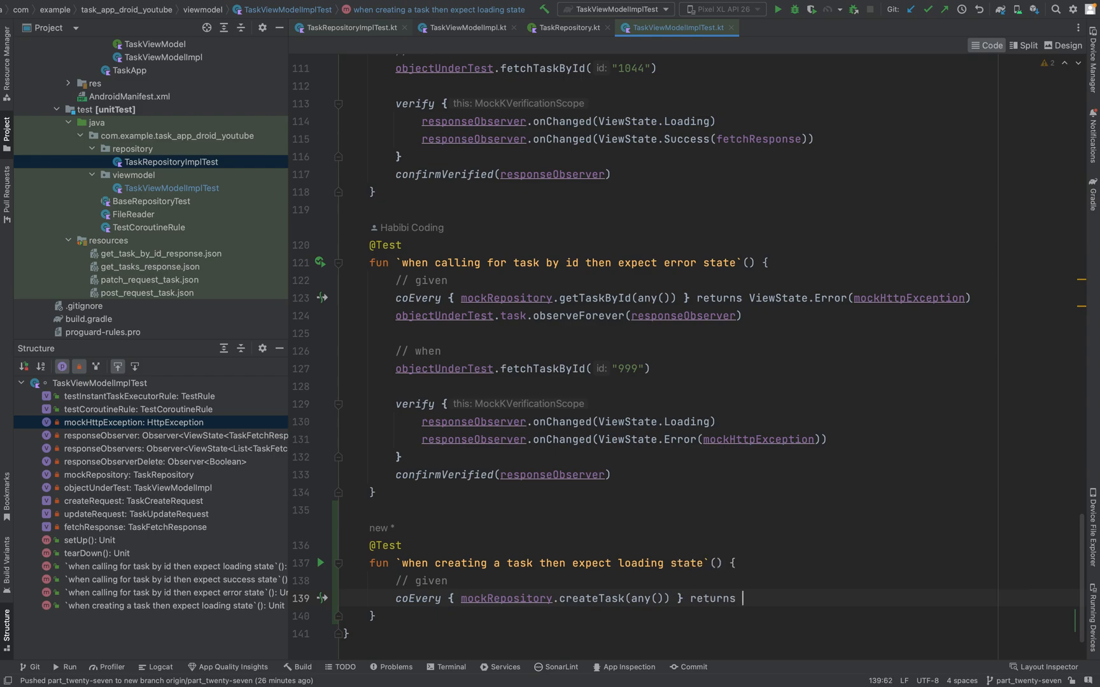
text(ViewState.Loading)
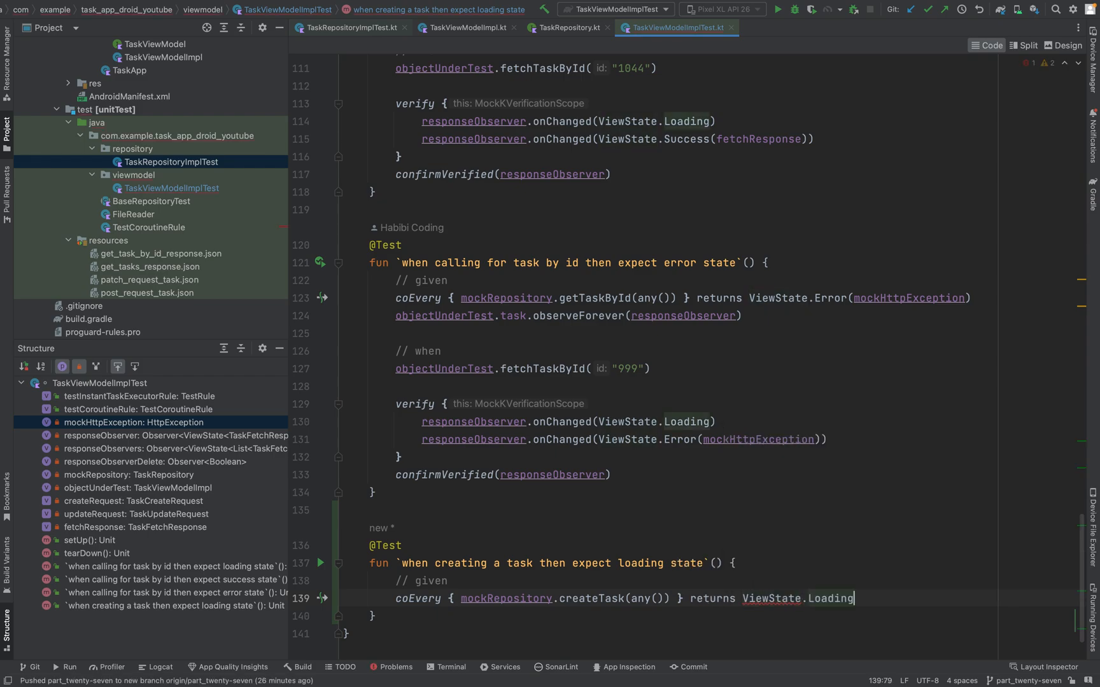
key(Return)
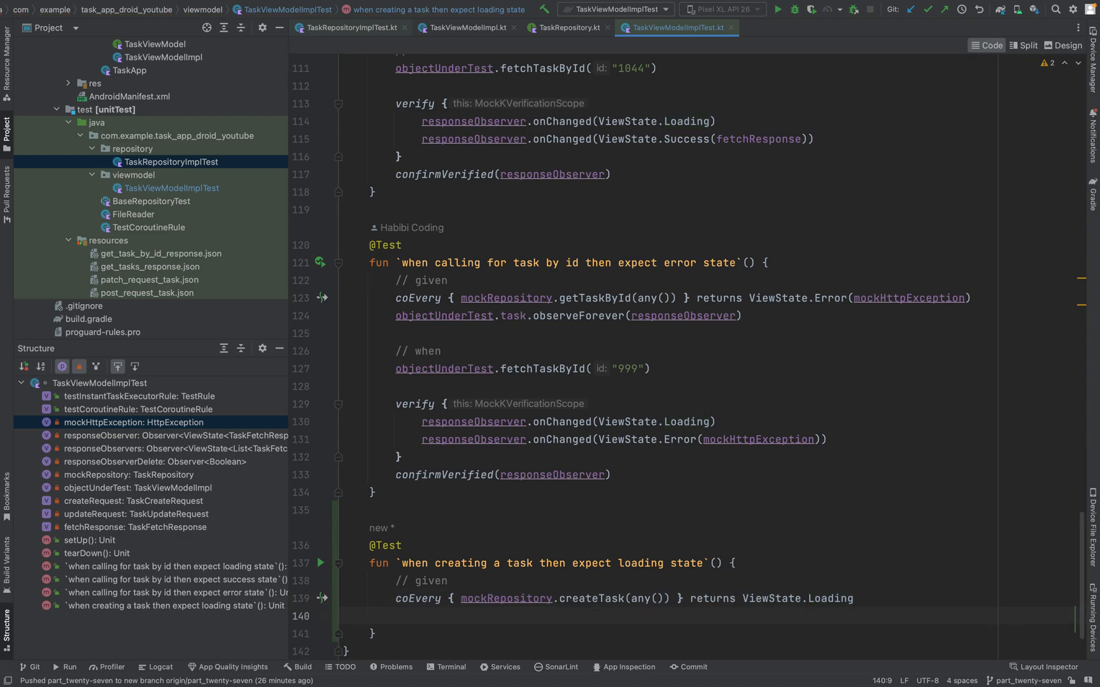
Step: Start an objectUnderTest.task.observeForever() call via autocomplete
text(objectUnderTest)
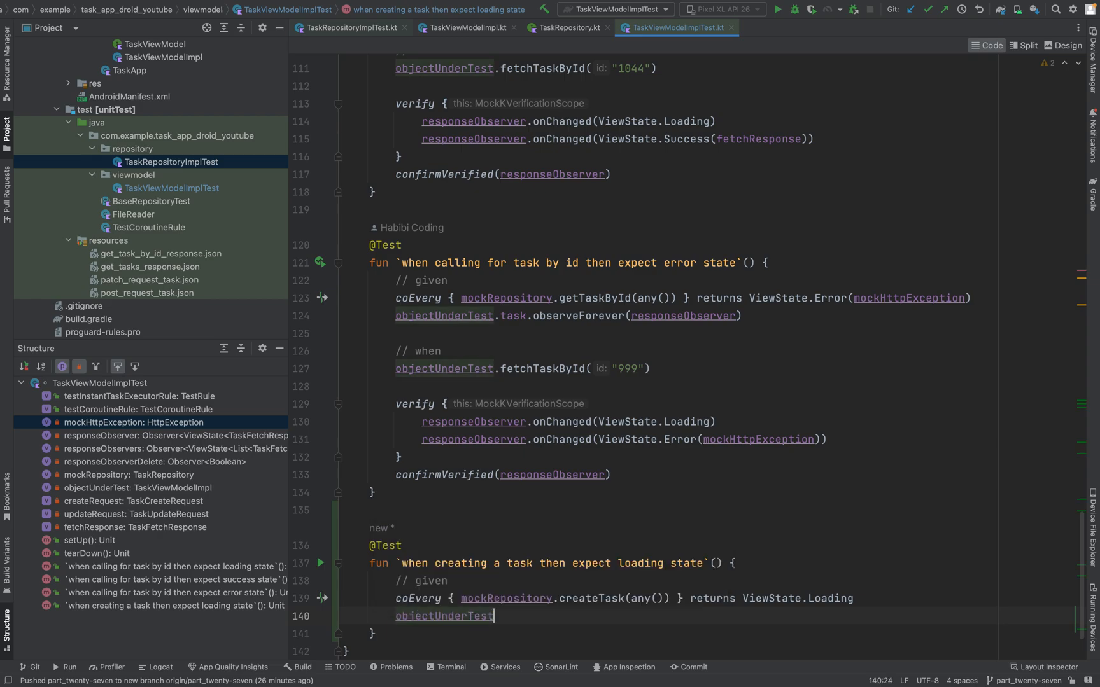
text(.task)
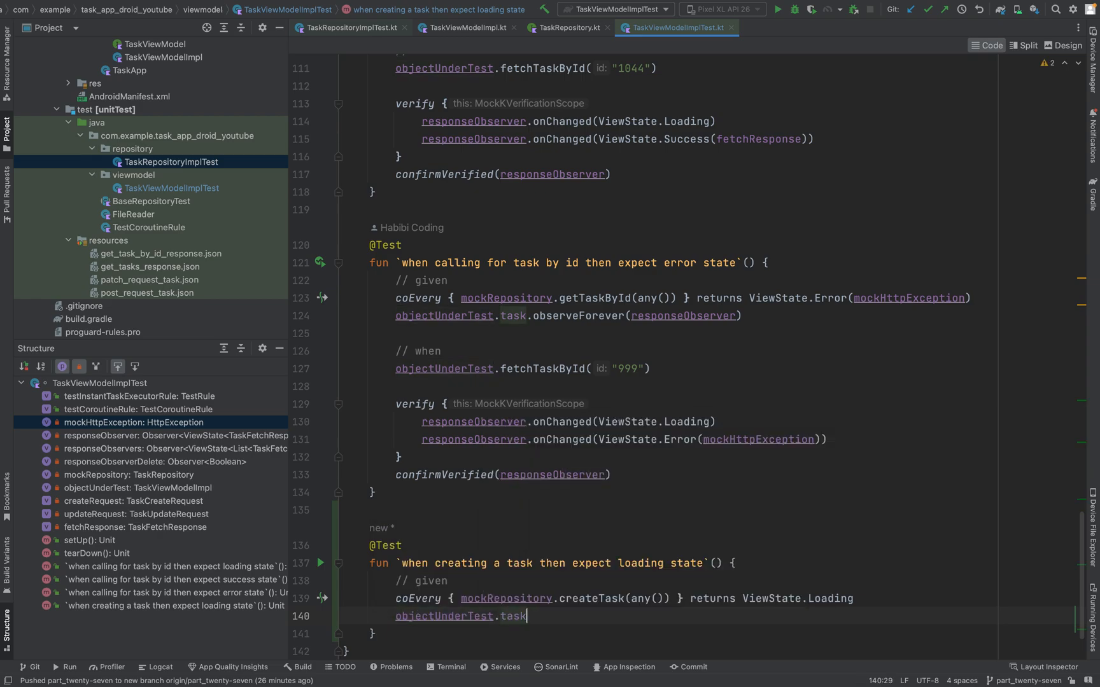
text(.)
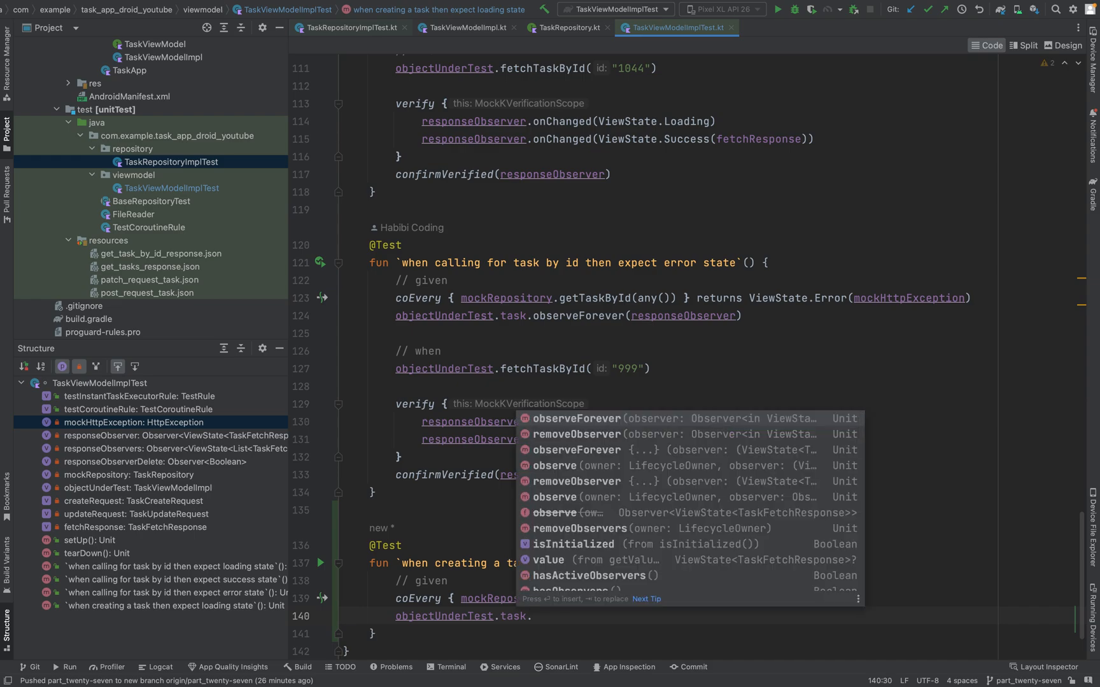
click(576, 418)
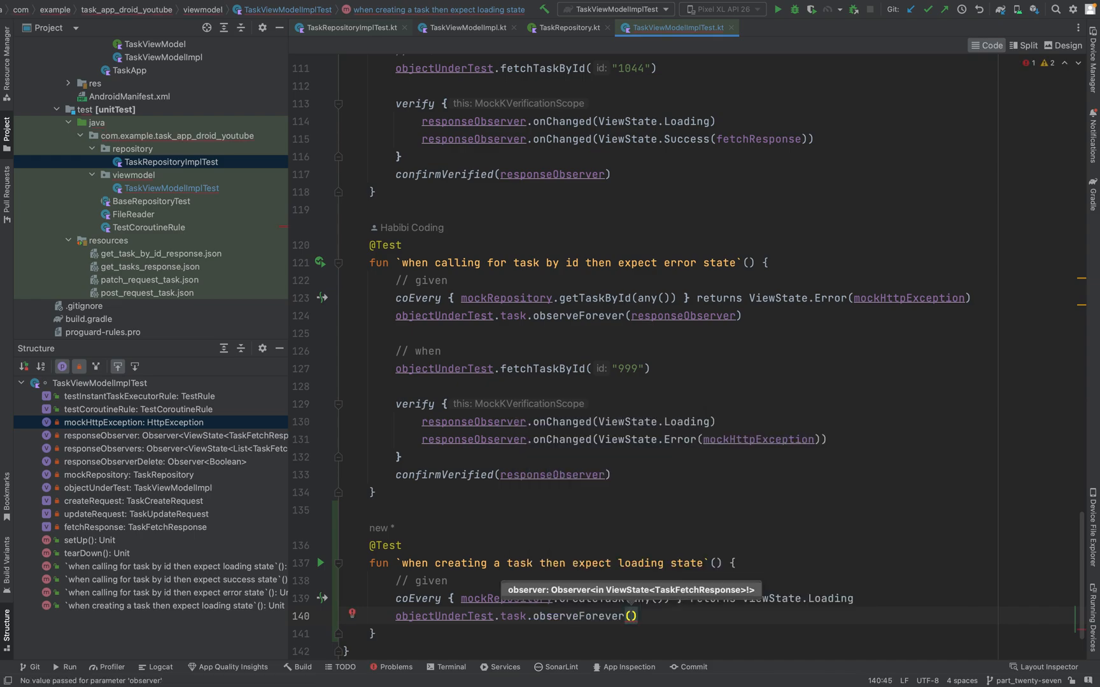
Step: Review TaskViewModelImpl's createTask signature and the line posting ViewState.Loading
click(465, 27)
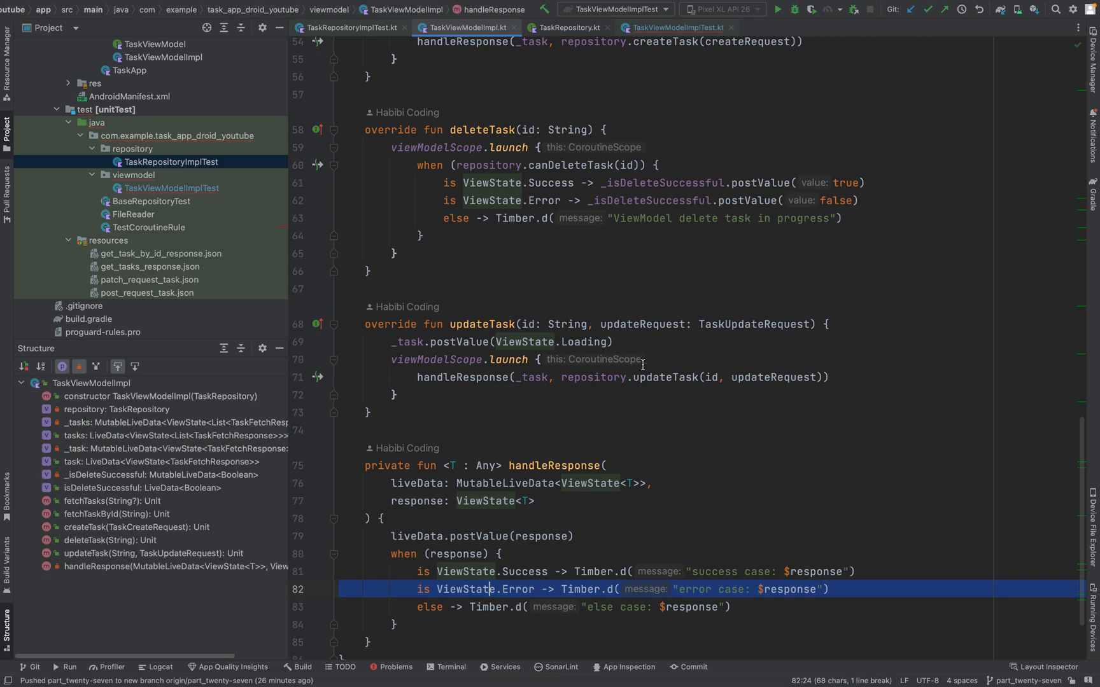
scroll(up, 3)
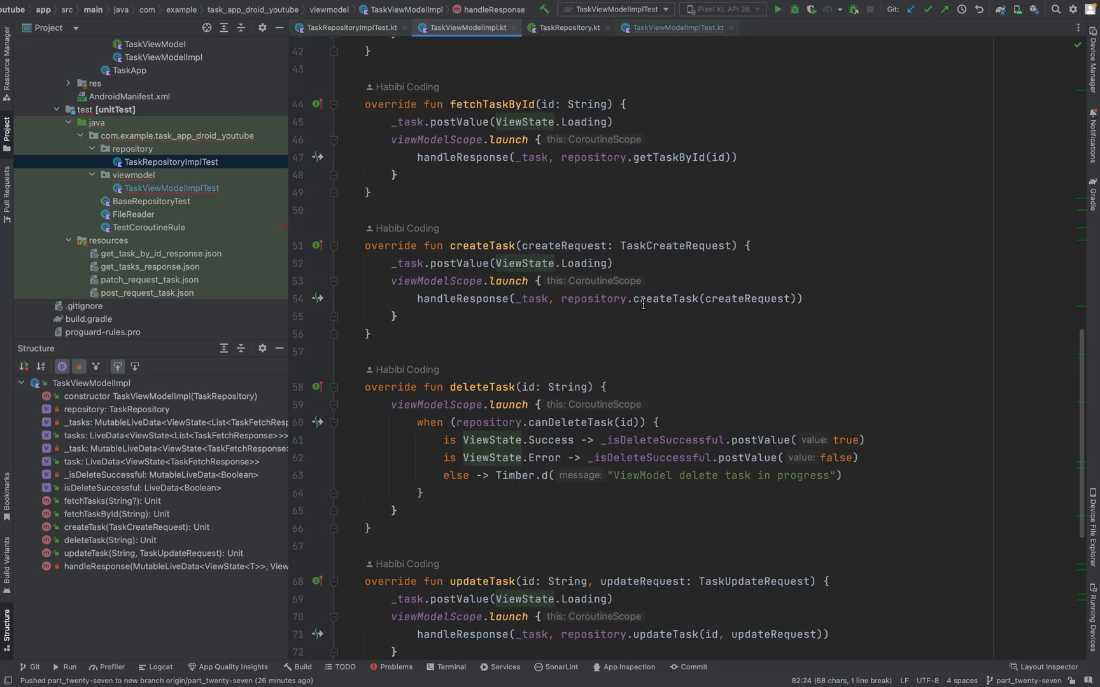
click(476, 246)
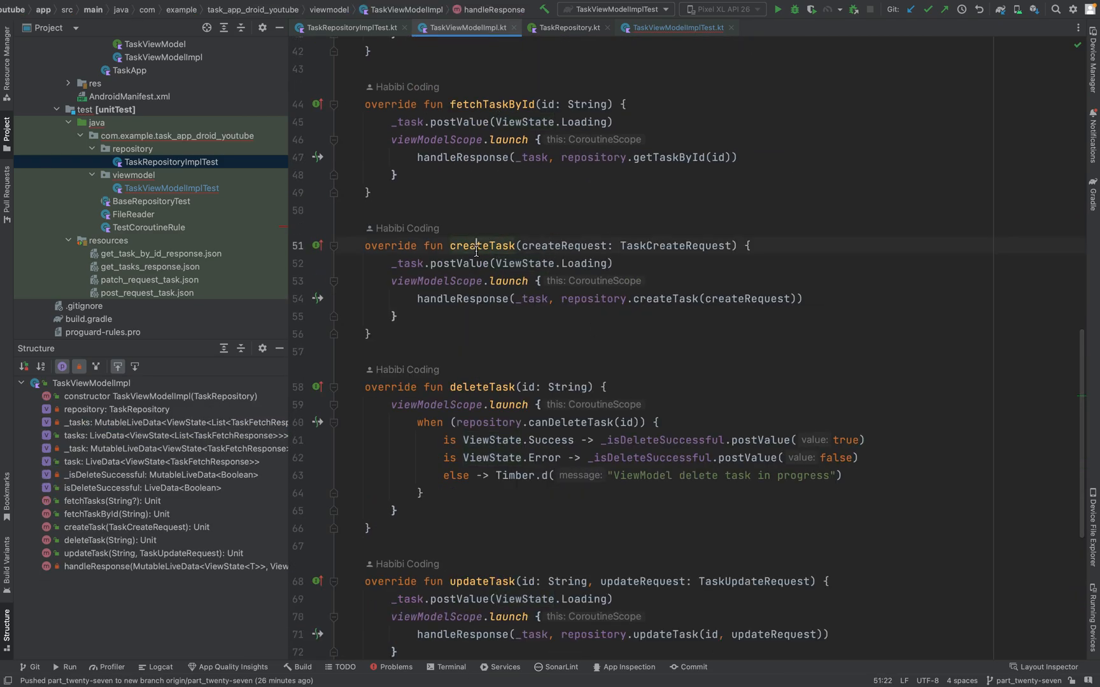
double_click(482, 246)
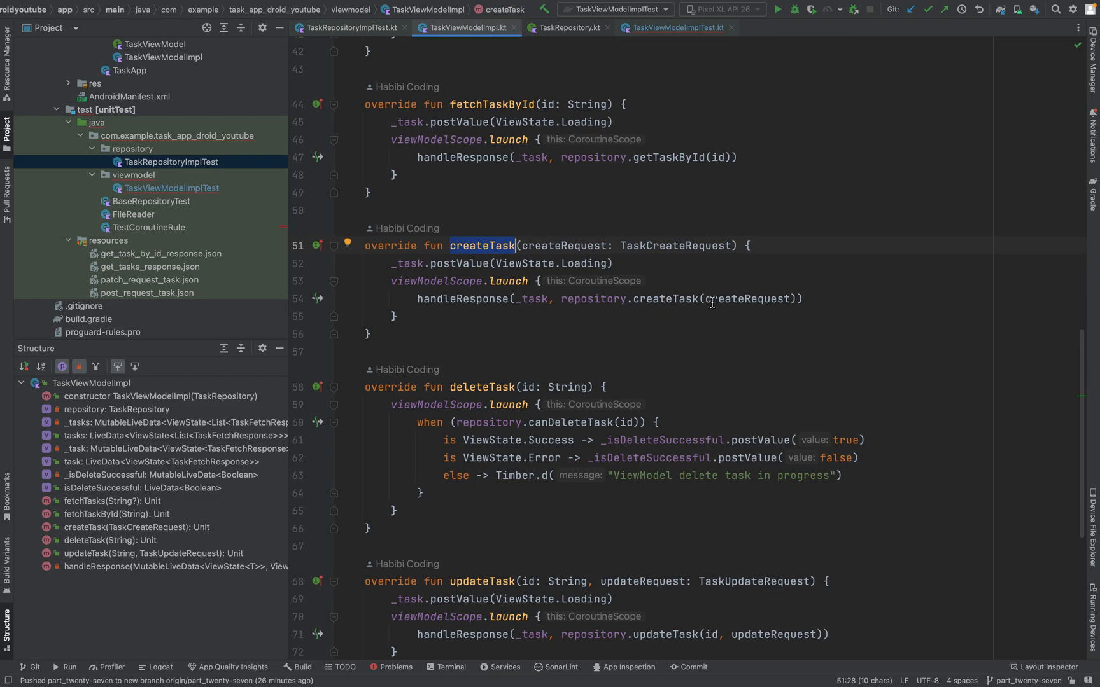
mouse_move(464, 321)
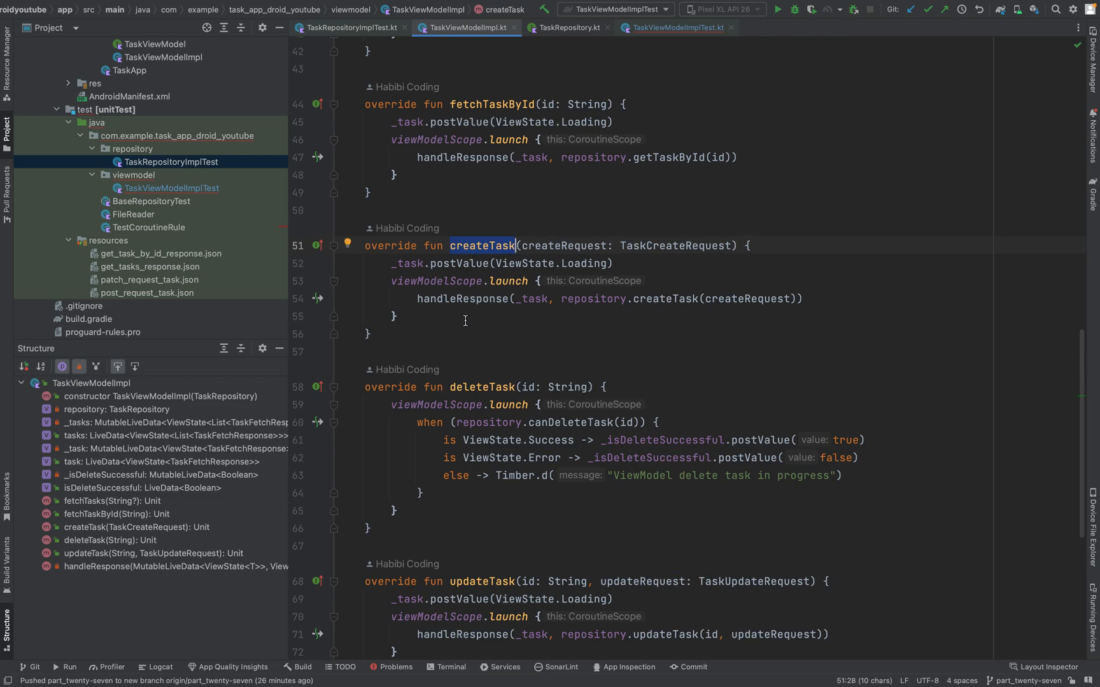
click(617, 264)
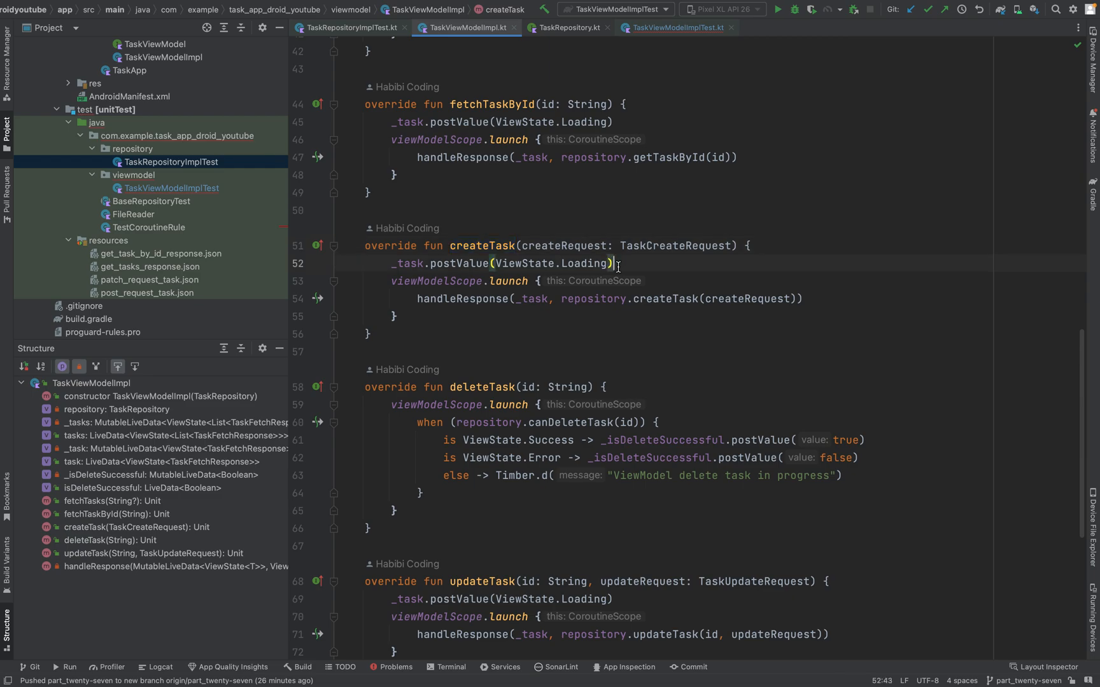
Step: Check the repository's ViewState<TaskFetchResponse> return and go back to TaskViewModelImplTest
scroll(down, 3)
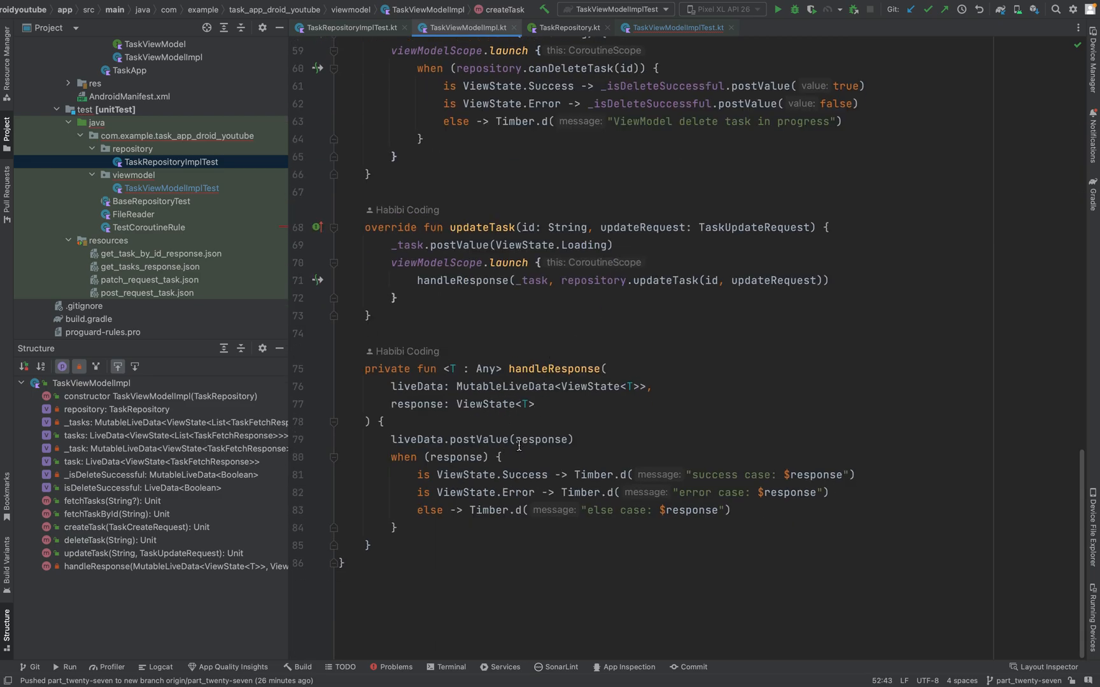
mouse_move(476, 492)
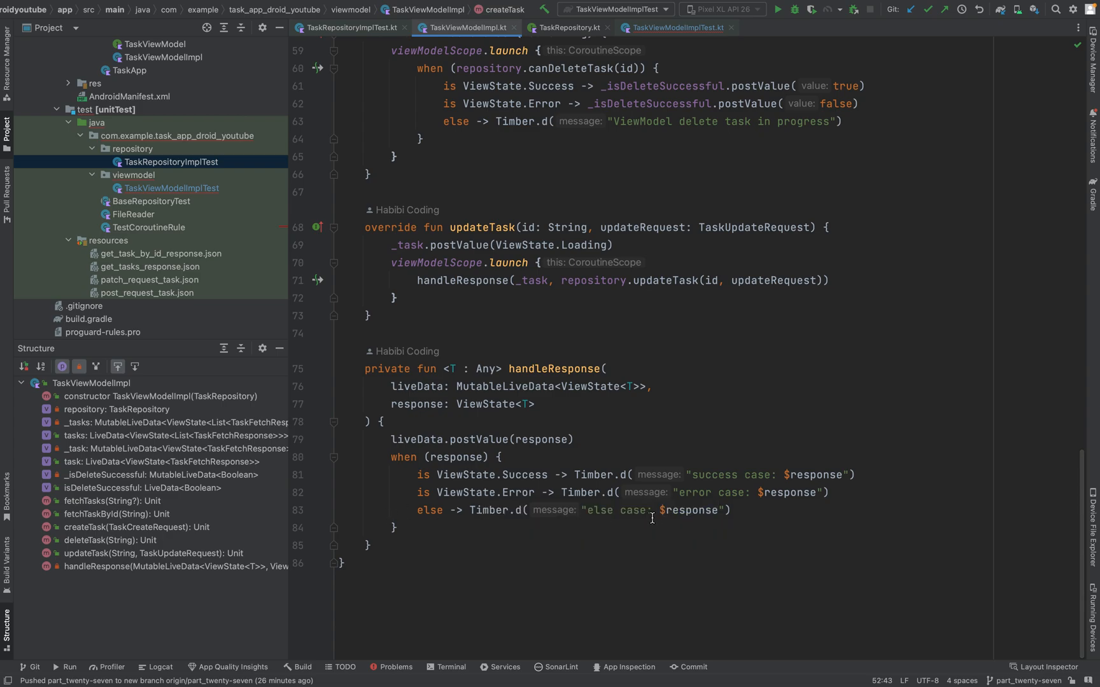
scroll(up, 3)
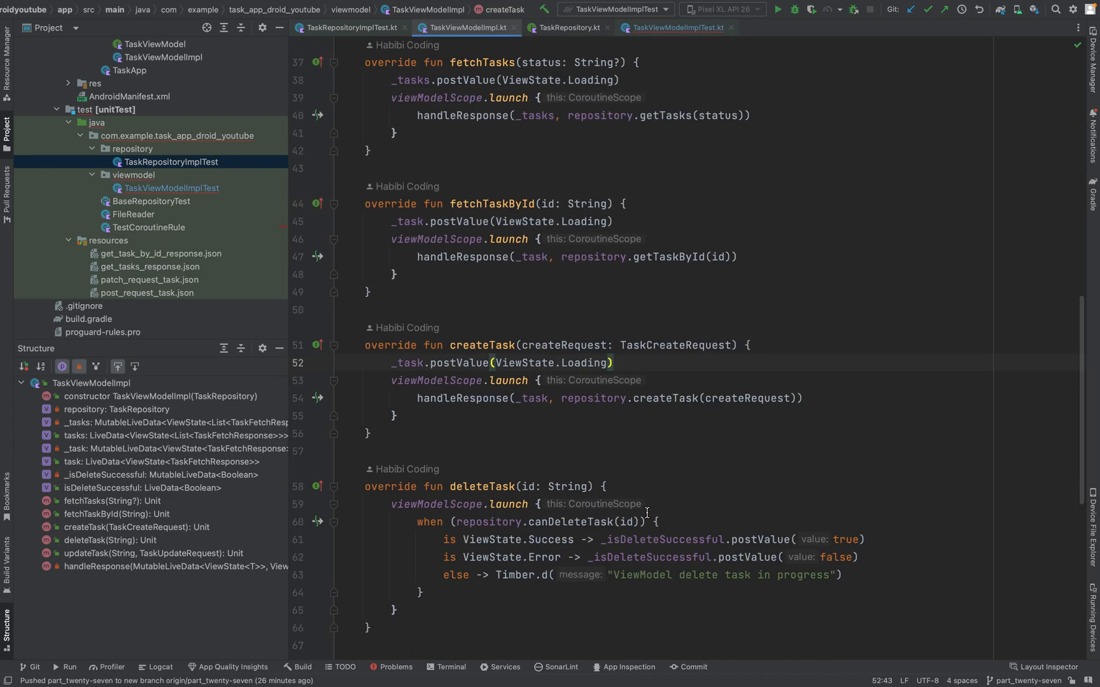
mouse_move(645, 482)
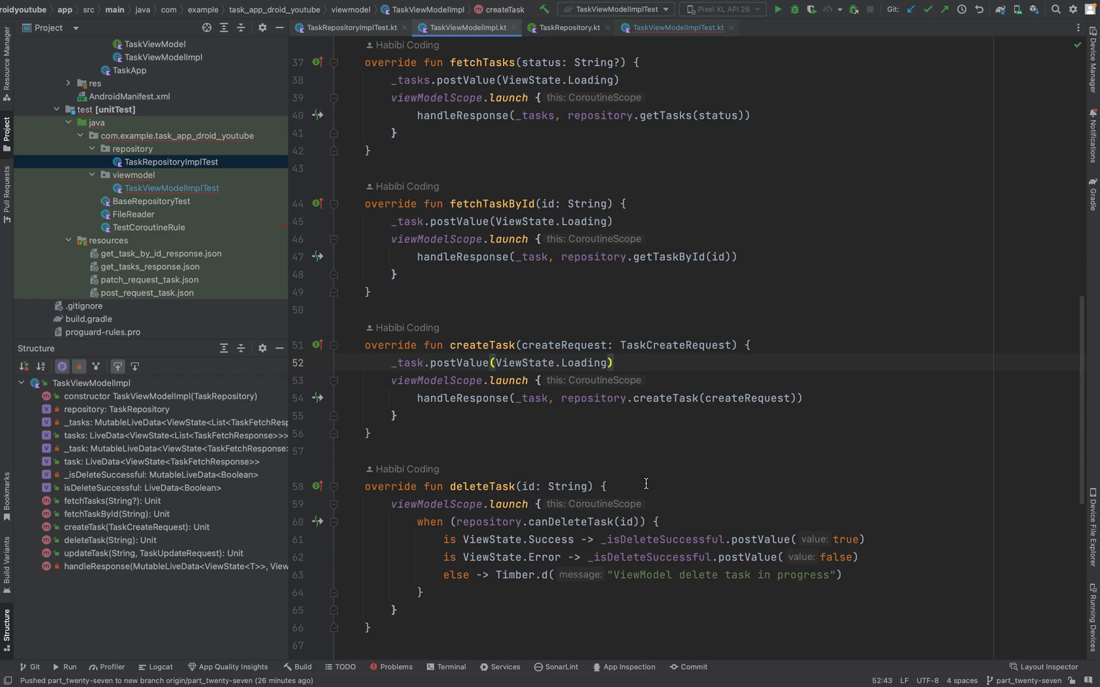
scroll(down, 3)
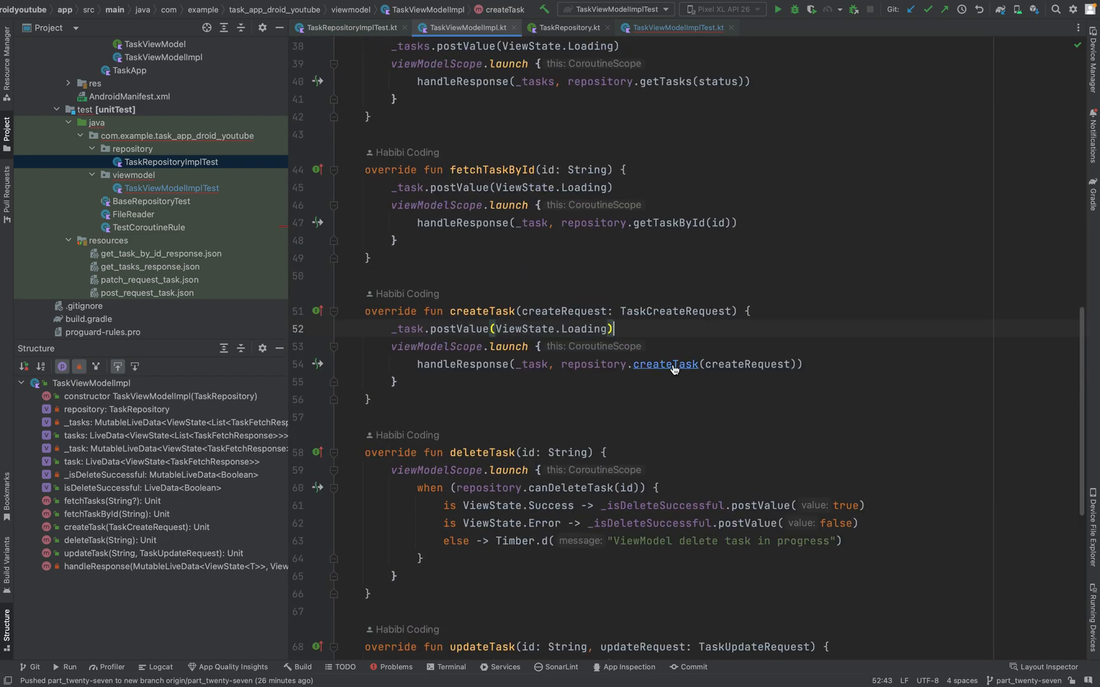
mouse_move(665, 363)
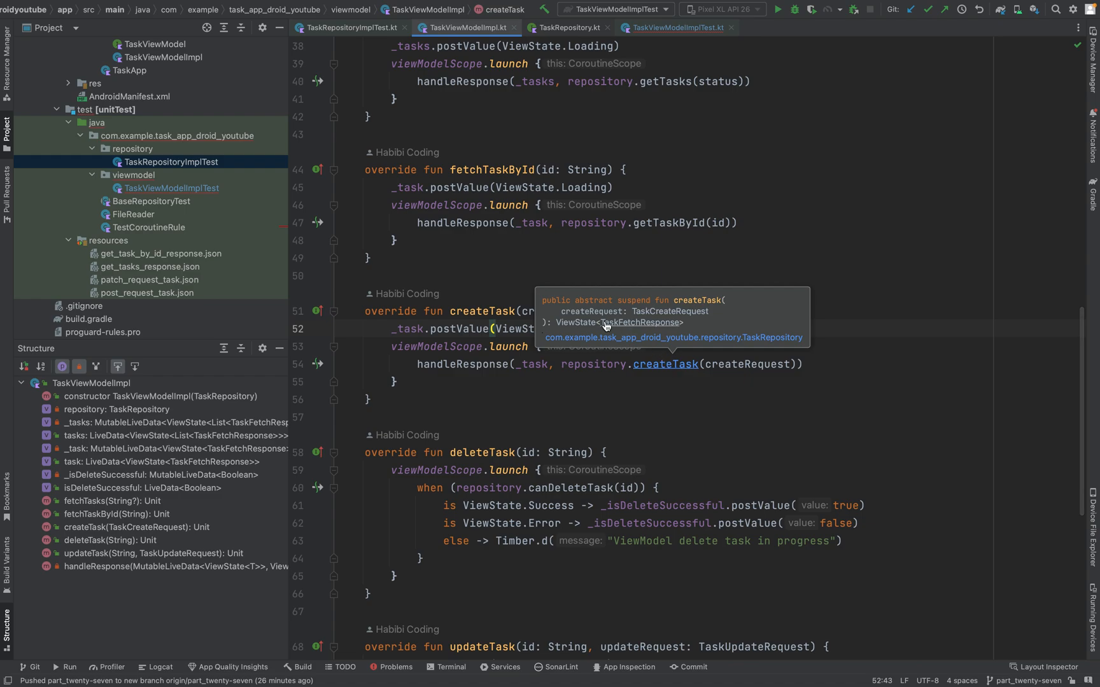
mouse_move(632, 328)
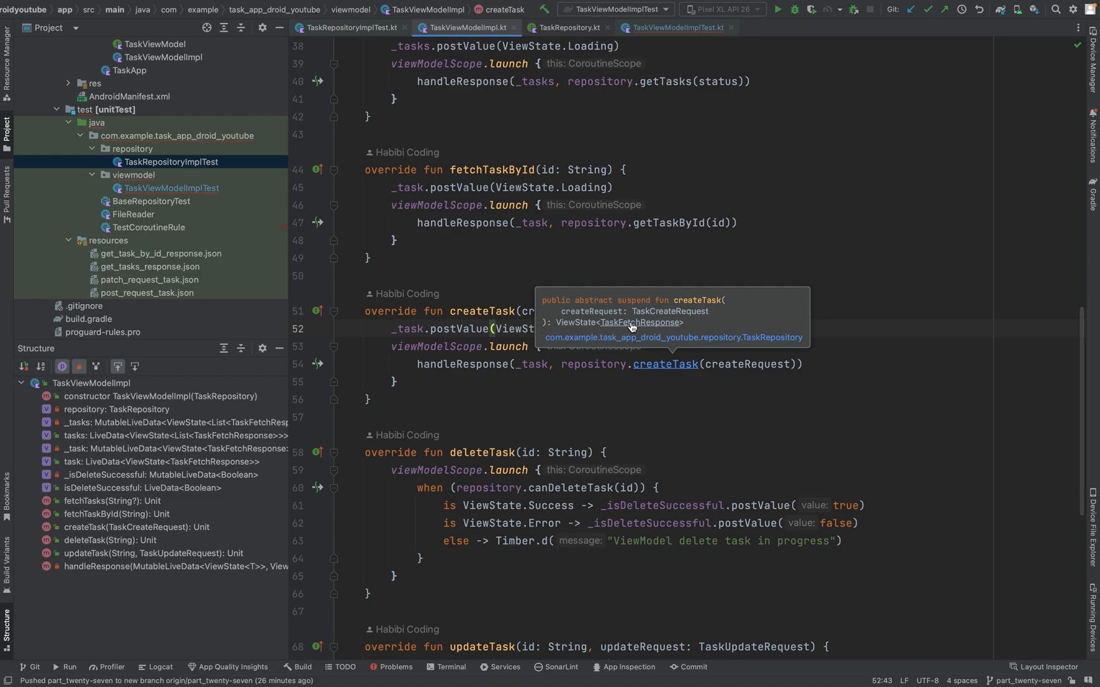
mouse_move(650, 334)
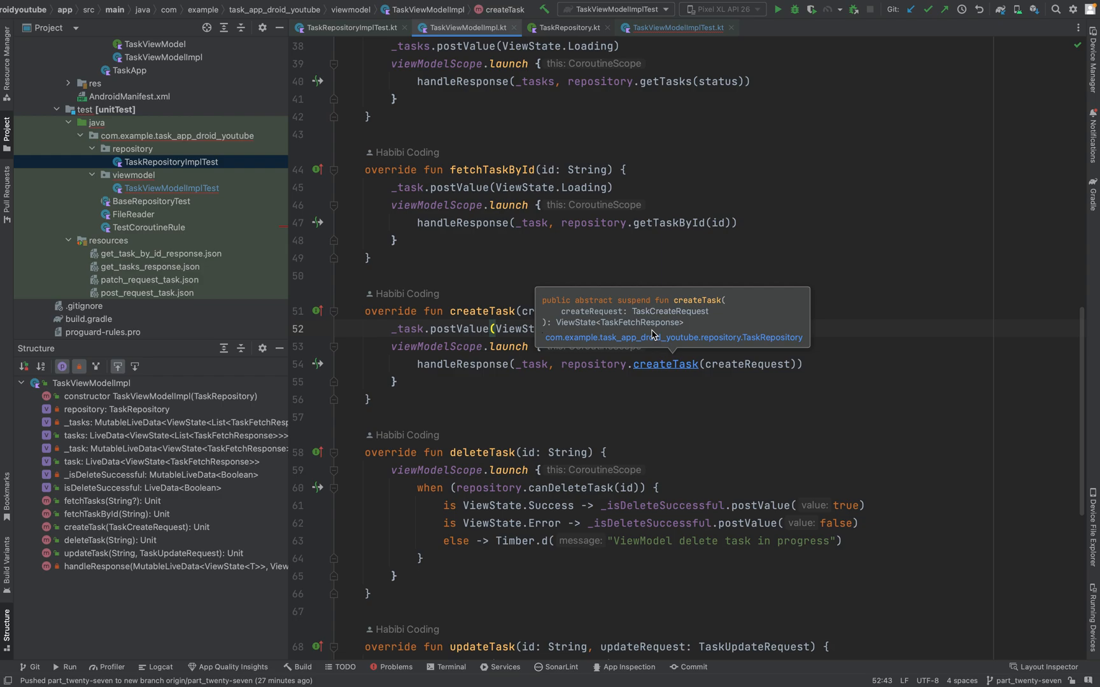
click(675, 27)
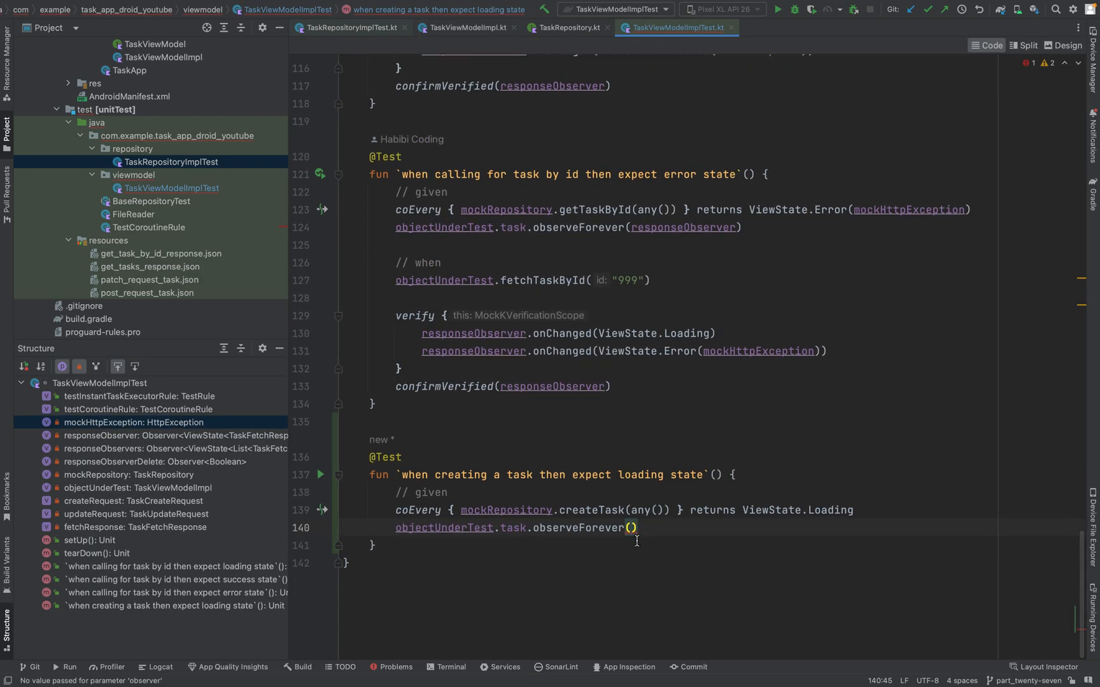
Step: Pass responseObserver to observeForever and check its declaration among the mocks
text(responseObserver)
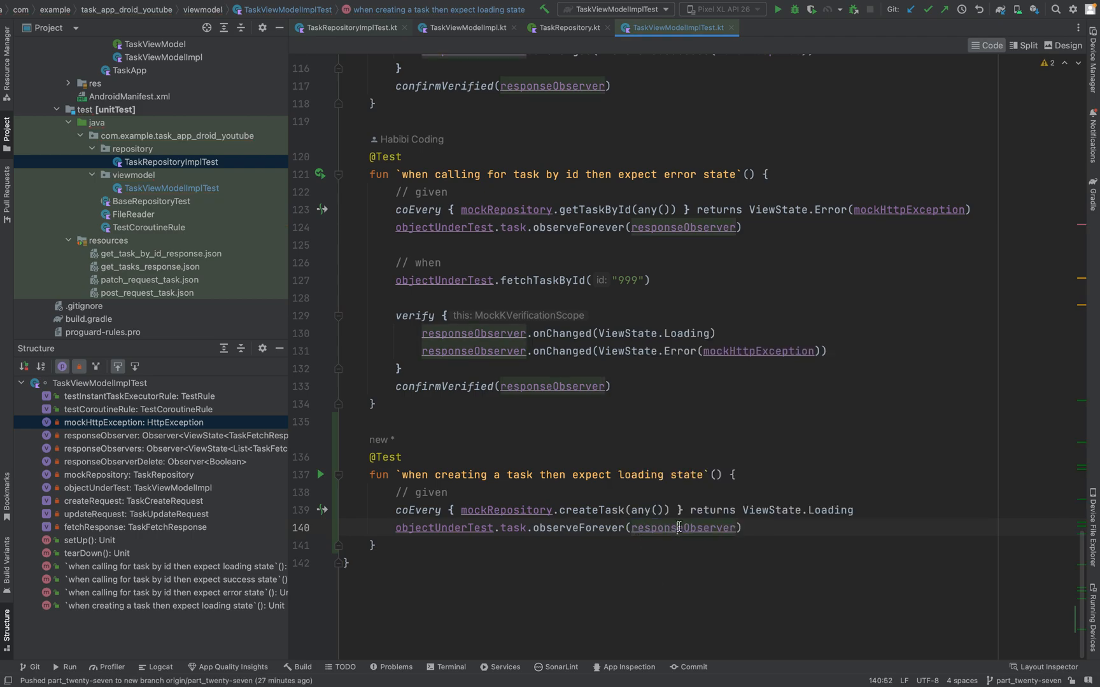
scroll(up, 3)
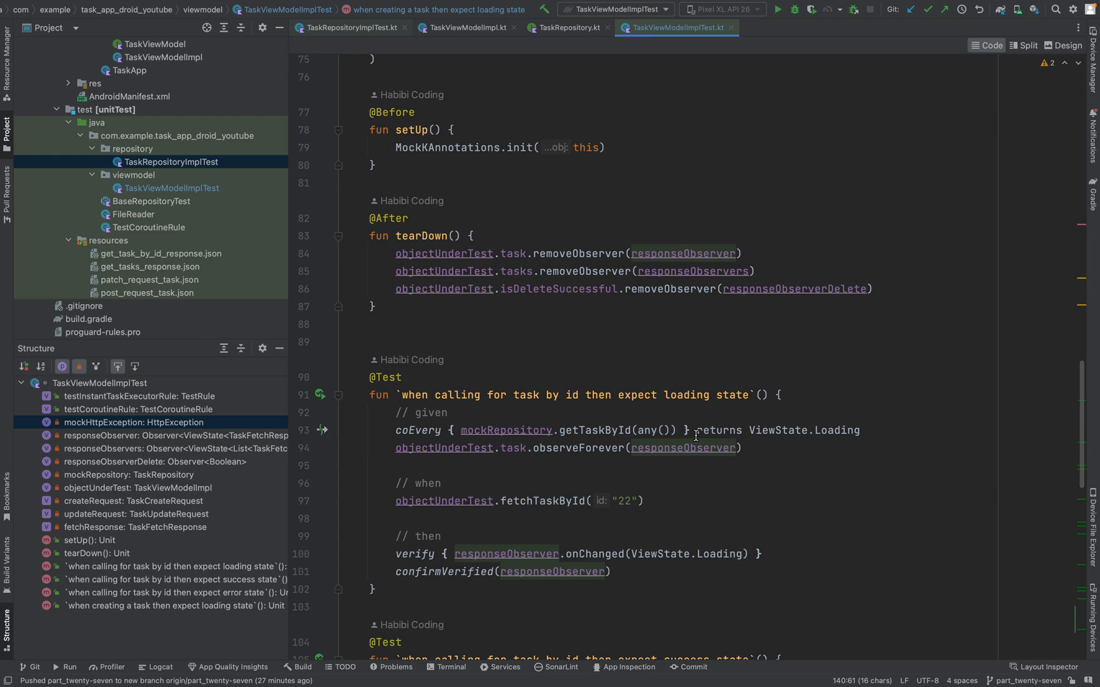
scroll(up, 3)
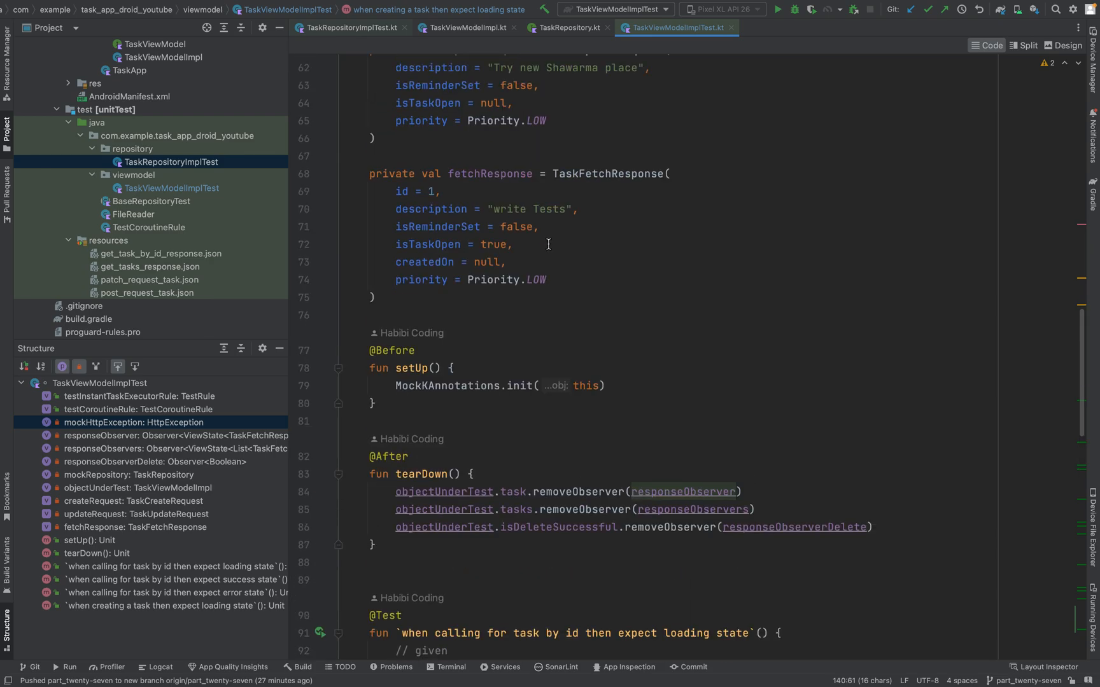
scroll(up, 3)
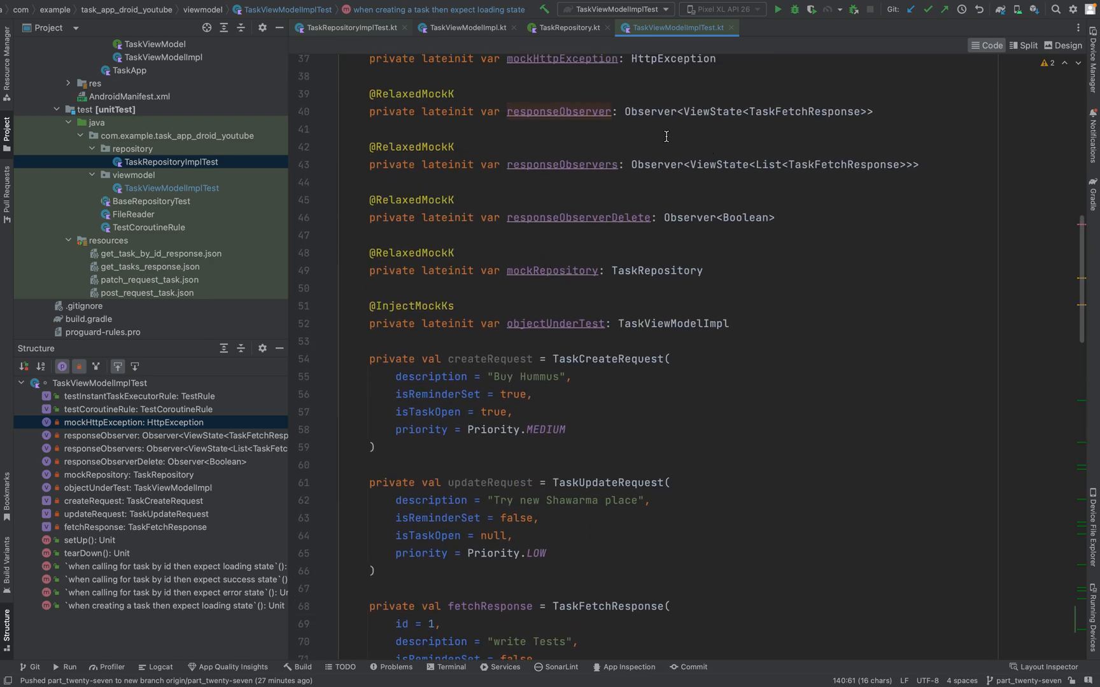
scroll(down, 3)
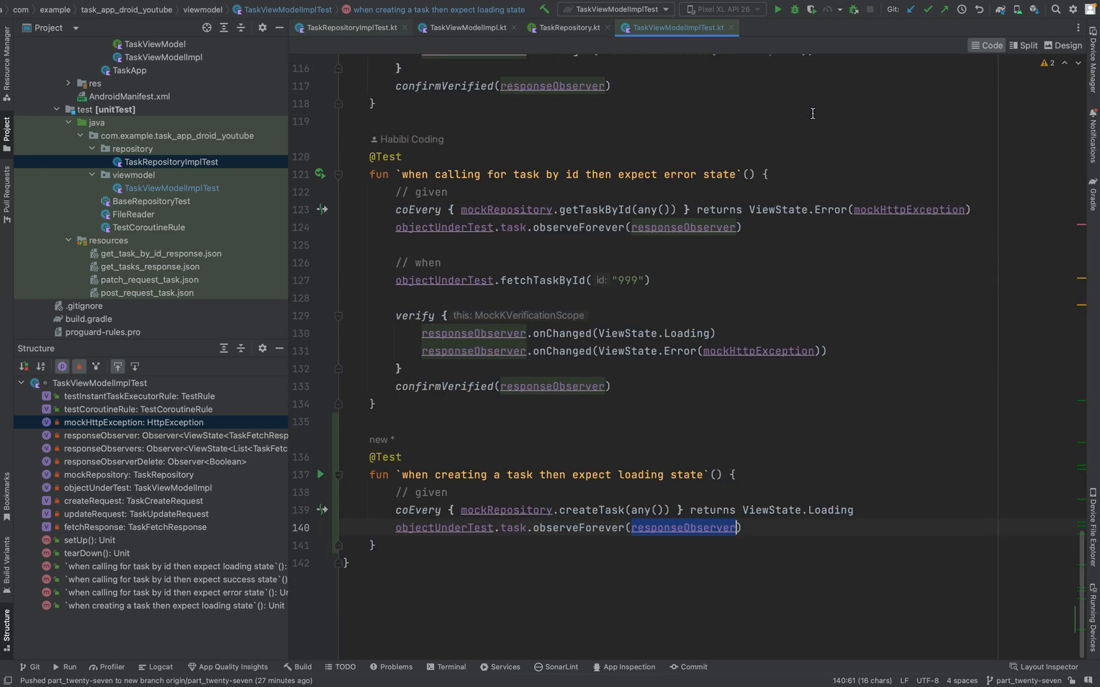
mouse_move(753, 534)
text(o)
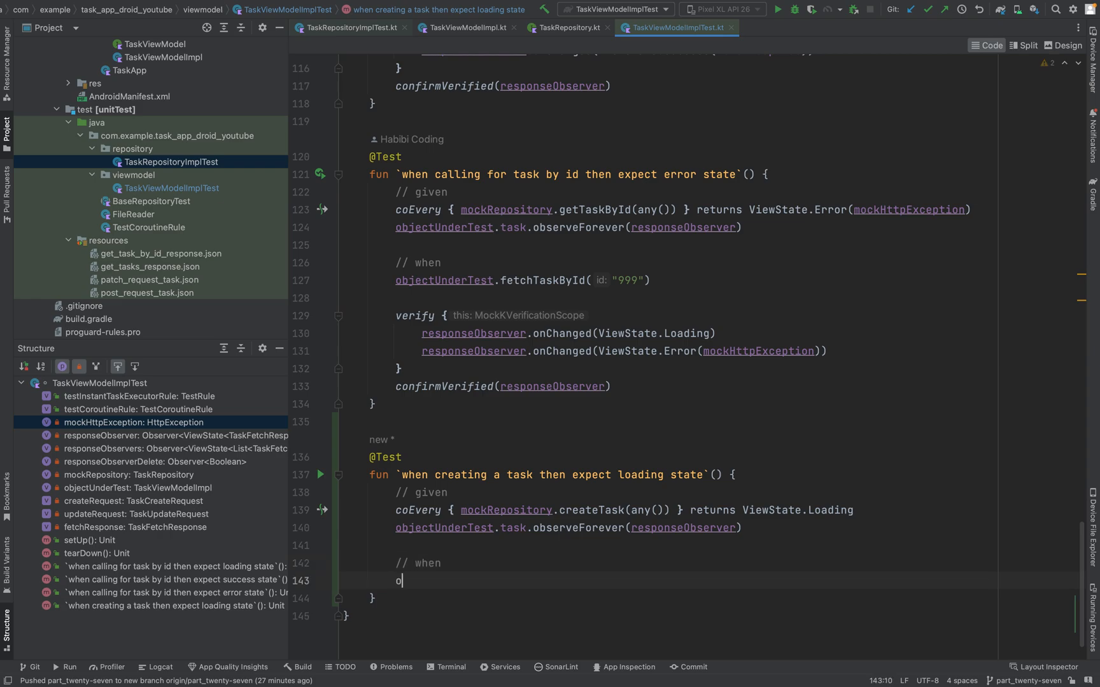
Step: Add // when objectUnderTest.createTask(createRequest)
text(bjectUnderTest.)
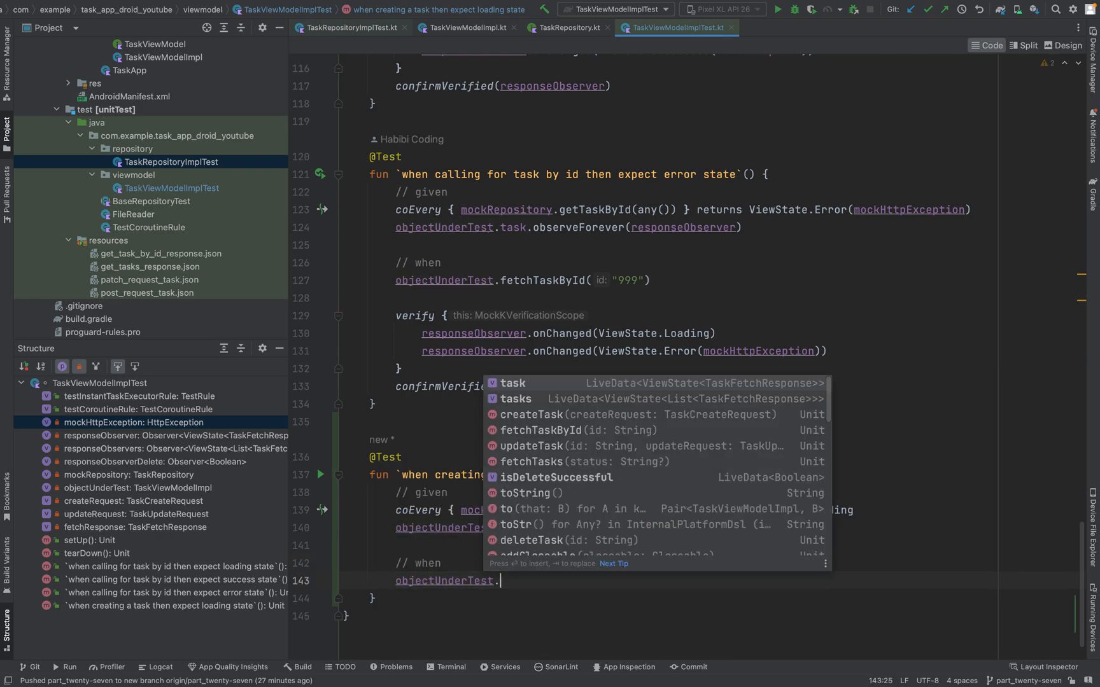
text(c)
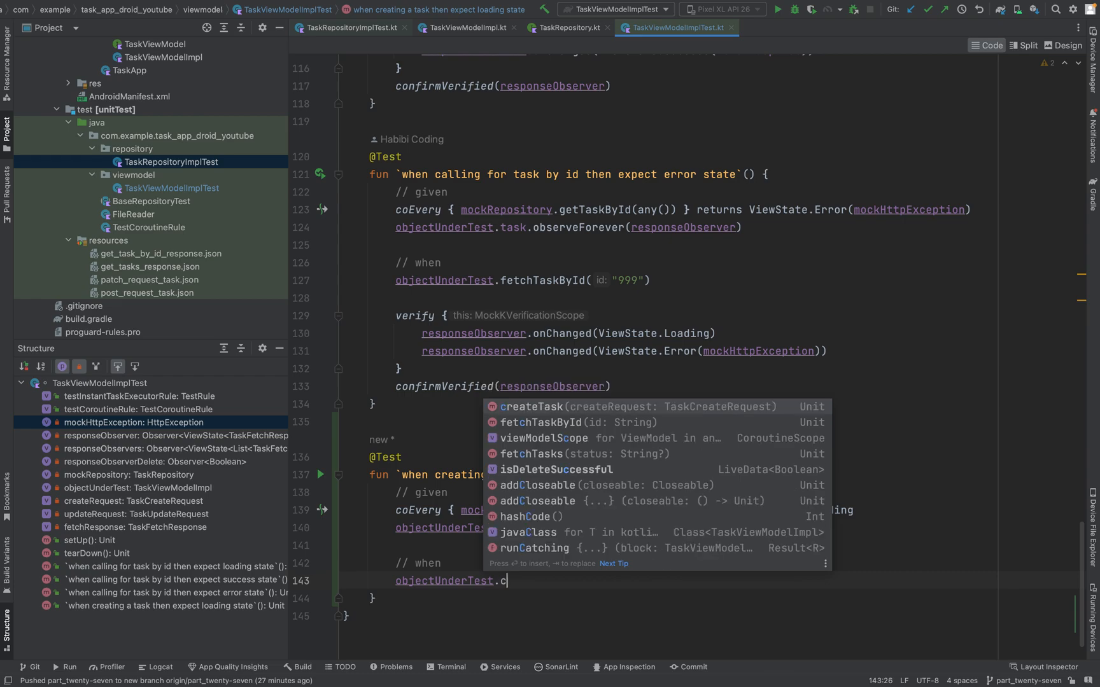
click(531, 407)
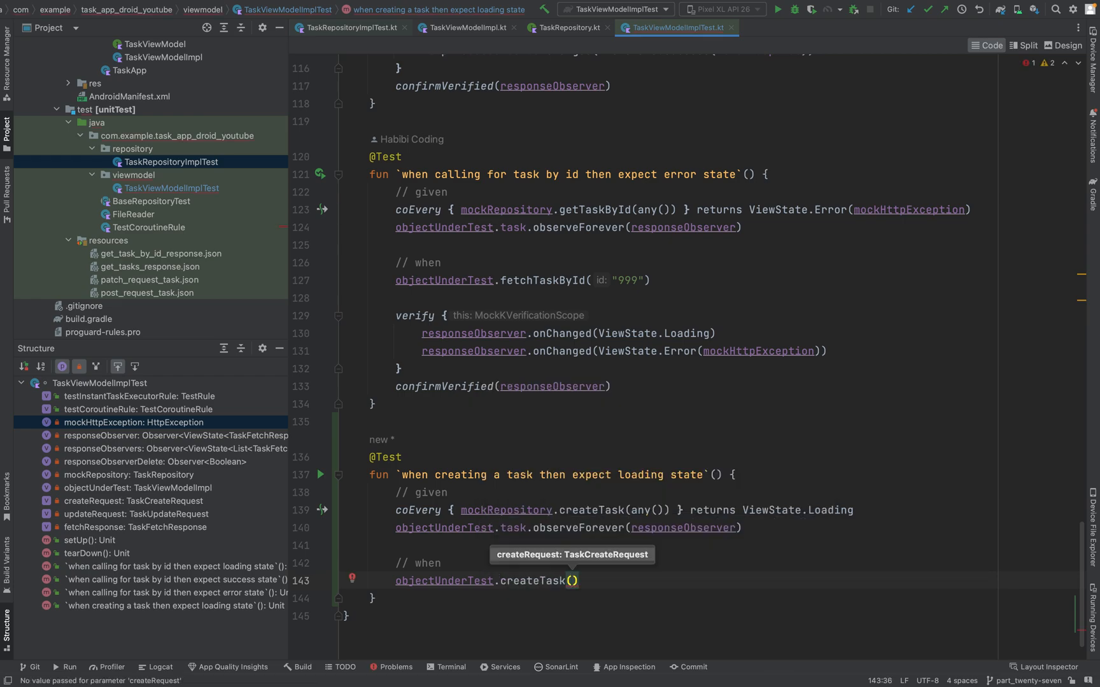
text(createRequest)
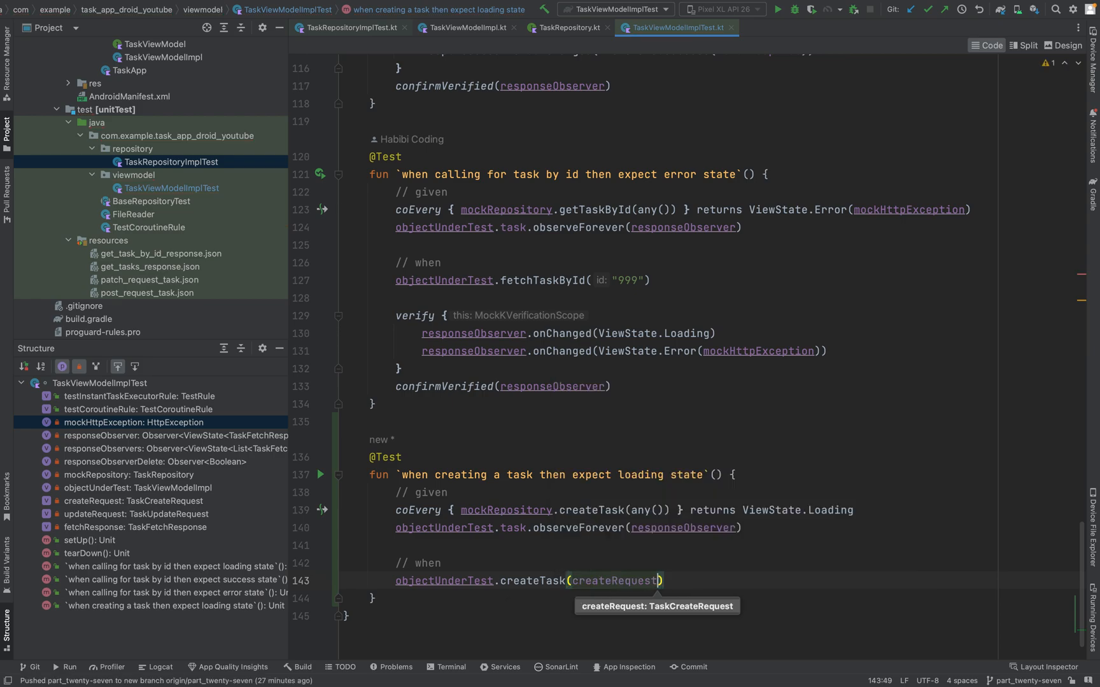
key(enter)
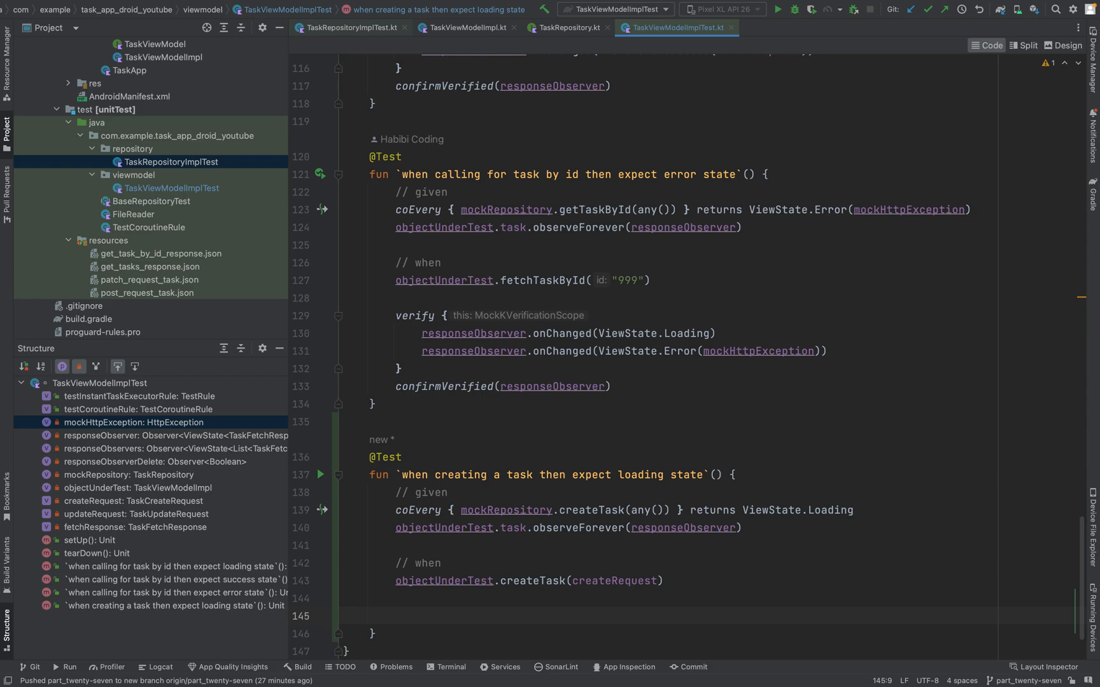
Step: Add // then verify { responseObserver.onChanged(ViewState.Loading) } and confirmVerified(responseObserver)
text(// t)
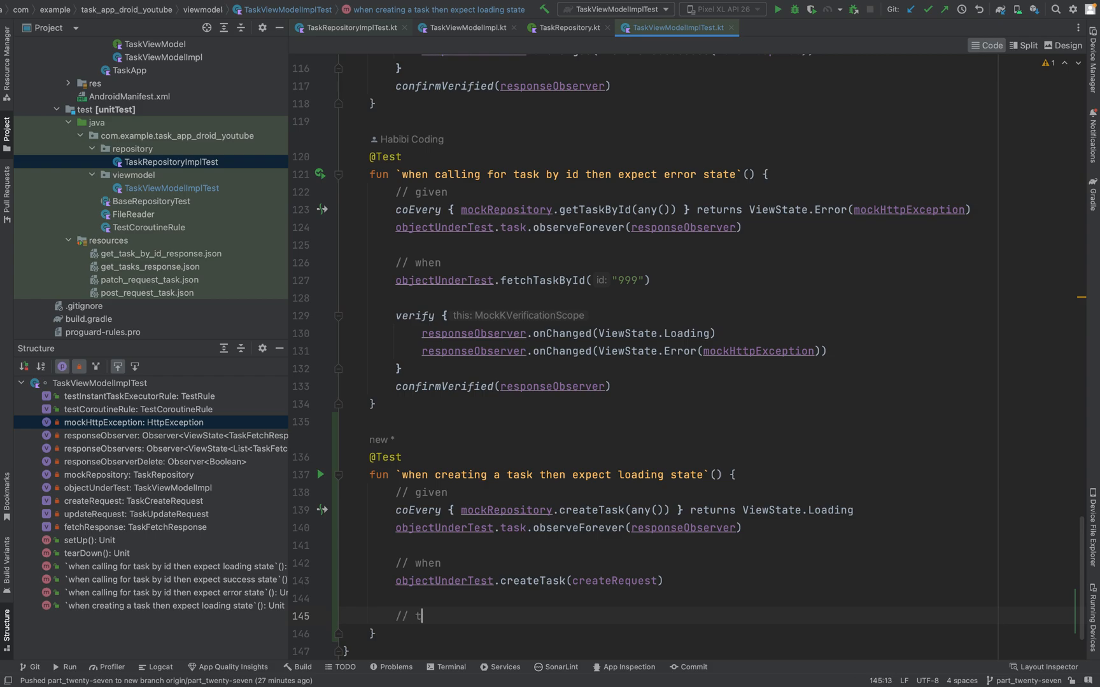
text(hen)
text(verify {  )
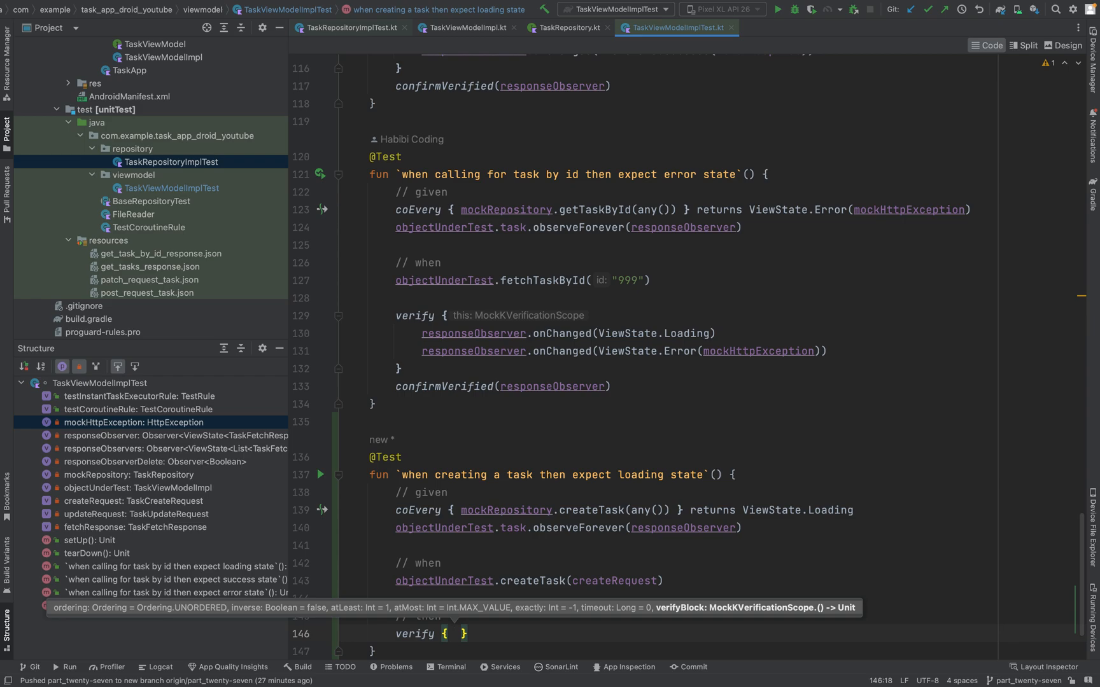
text(responseObserver.onChanged()
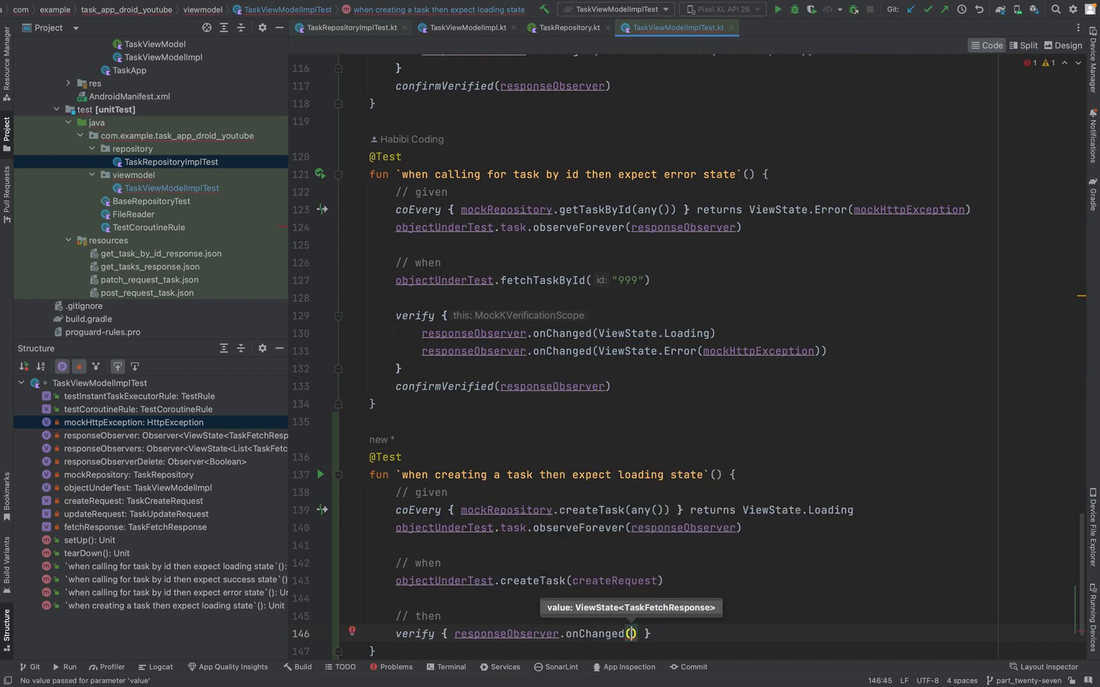
text(ViewState.Loading)
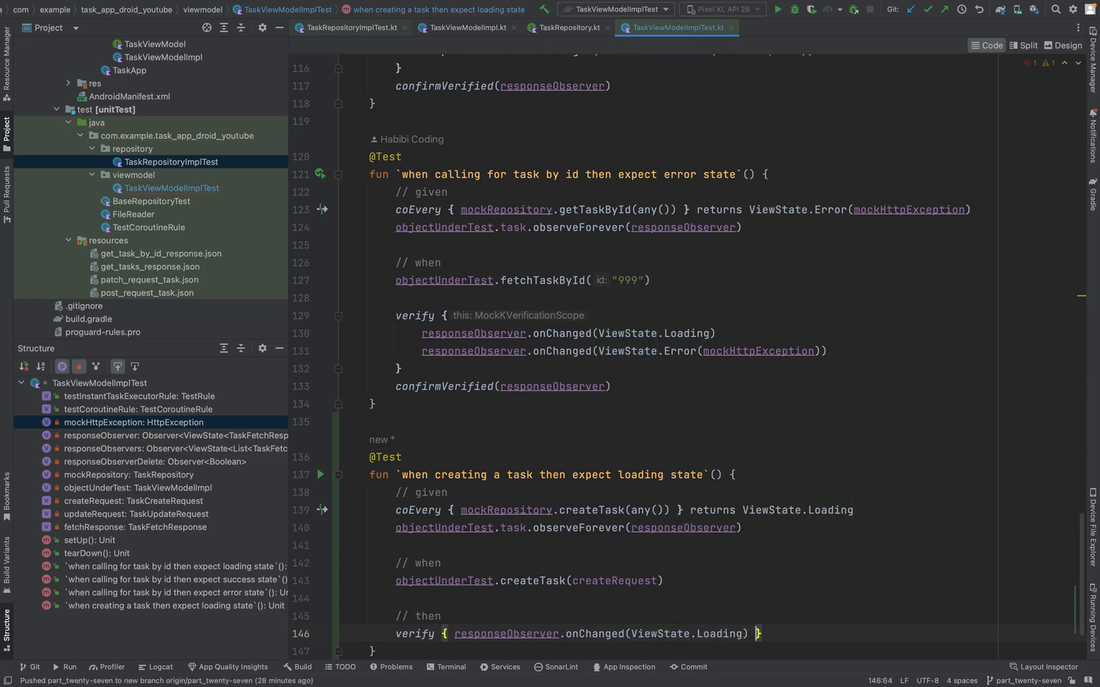
text(confirmVerified(re)
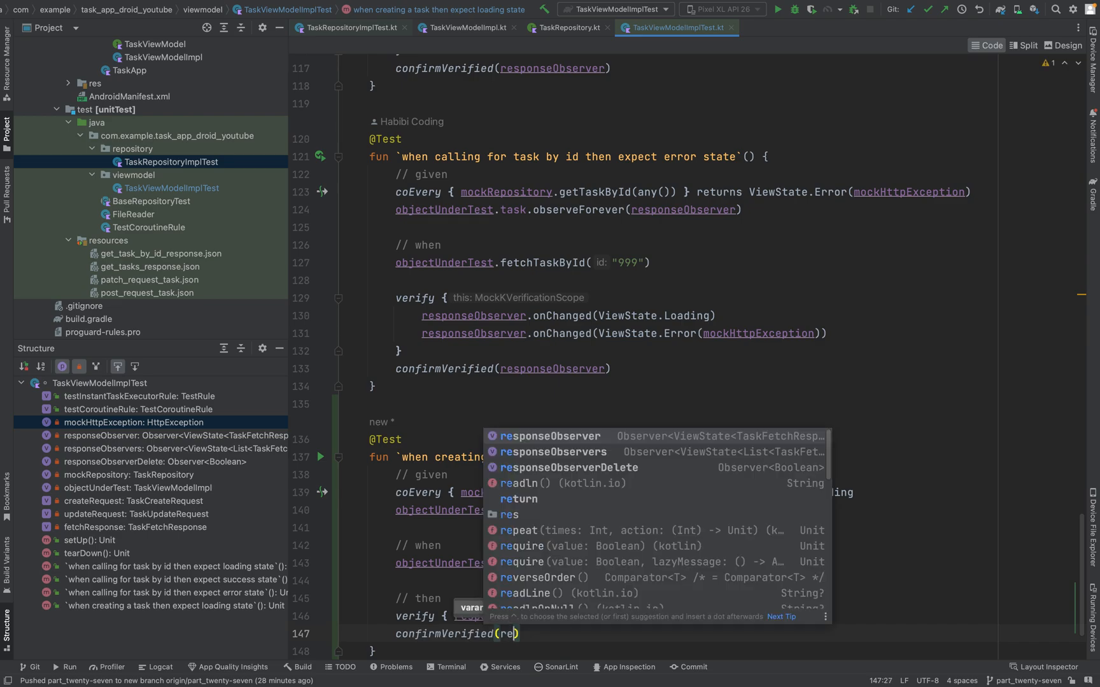
click(541, 436)
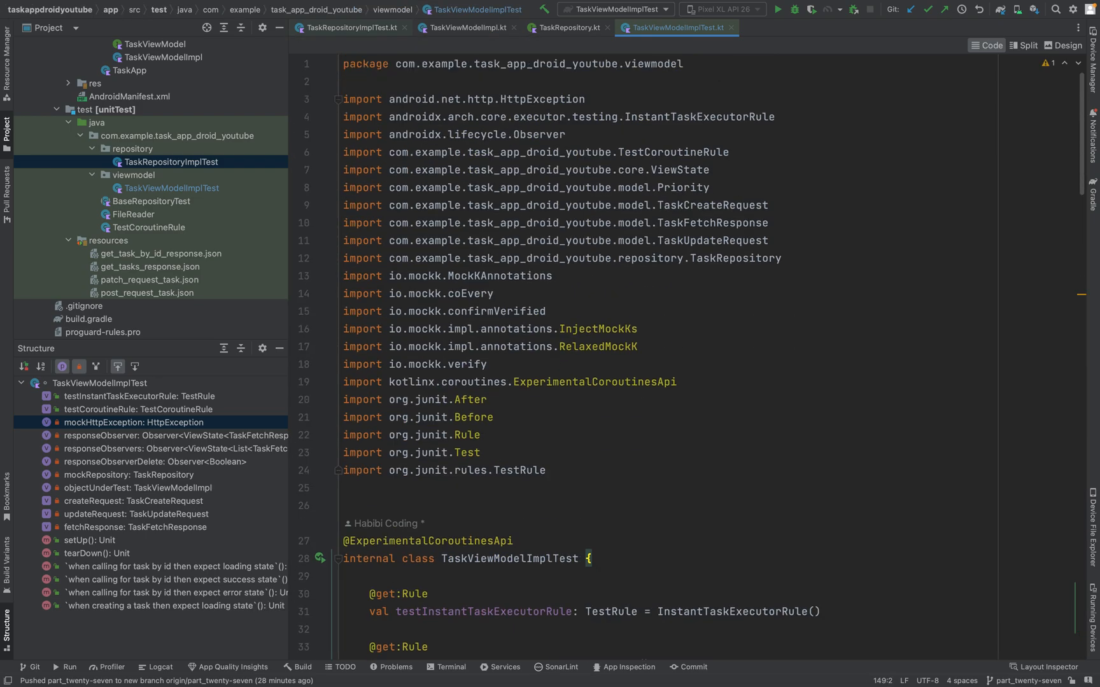
Step: Run TaskViewModelImplTest from the gutter, see 4 of 4 passed, and hide the Run window
scroll(down, 3)
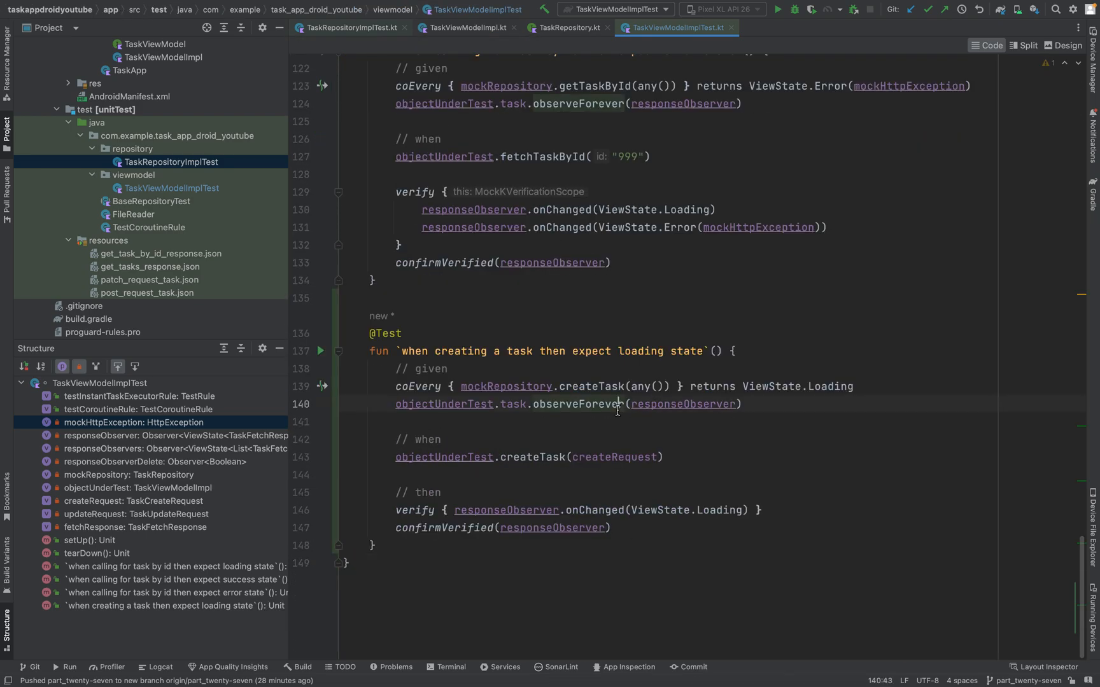
click(319, 352)
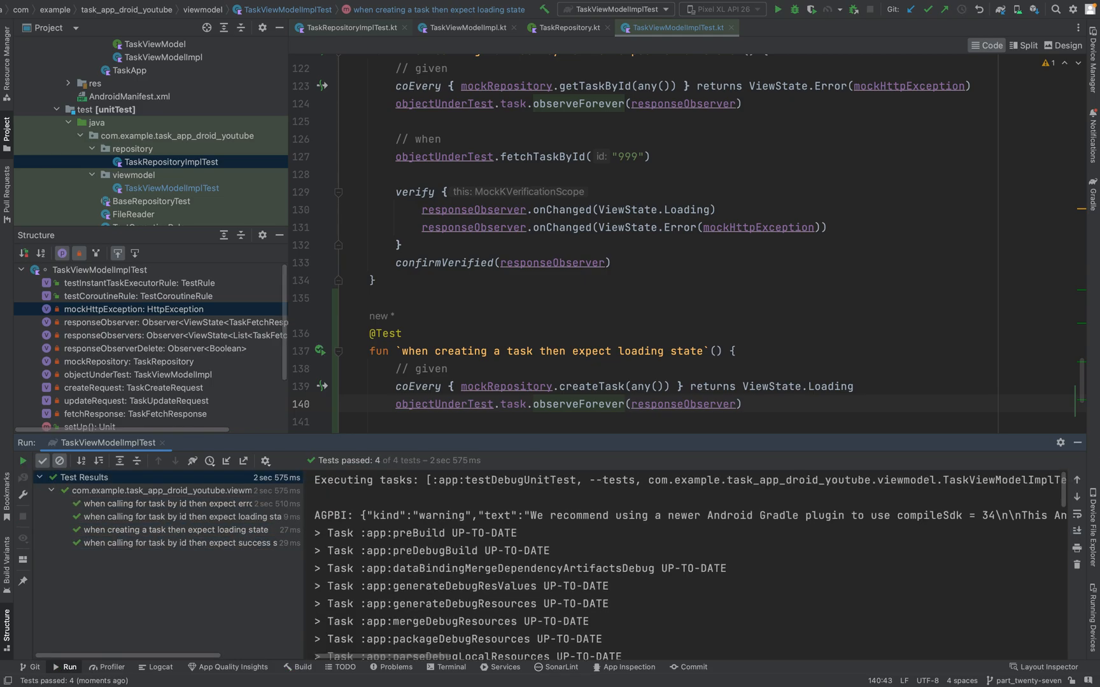
click(1078, 442)
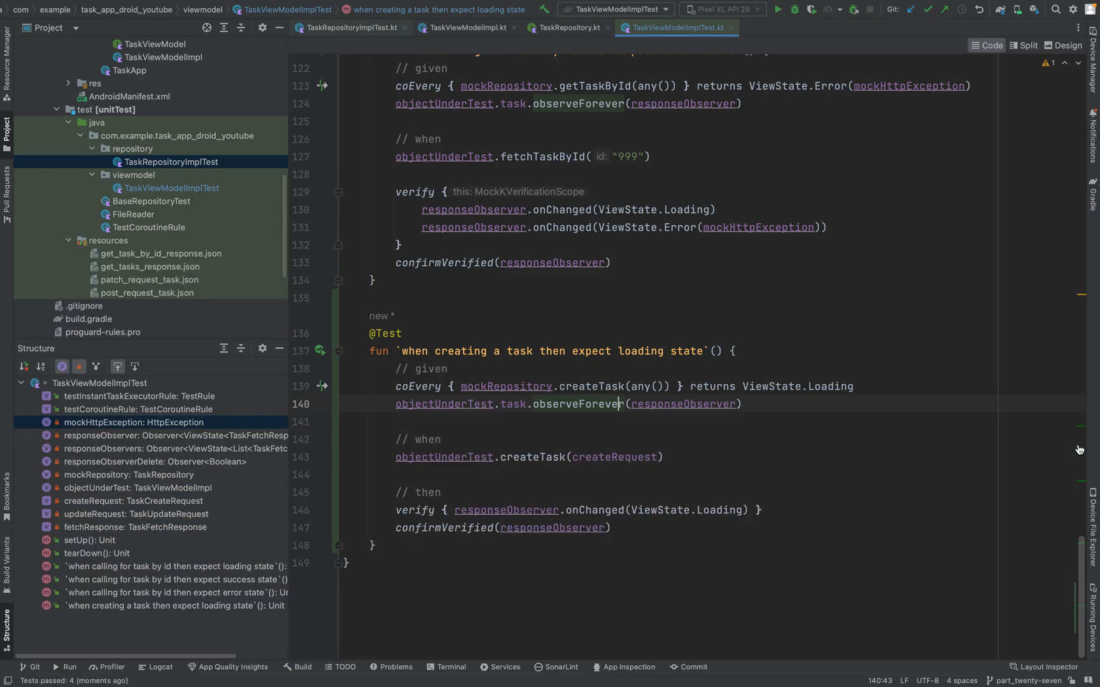
mouse_move(1023, 681)
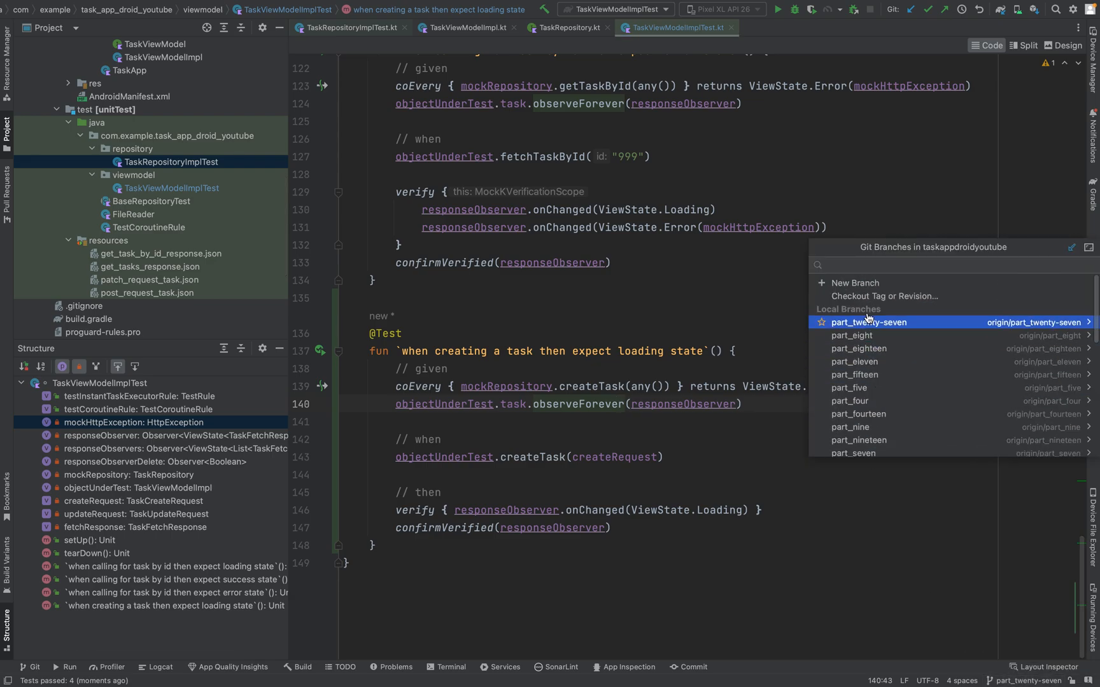
Step: Create and check out a new Git branch named part_twenty-eight from HEAD
click(854, 283)
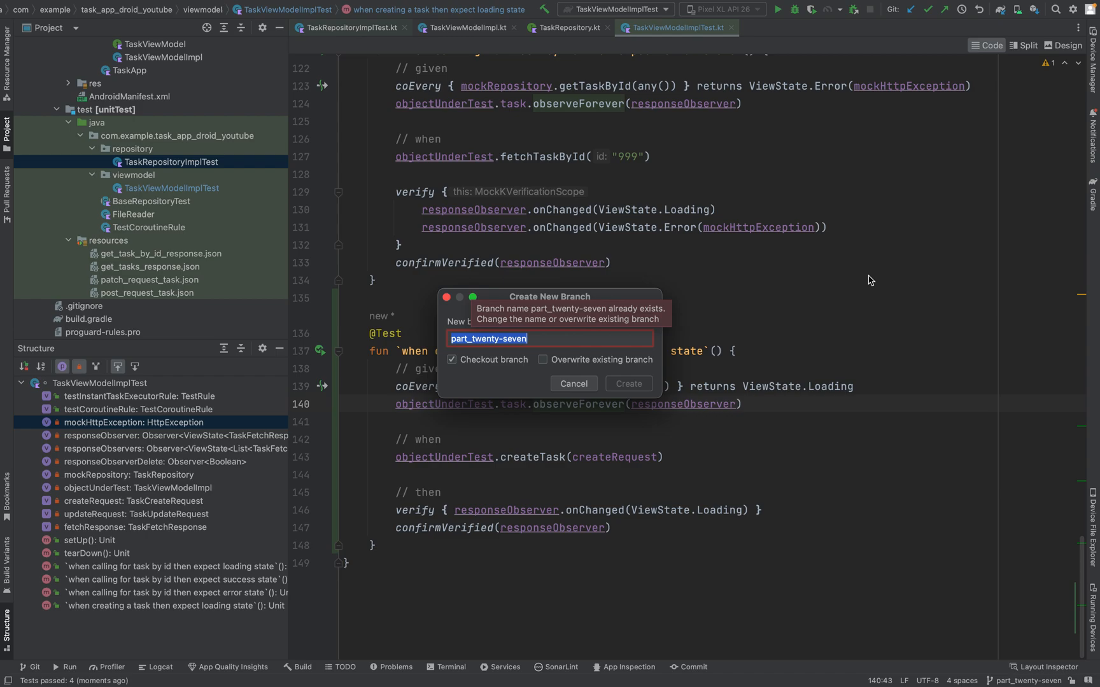
text(part_twenty-ei)
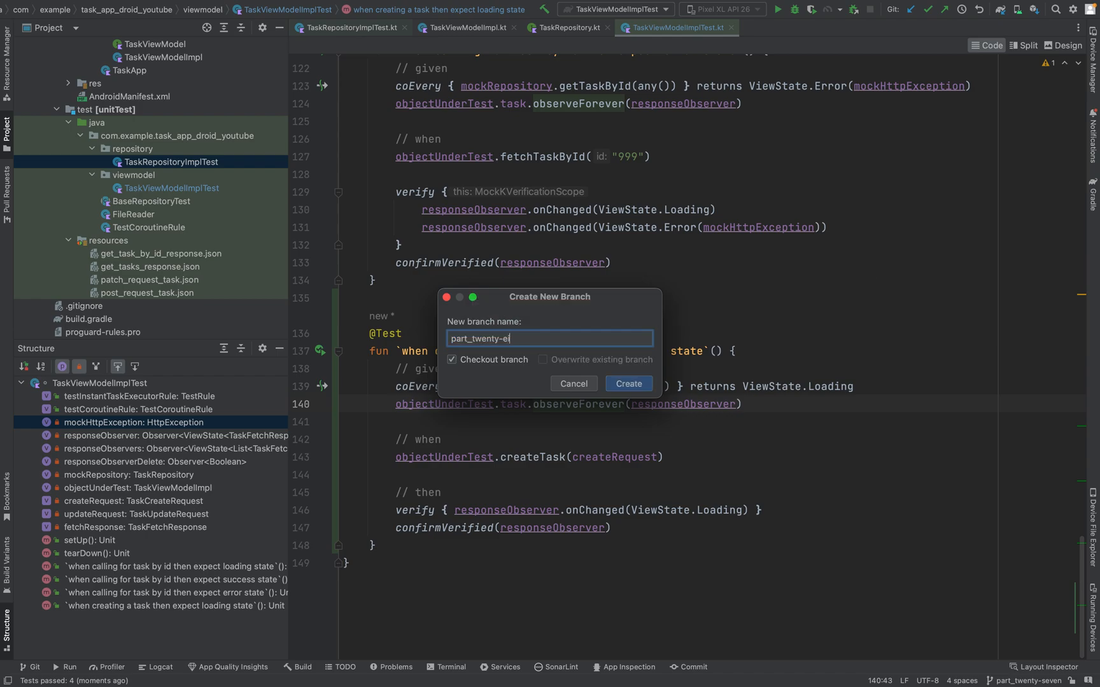
click(628, 384)
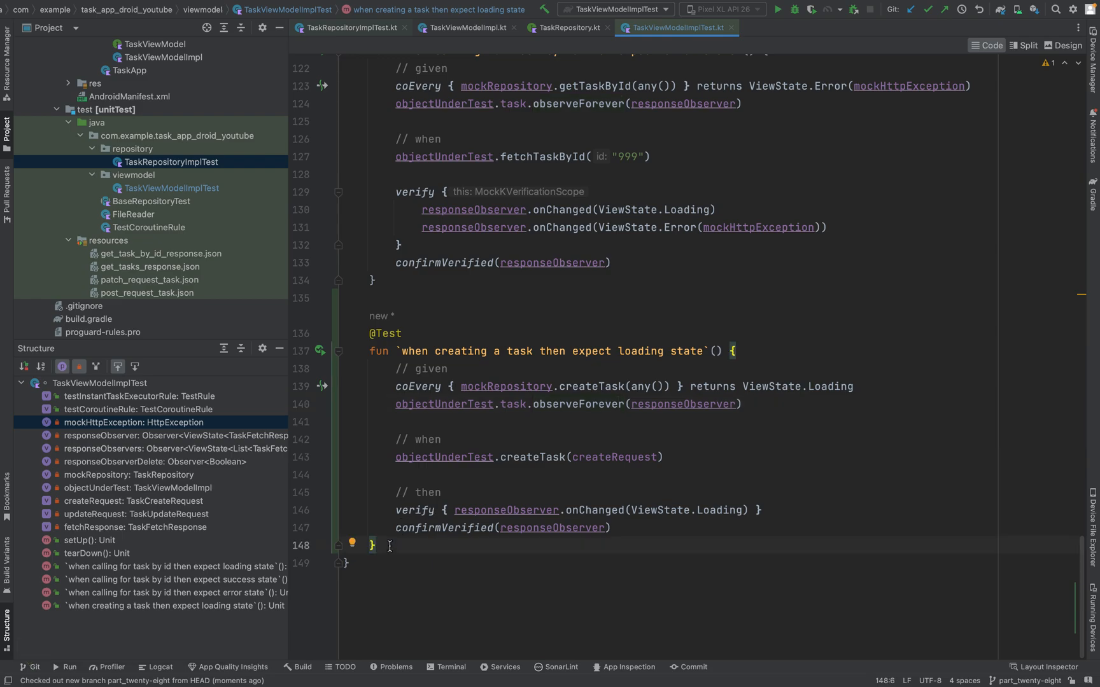
mouse_move(487, 85)
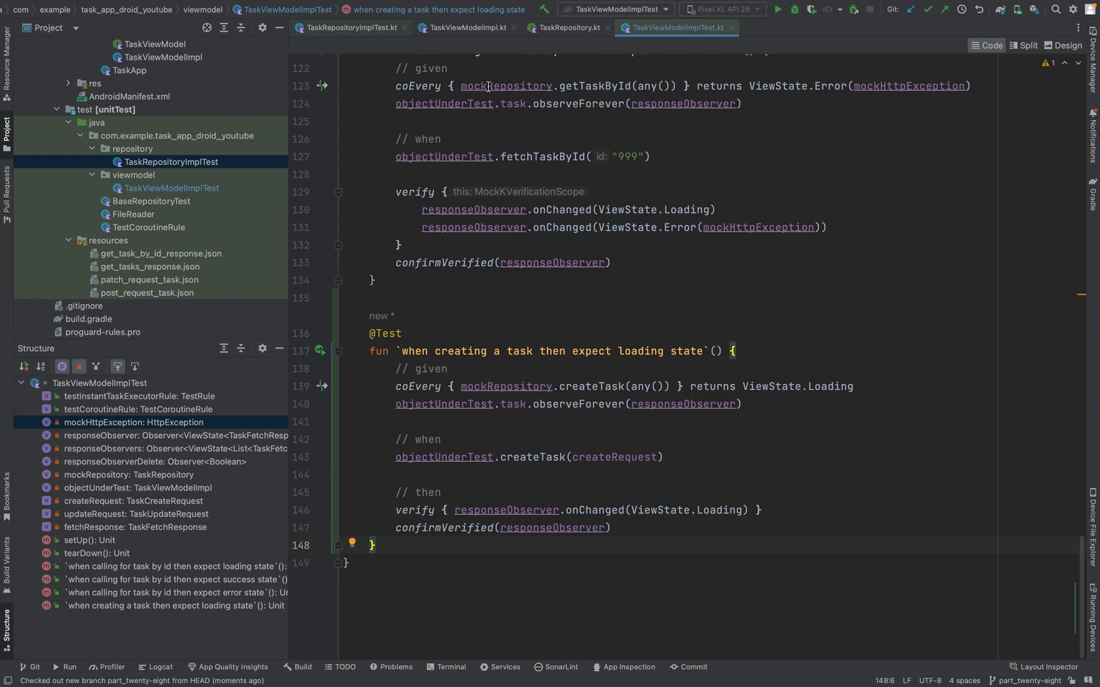
Step: Glance over TaskViewModelImpl's createTask and handleResponse code, then return to TaskViewModelImplTest
click(464, 27)
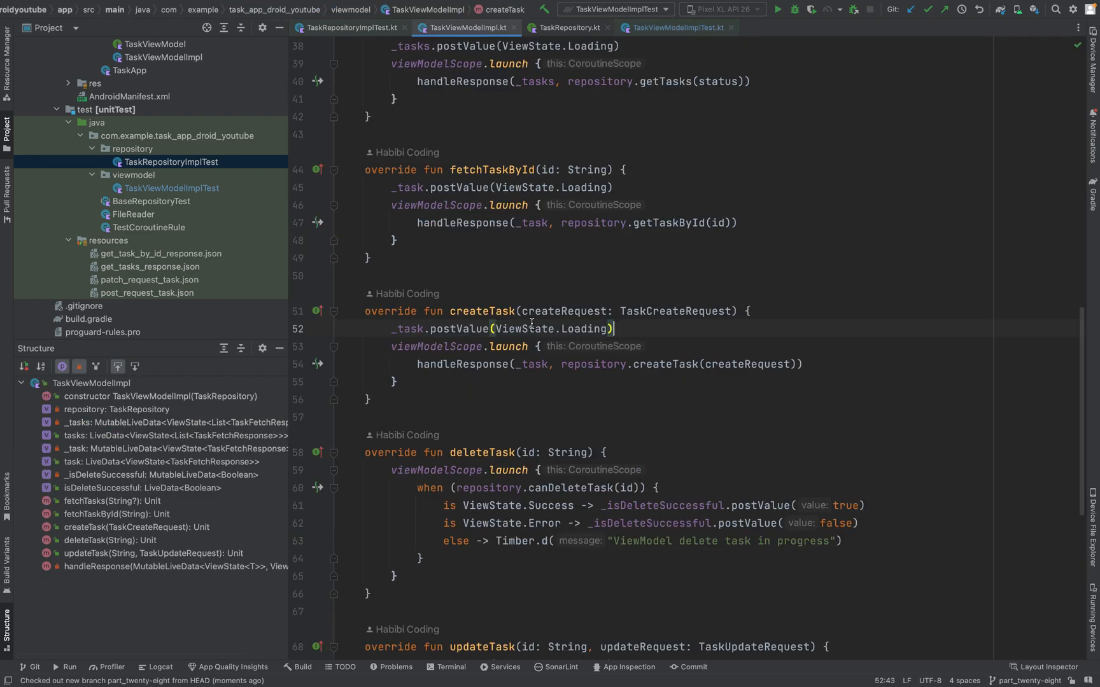
scroll(down, 3)
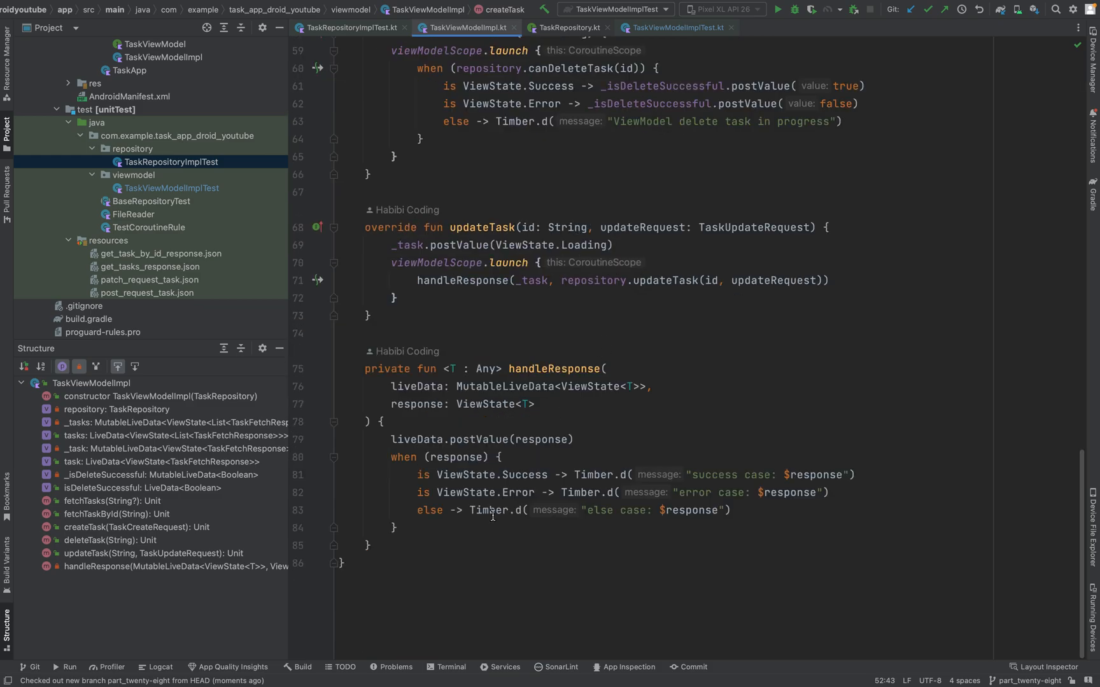
double_click(466, 473)
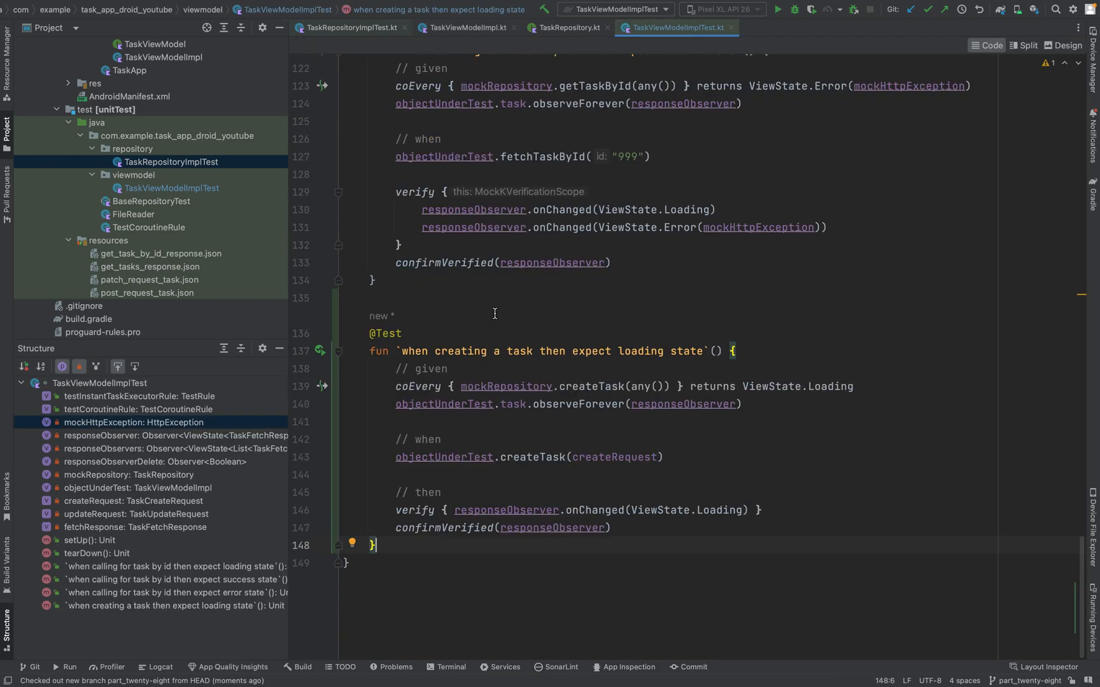
mouse_move(775, 356)
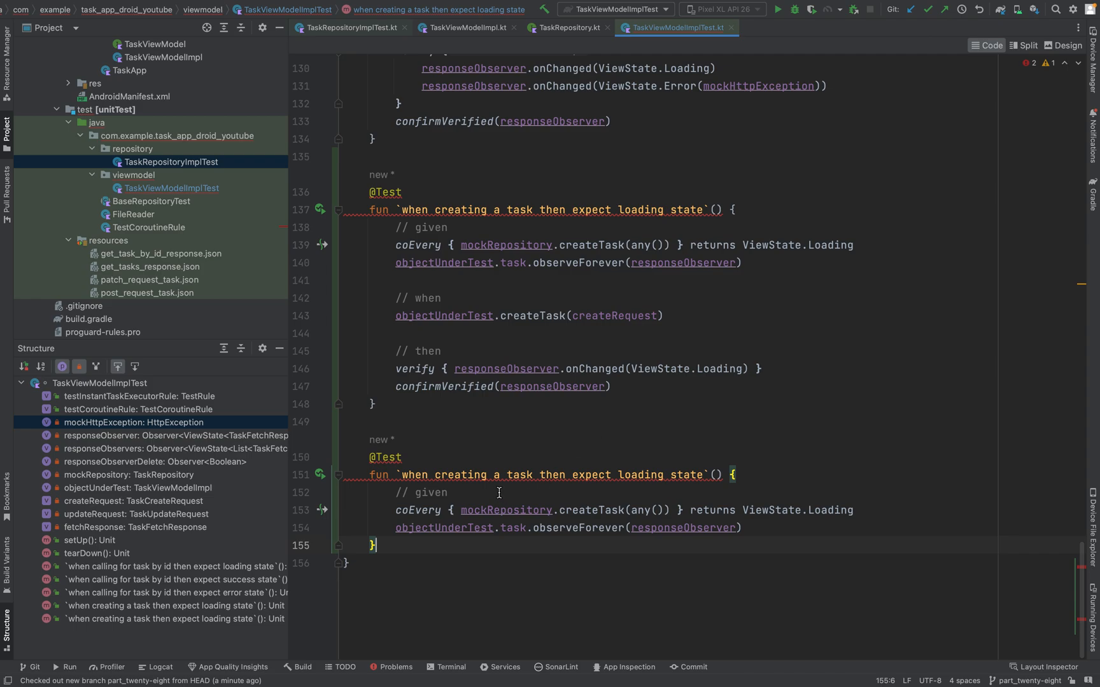
Step: Name the duplicated test 'expect success state' and stub createTask to return ViewState.Success(fetchResponse)
text(s)
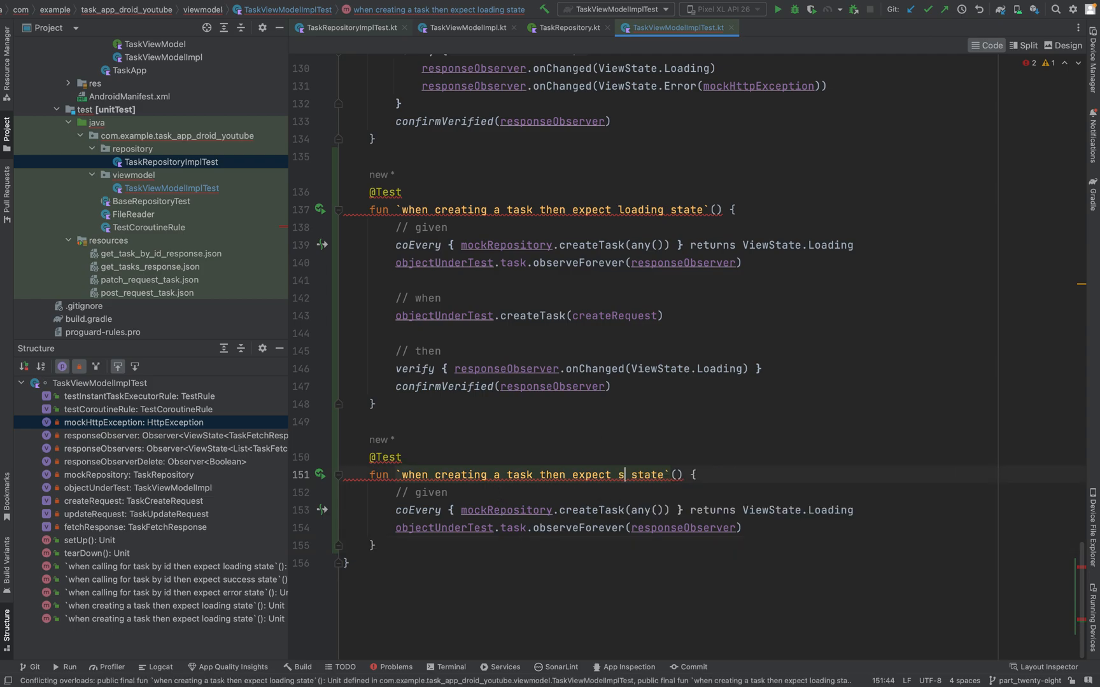
text(uccess)
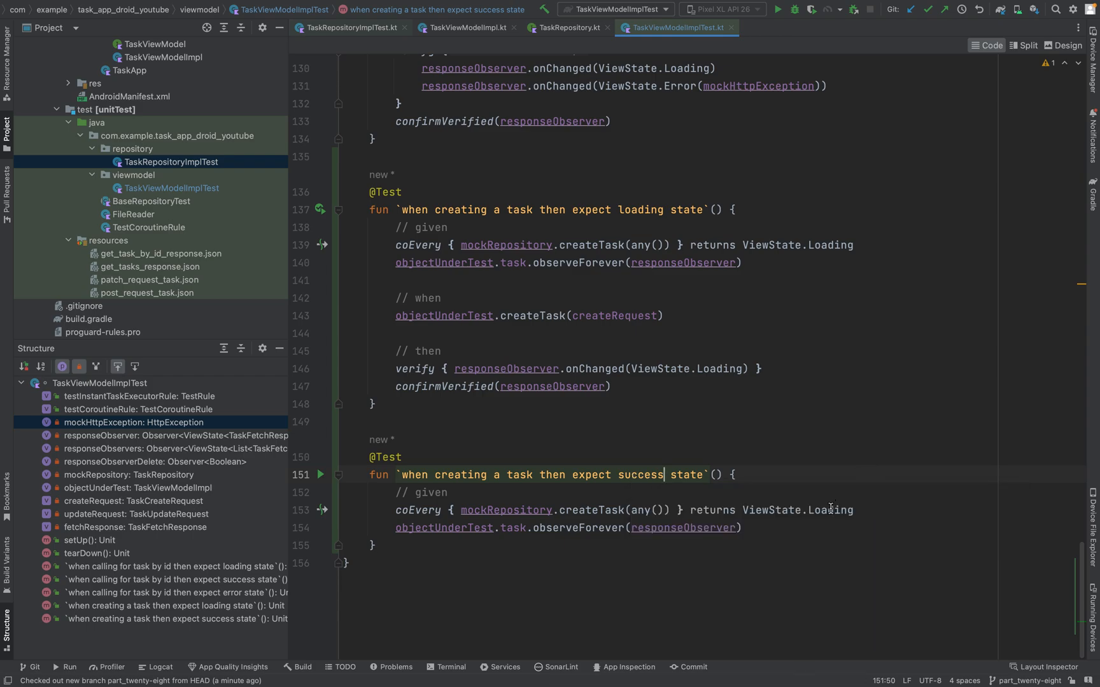
text(Success()
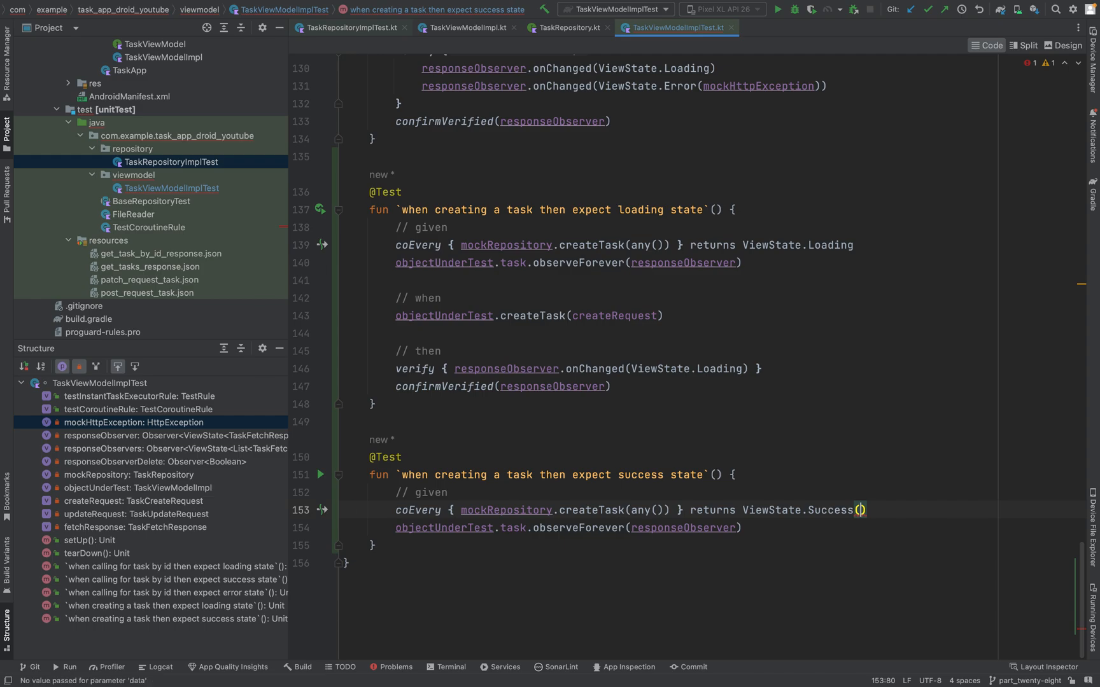
mouse_move(858, 510)
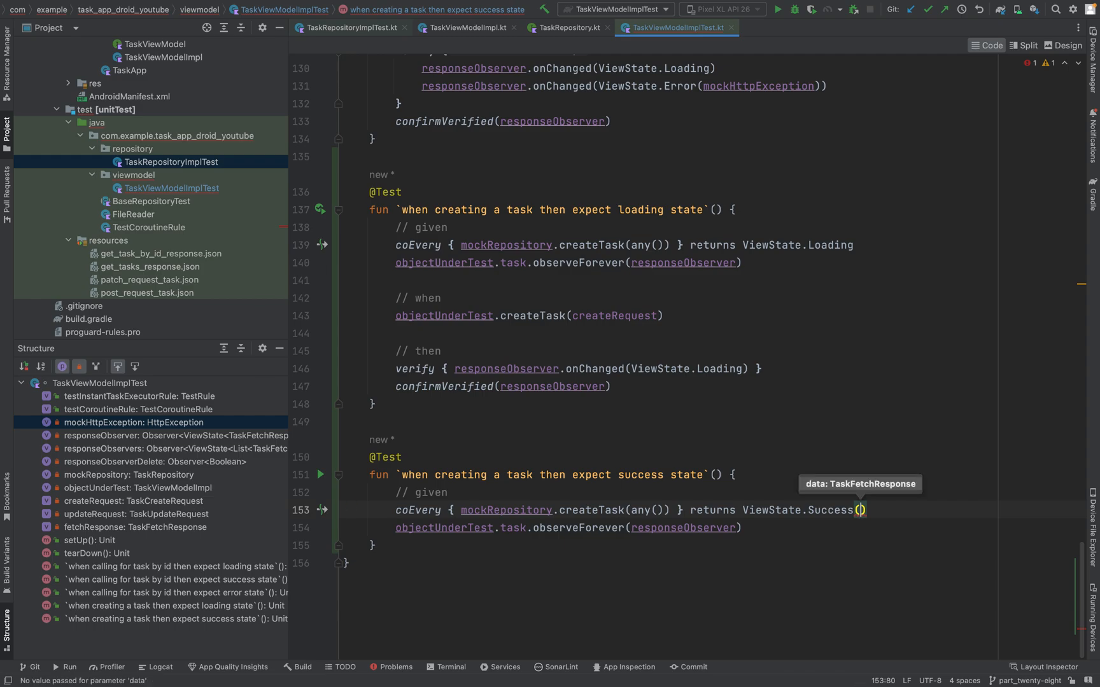
text(fetchResponse)
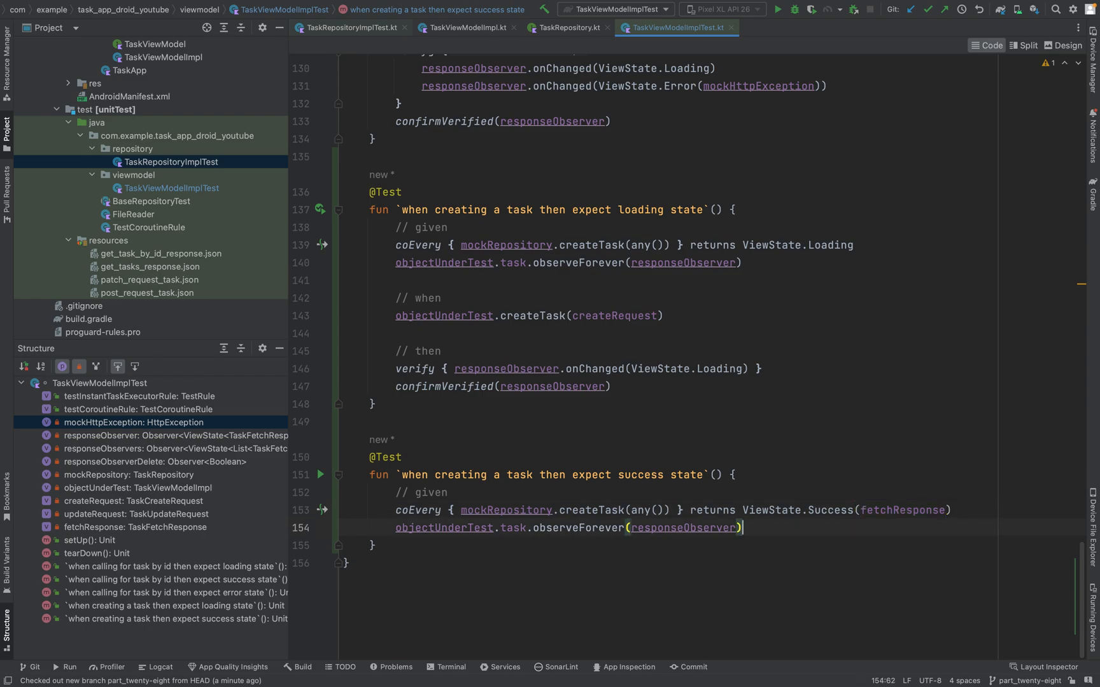
mouse_move(493, 462)
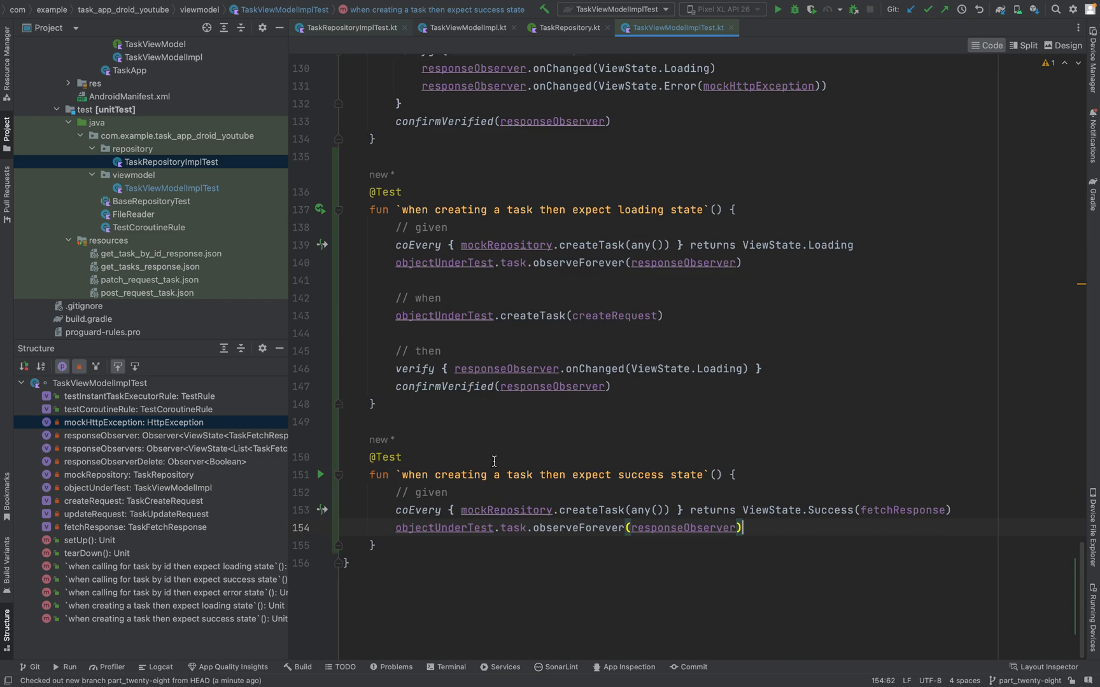
mouse_move(512, 527)
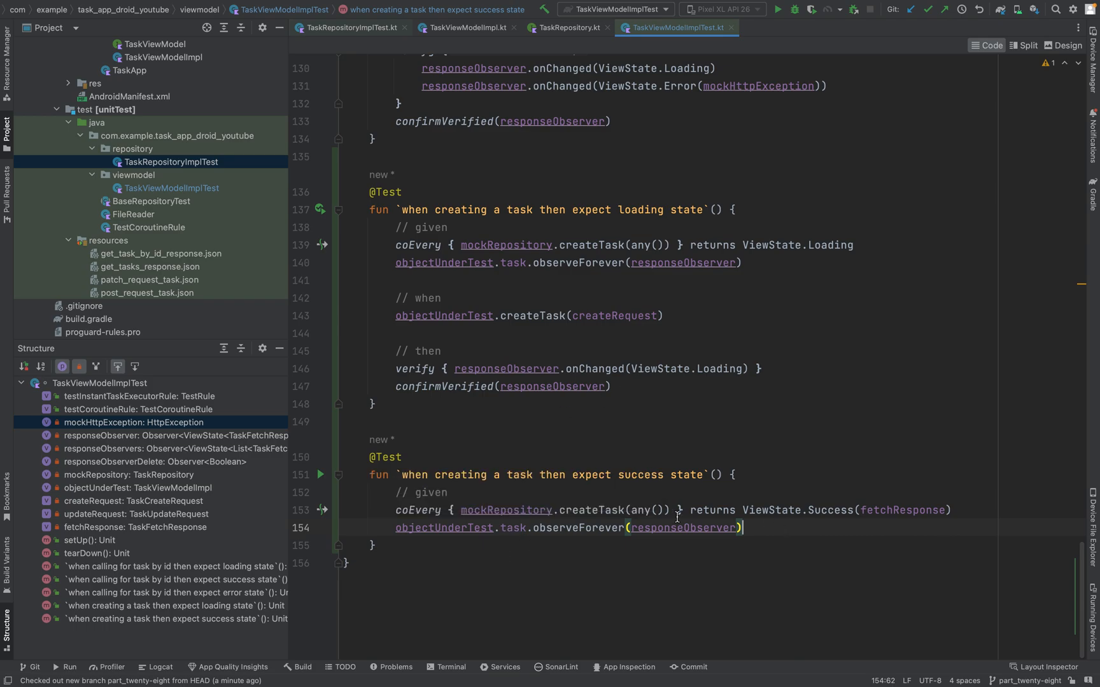
scroll(up, 3)
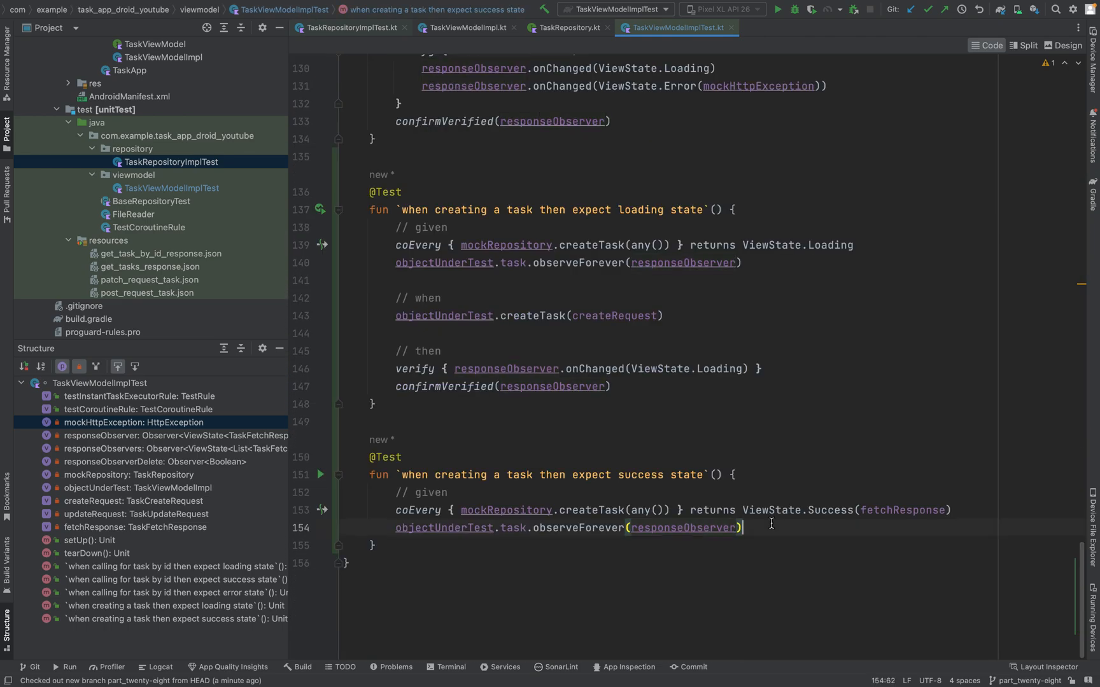
Step: Add a '// when' section calling objectUnderTest.createTask(createRequest) in the success test
key(enter)
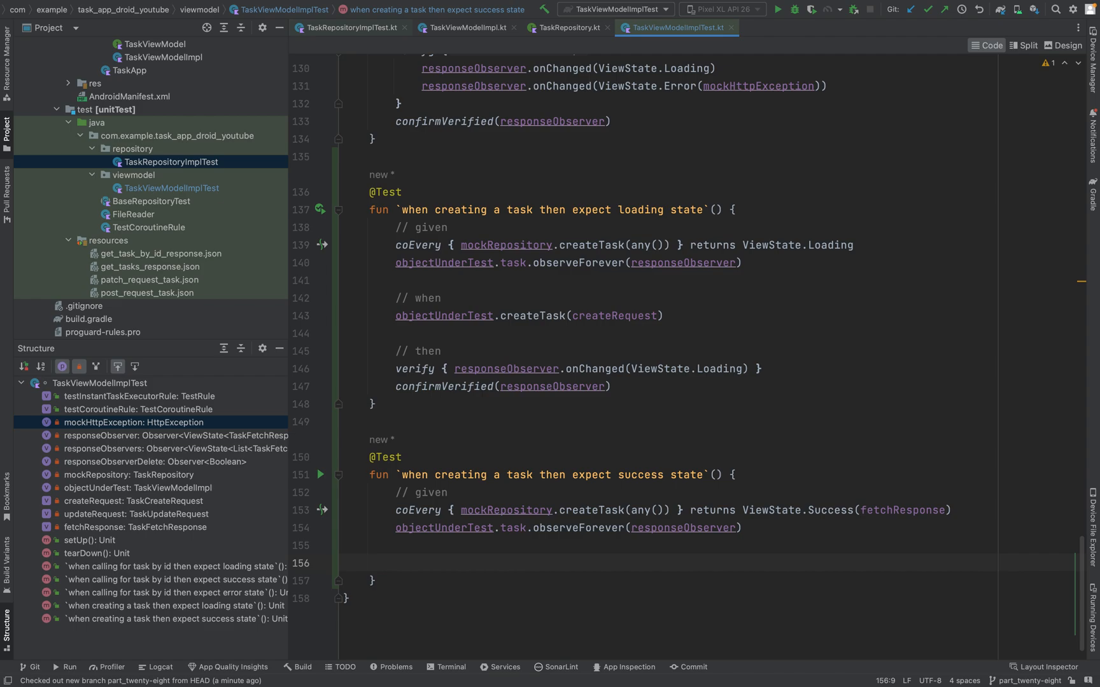
text(//)
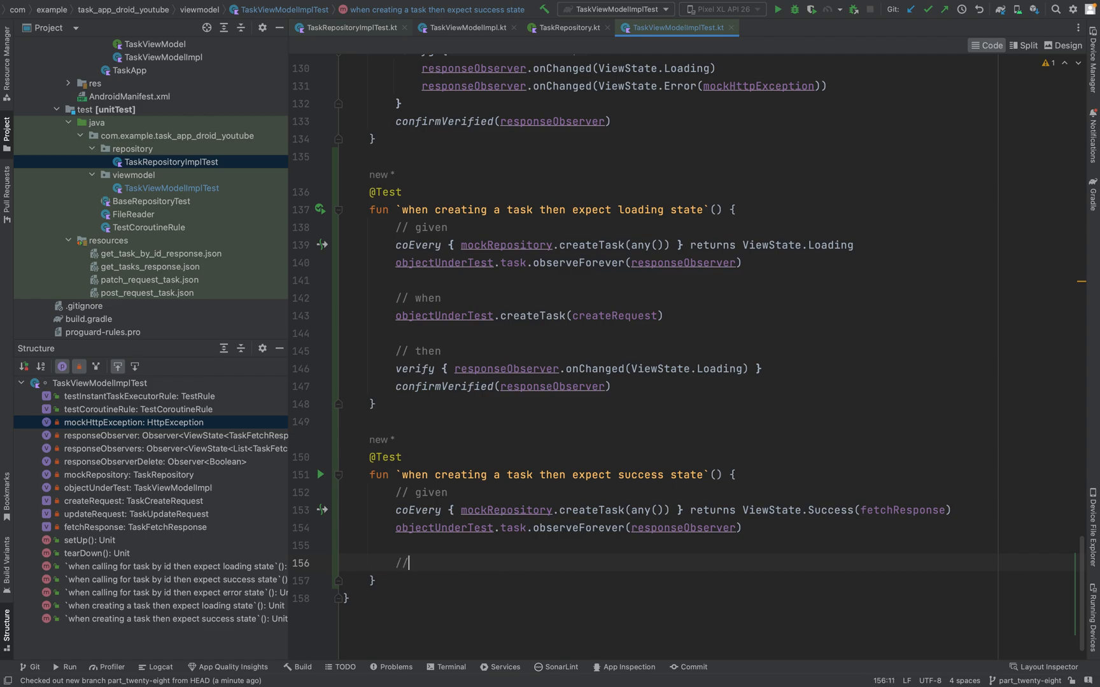
text(when)
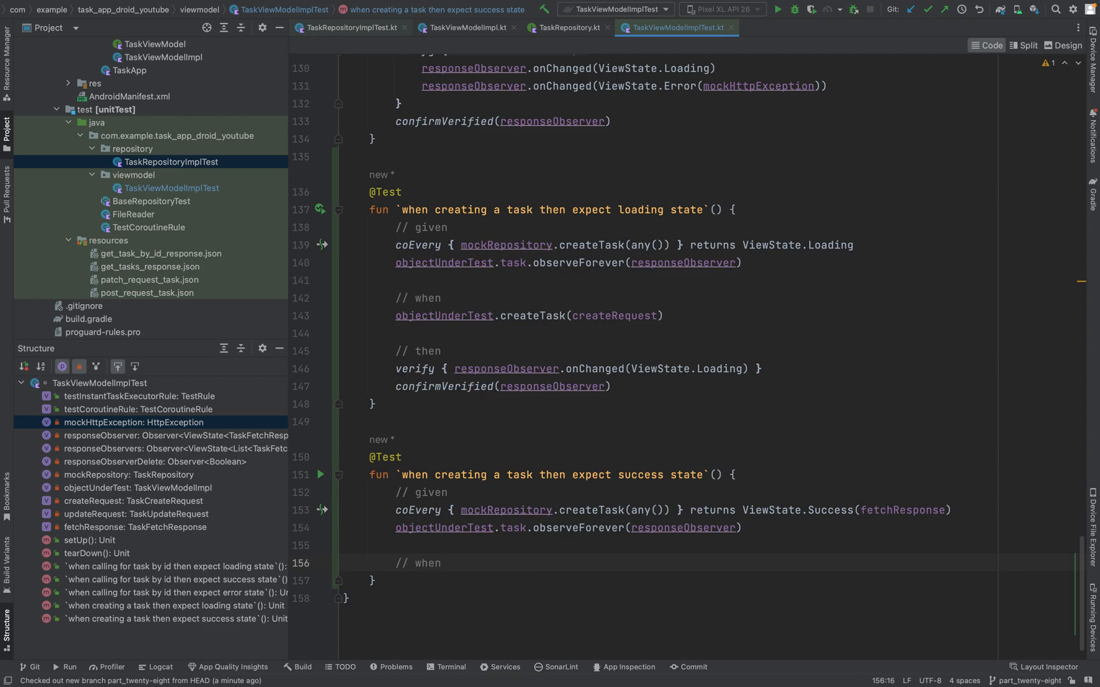
text(o)
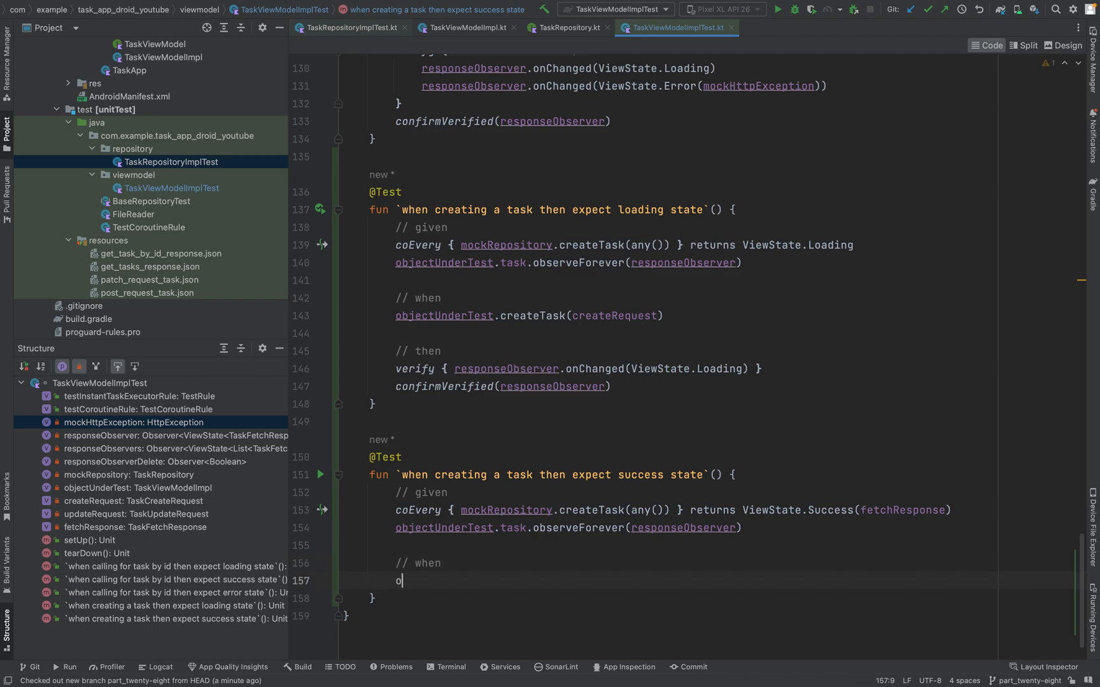
text(bjectUnderTest)
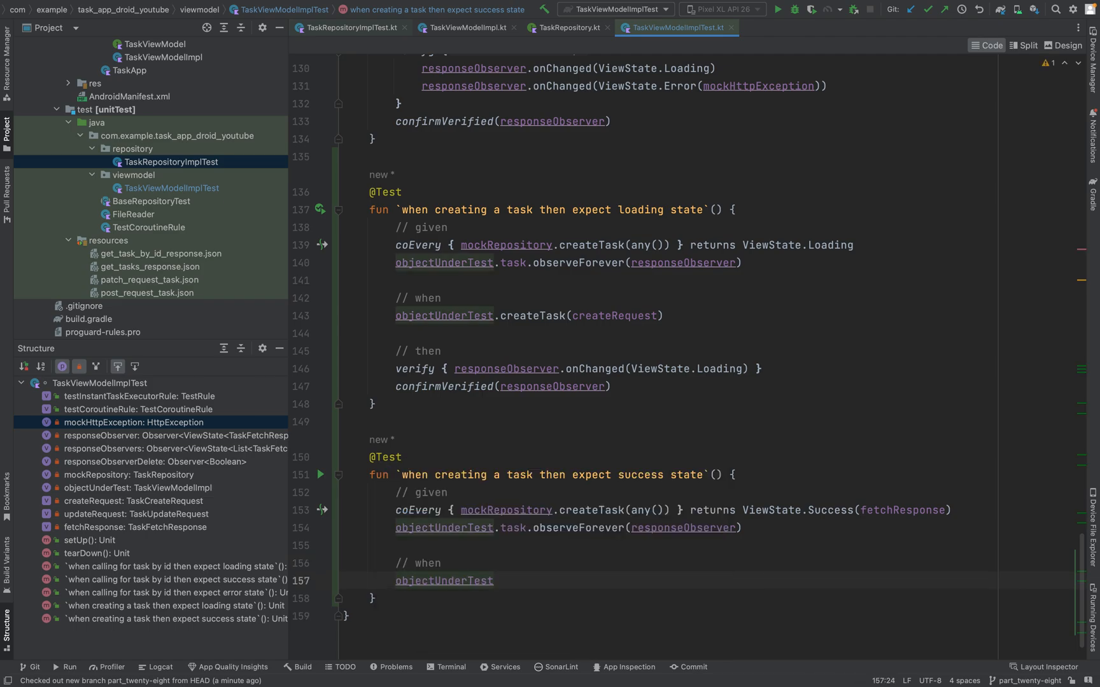
text(.)
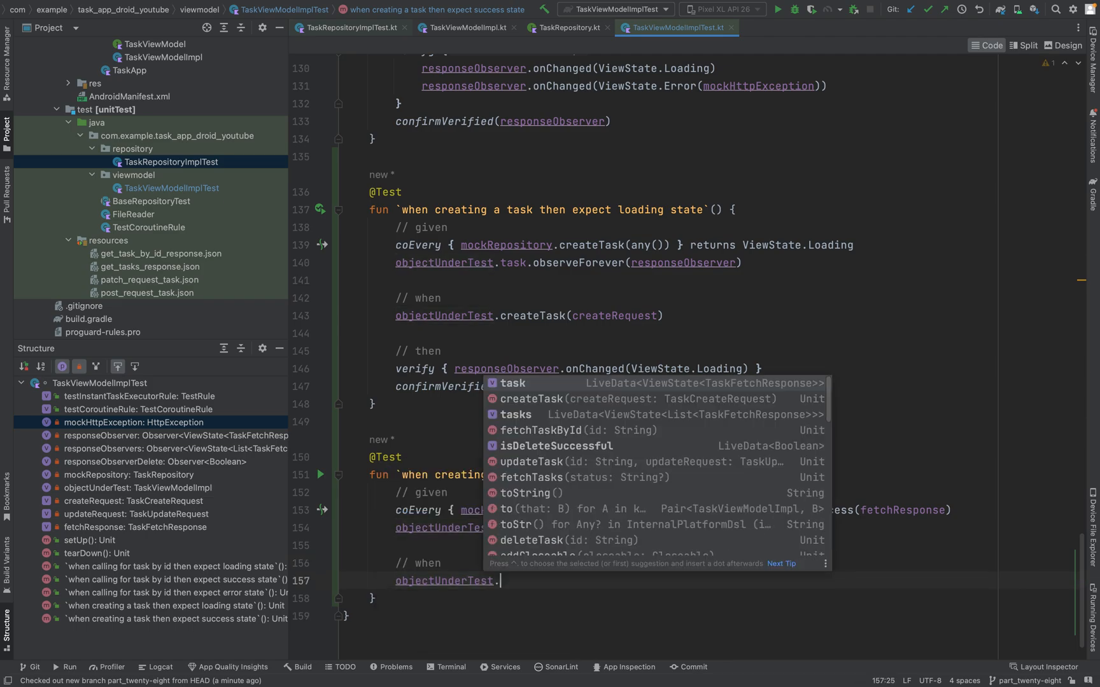
click(531, 399)
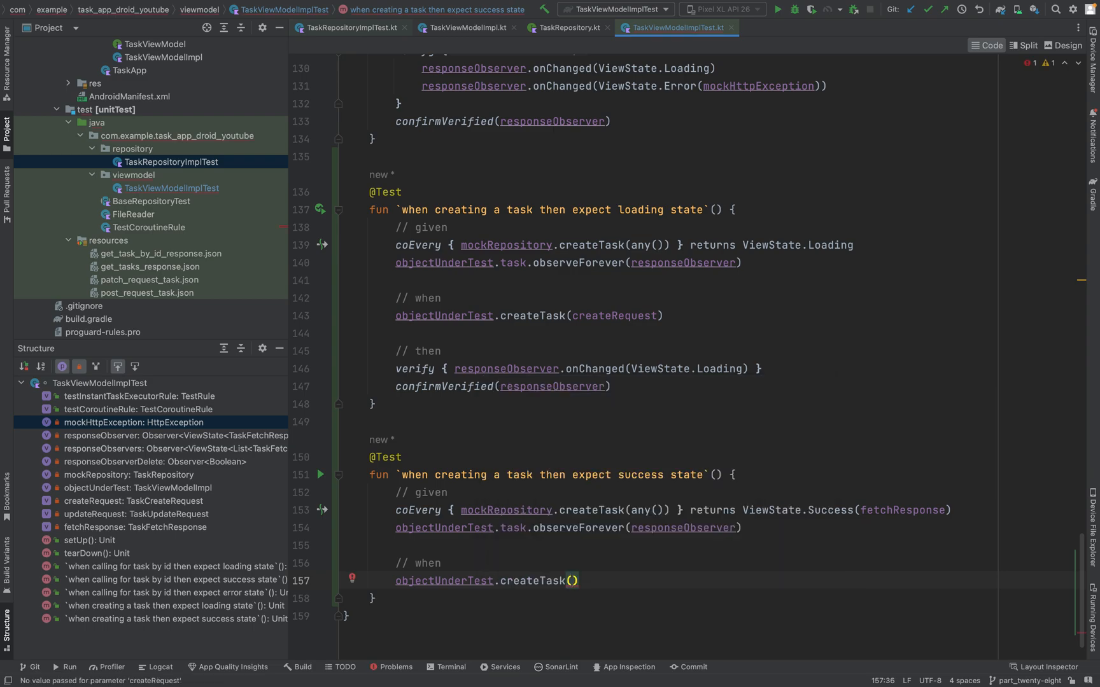
text(createRequest)
text(//)
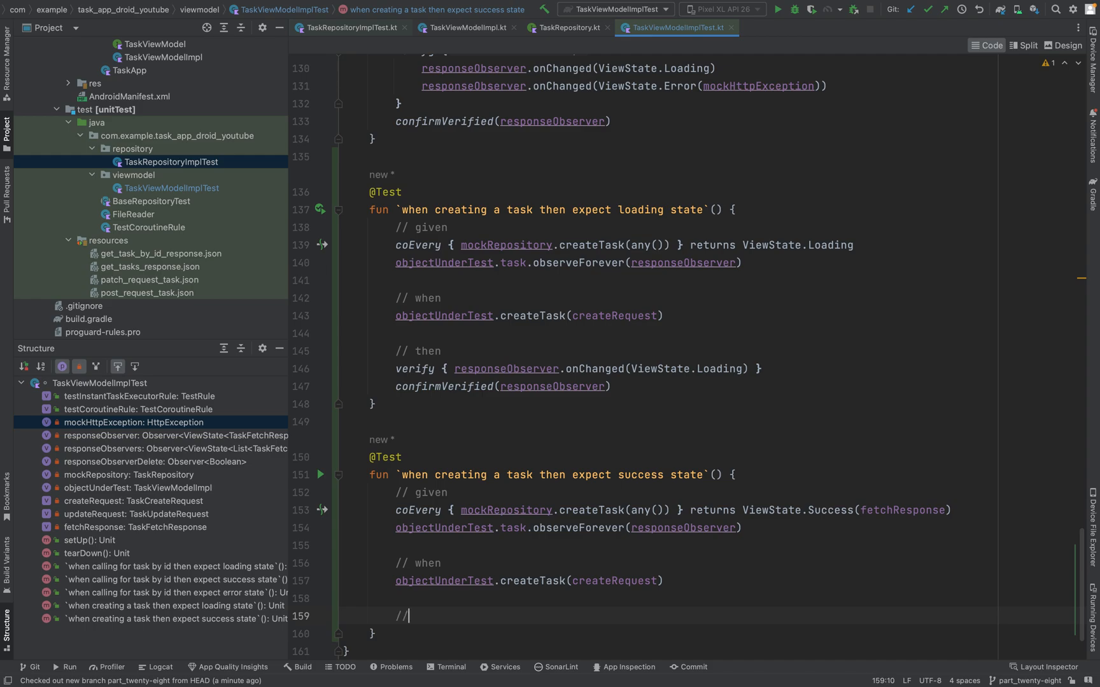
Step: Add a '// then' comment and begin the verify block
text(then)
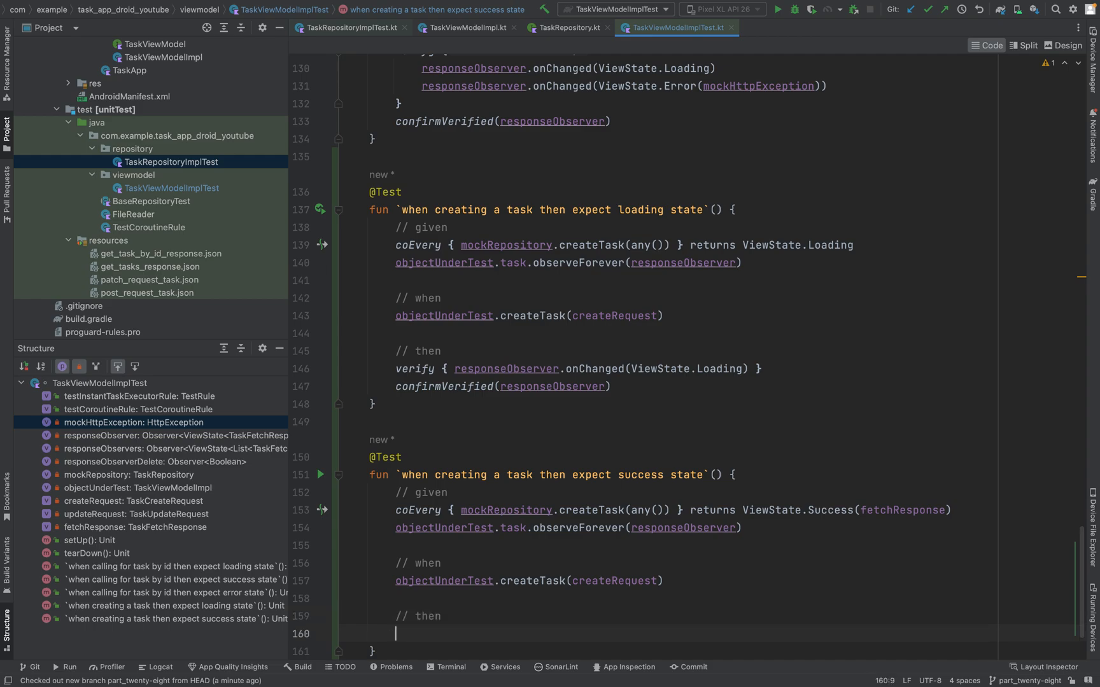
text(verify {)
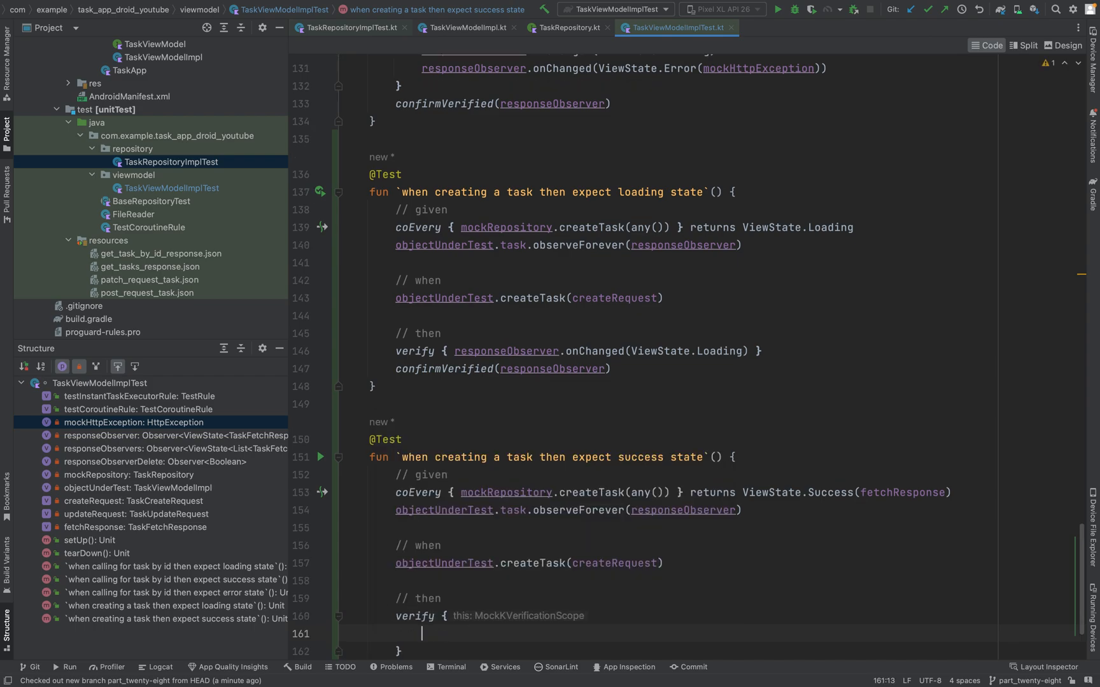
Step: Verify responseObserver.onChanged receives ViewState.Loading then Success(fetchResponse)
text(r)
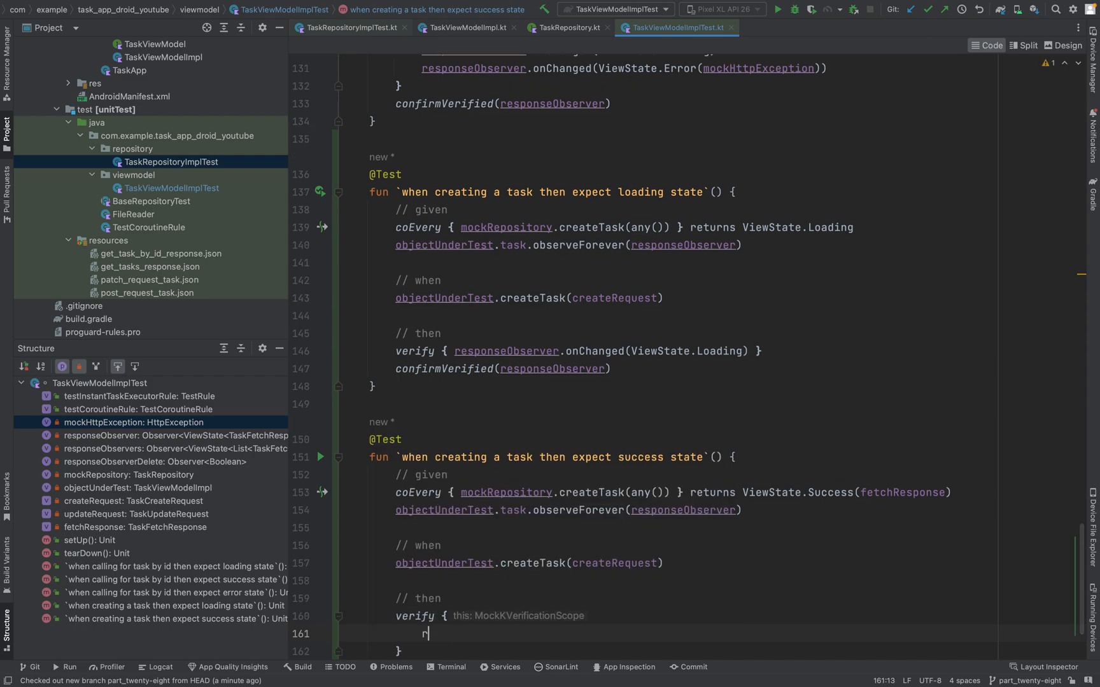
text(esponseObserver)
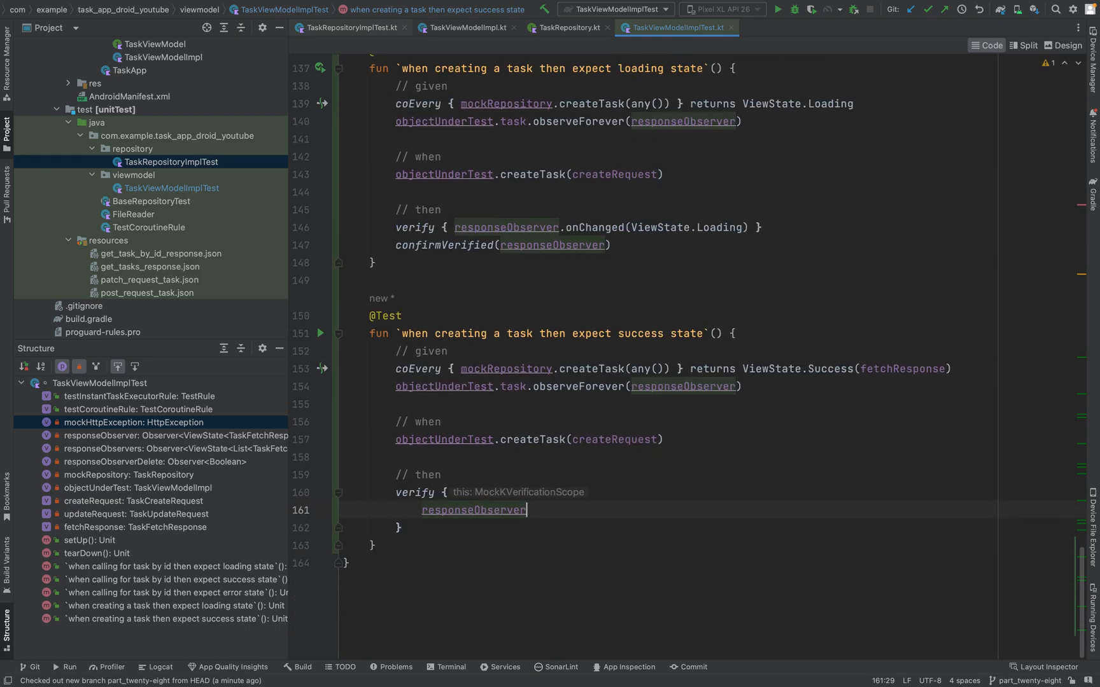
text(.)
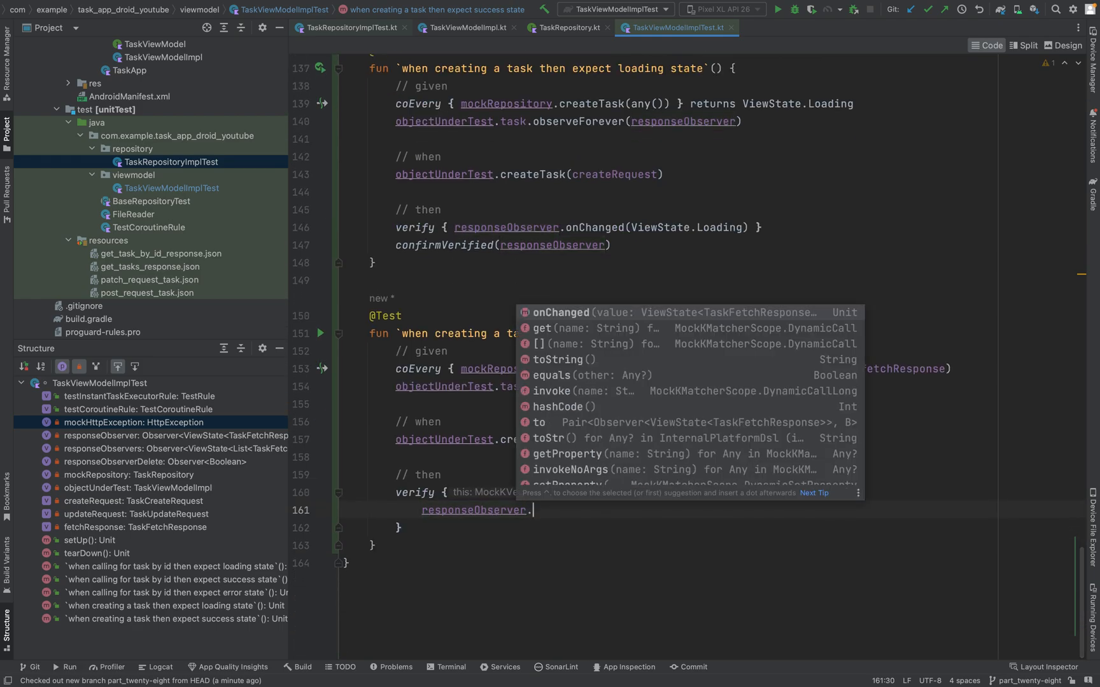
click(561, 312)
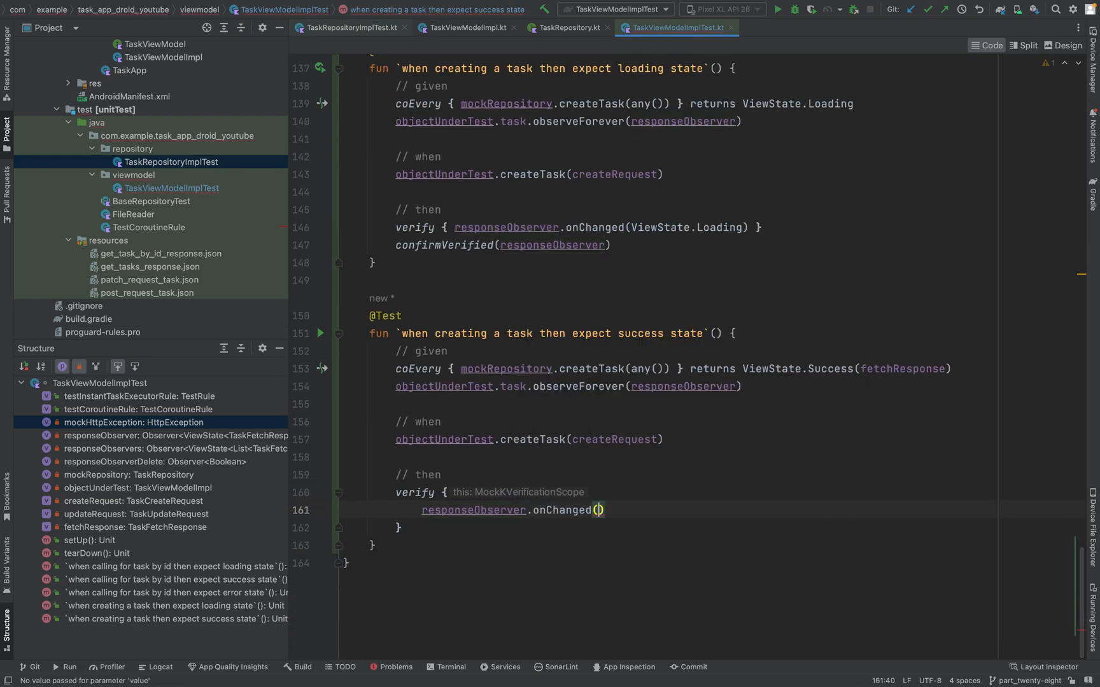
text(ViewState.Loading)
text(r)
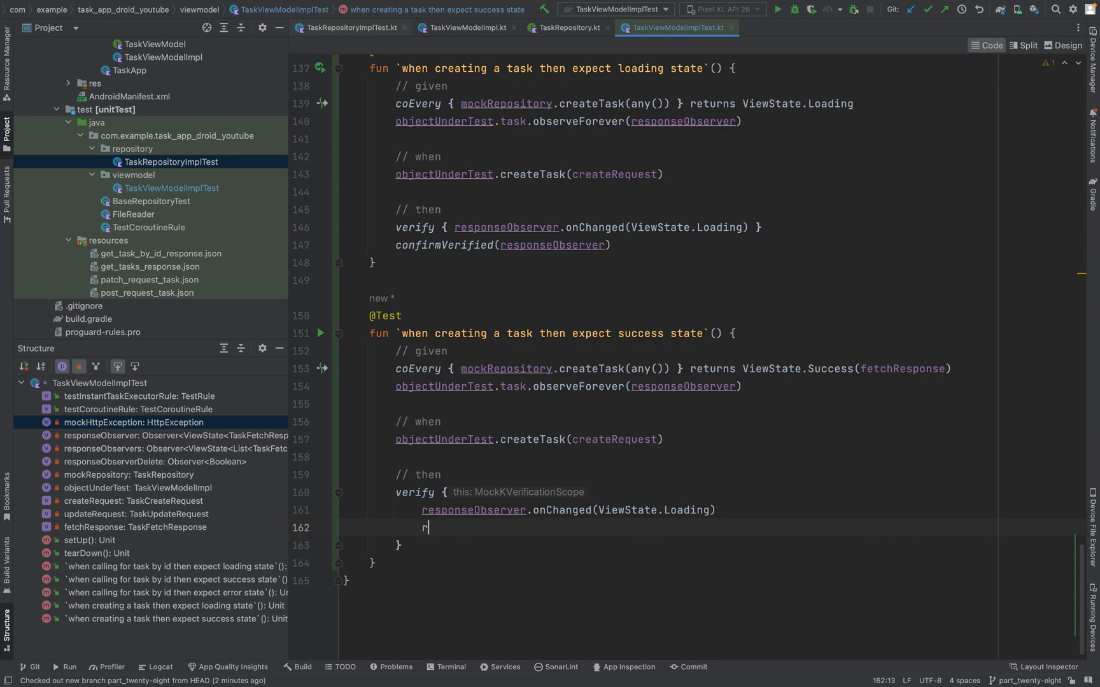
text(esponseObserver.onChanged(ViewState.Success(fetchResponse)
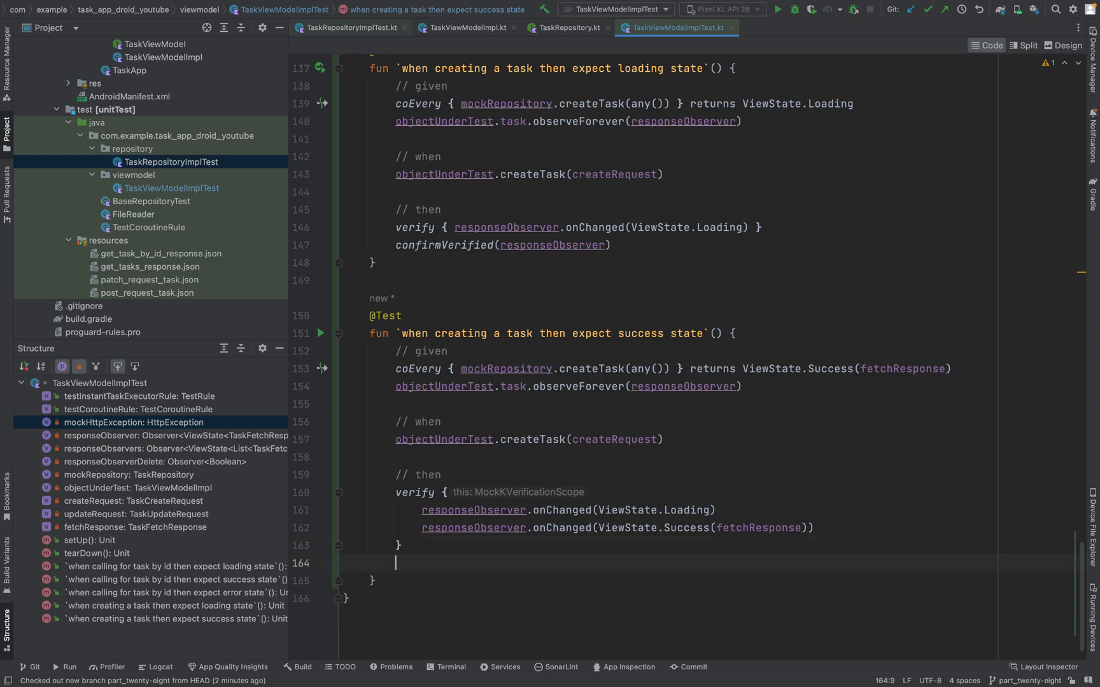
Step: Add confirmVerified(responseObserver) and run the TaskViewModelImplTest class
text(confirmVerified()
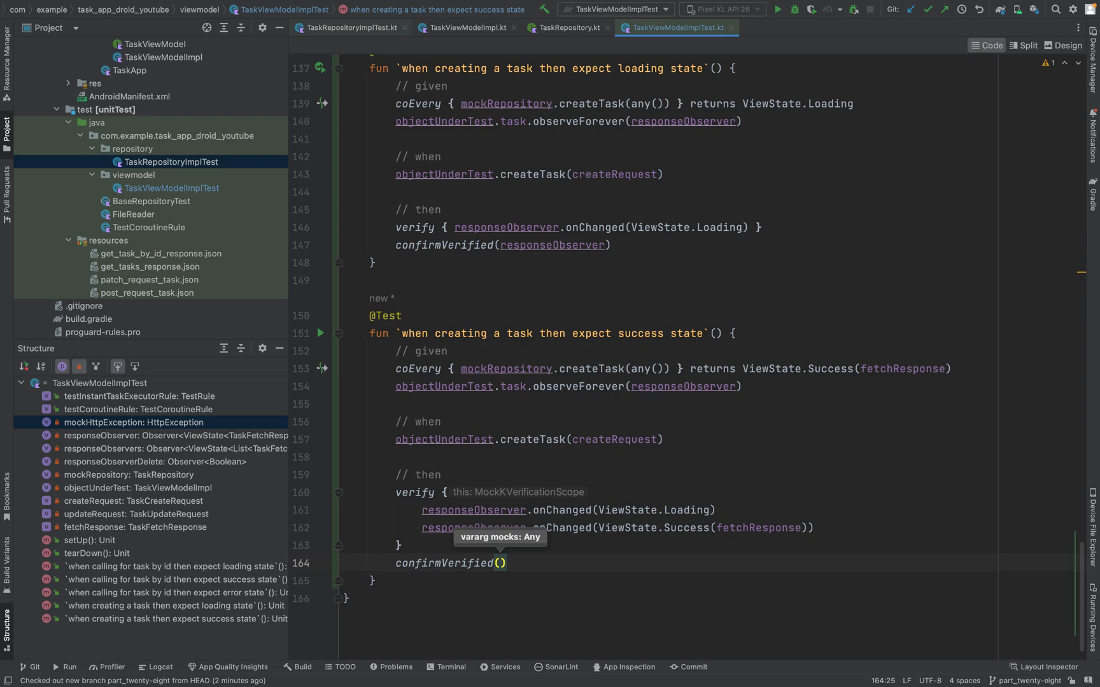
text(responseObserver)
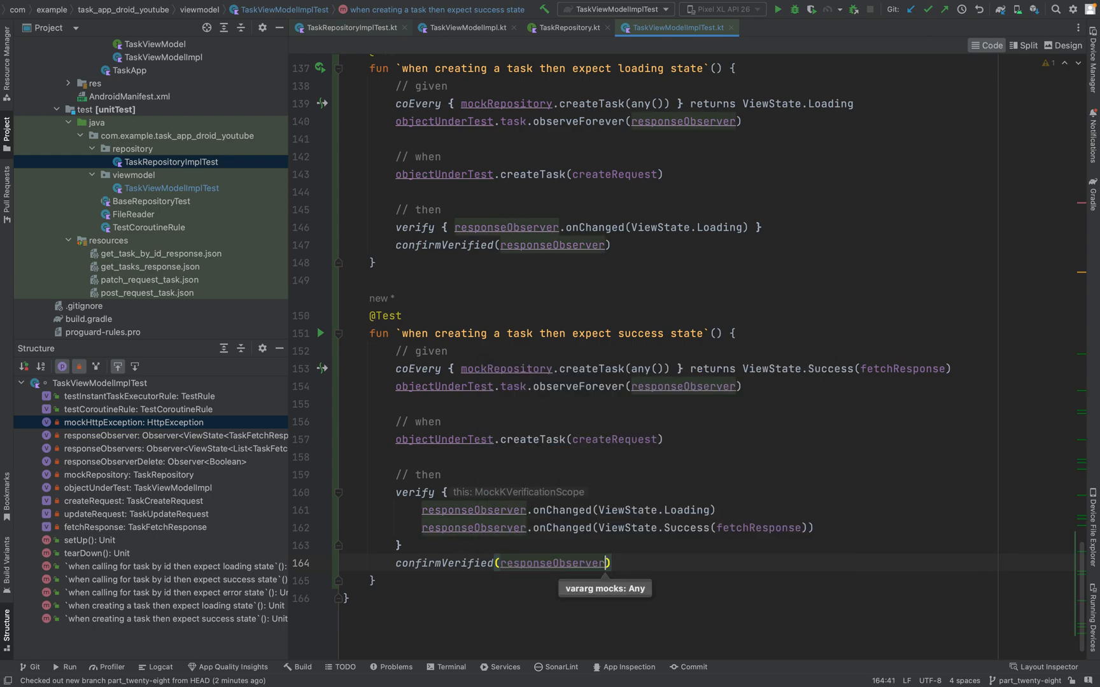
double_click(553, 563)
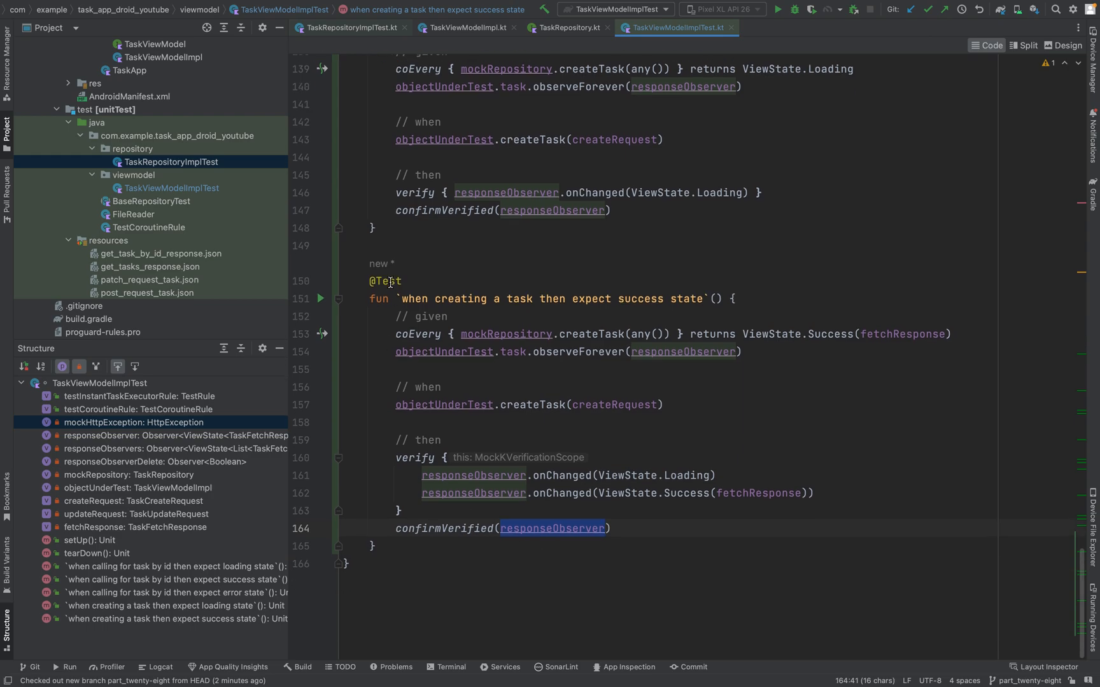
click(319, 298)
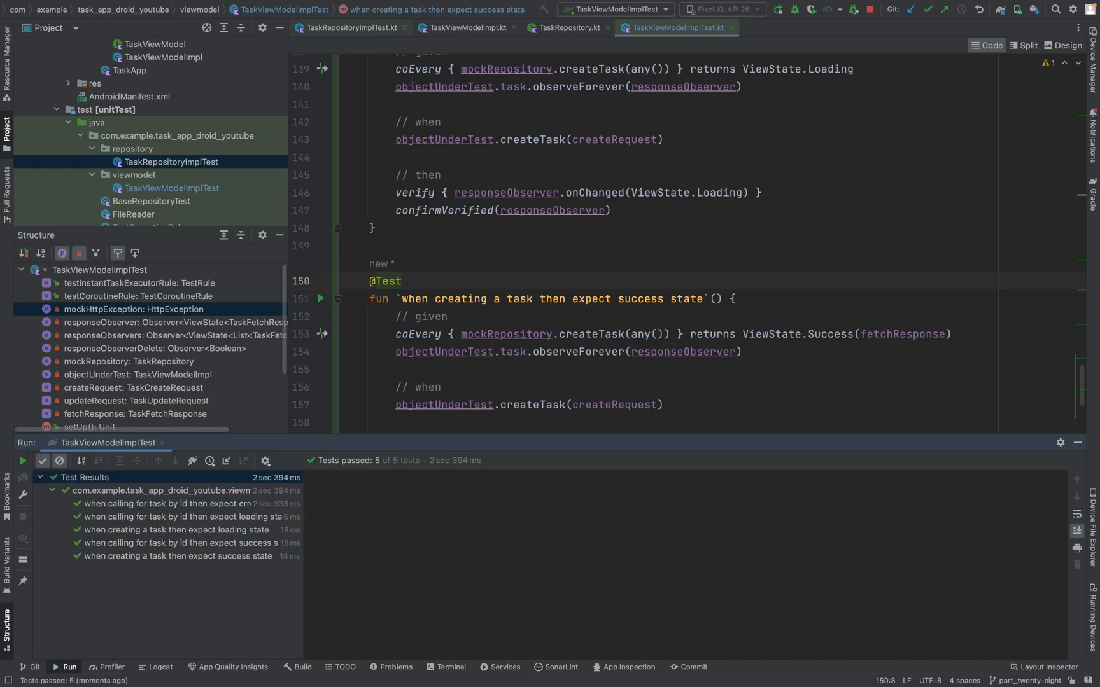
Step: Review the passing test output, hide the Run window and start a new test after the success test
click(778, 9)
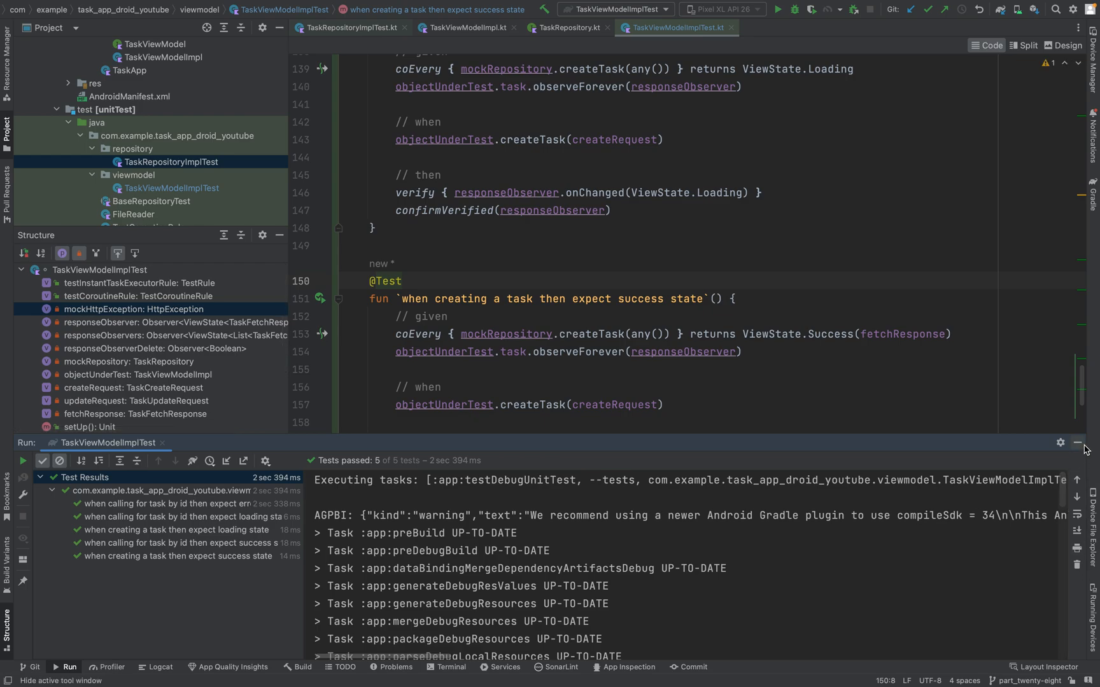
click(1078, 443)
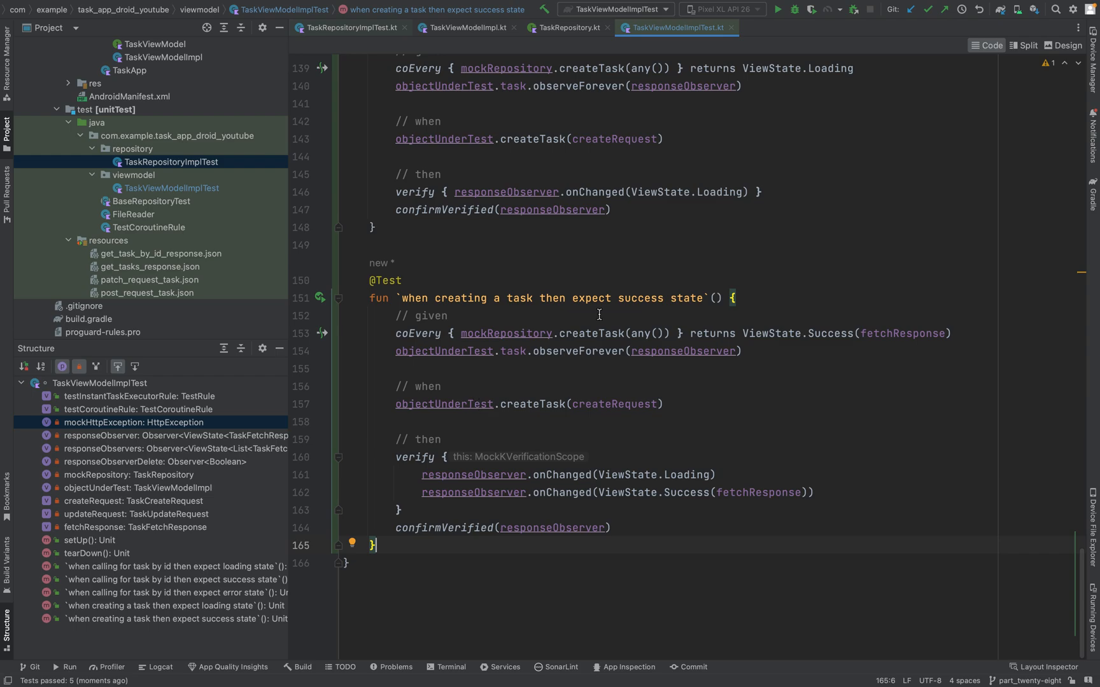
click(735, 298)
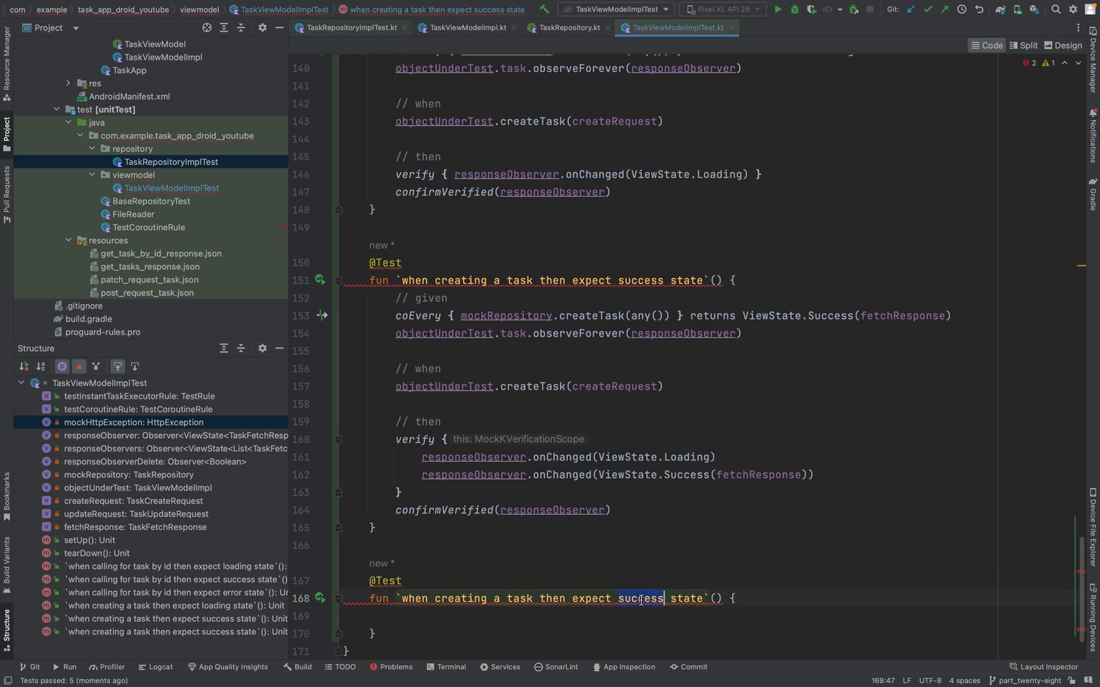
Step: Rename the test to 'expect error state' and stub createTask to return ViewState.Error(mockHttpException)
text(error)
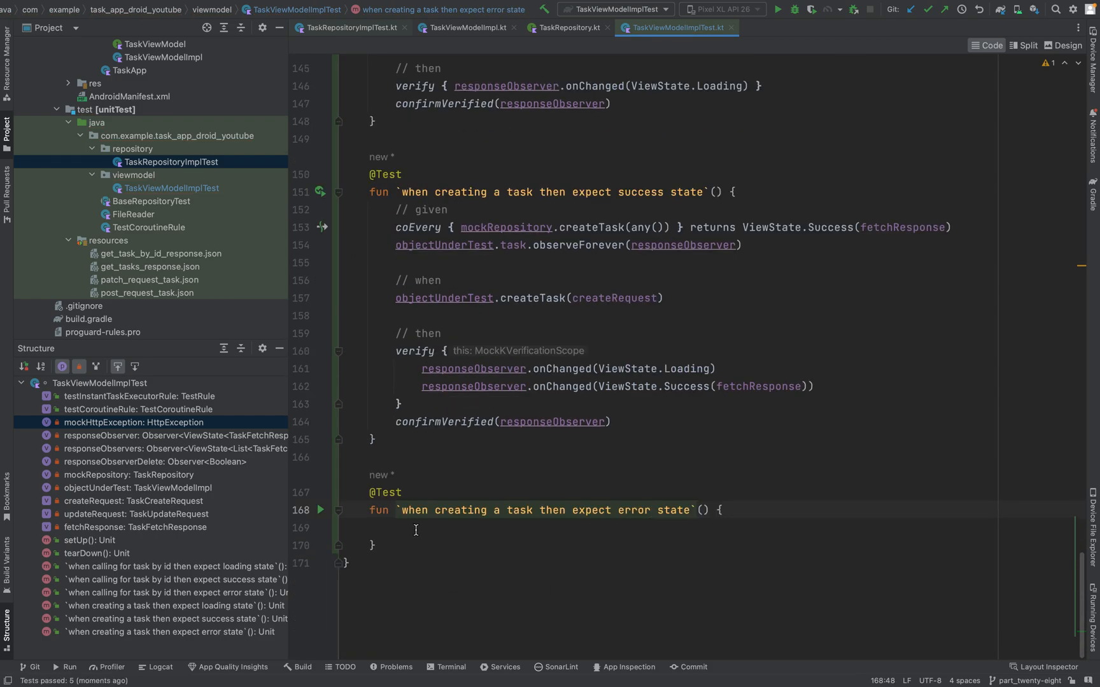
text(co)
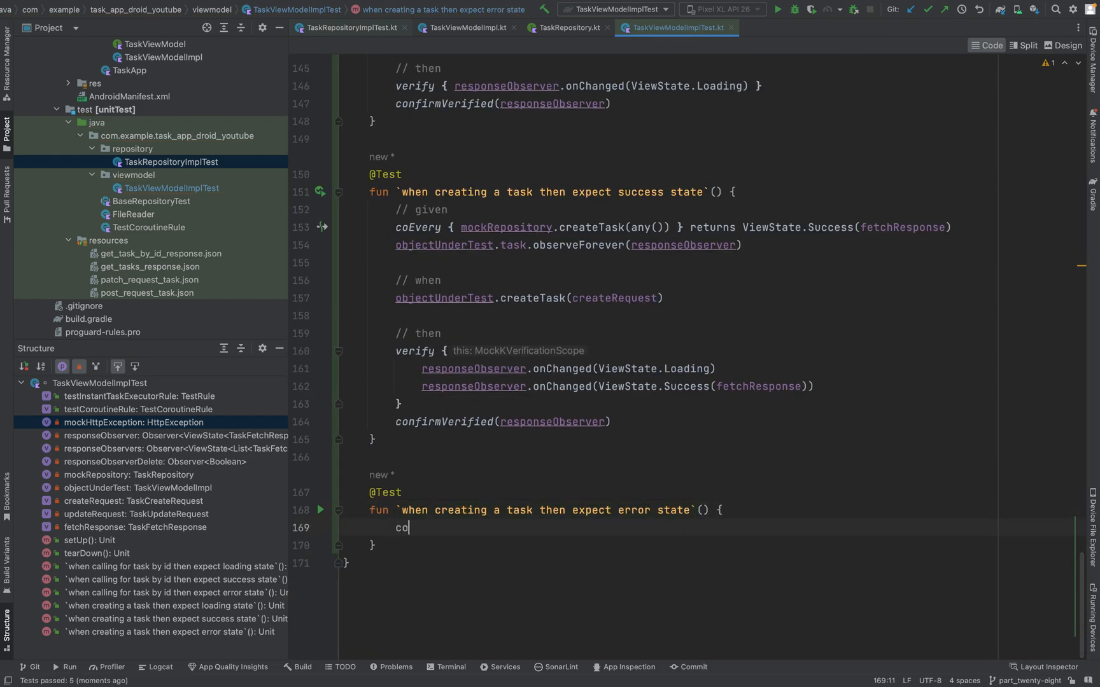
key(Backspace)
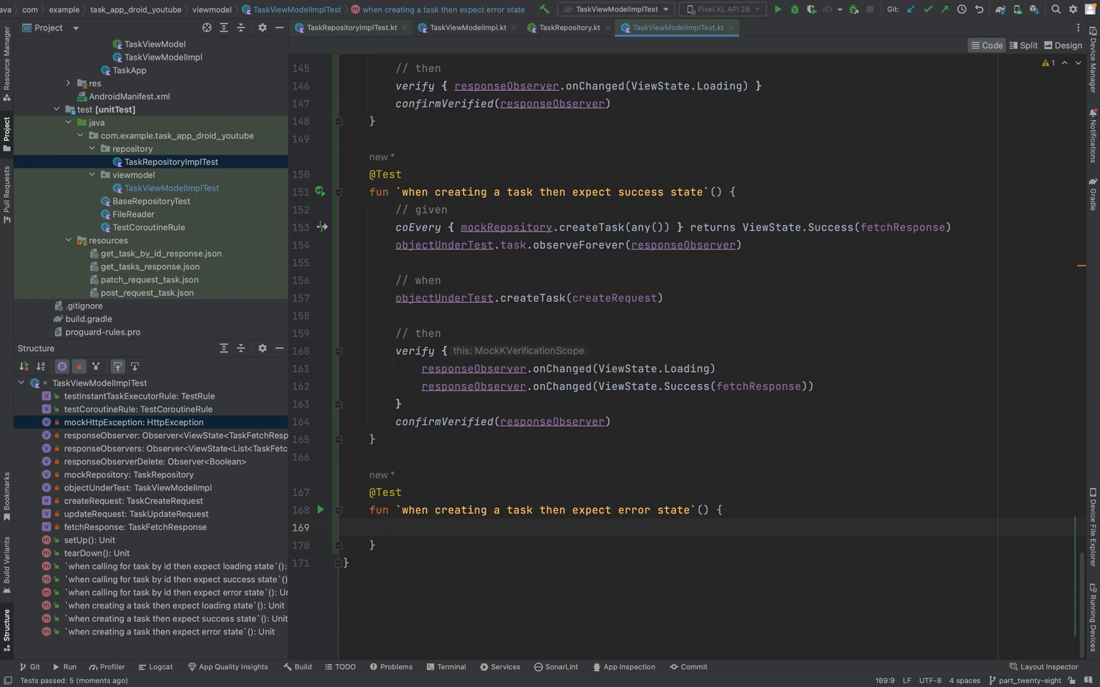
text(// gibem)
text(coEvery { )
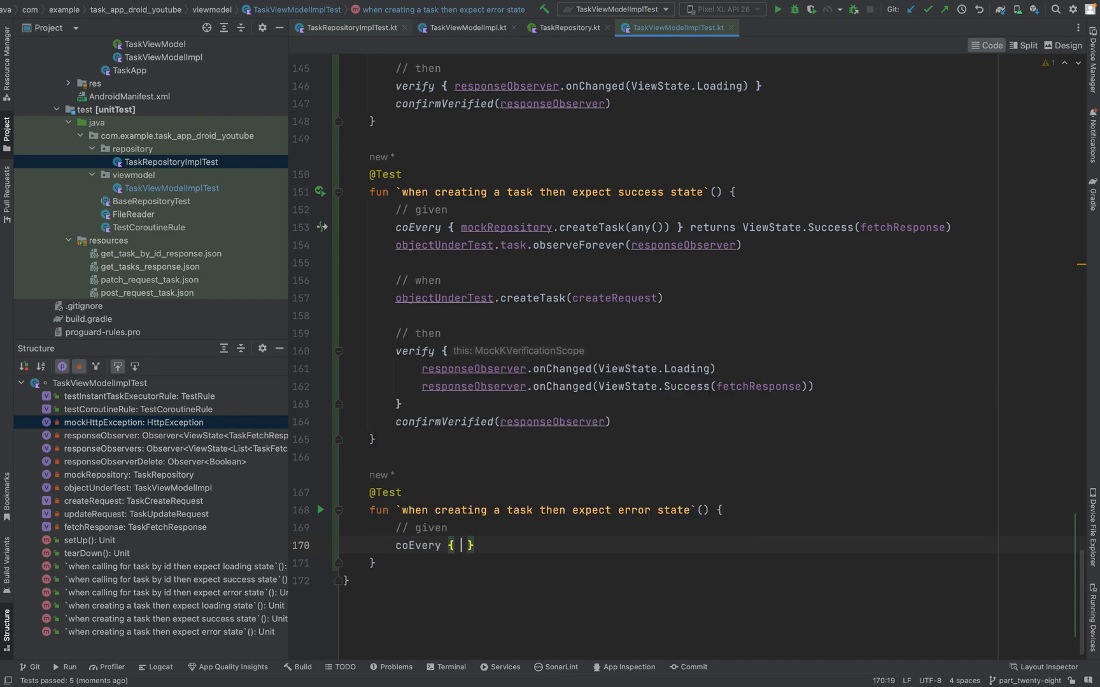
text(mockRepository.createTask(any)
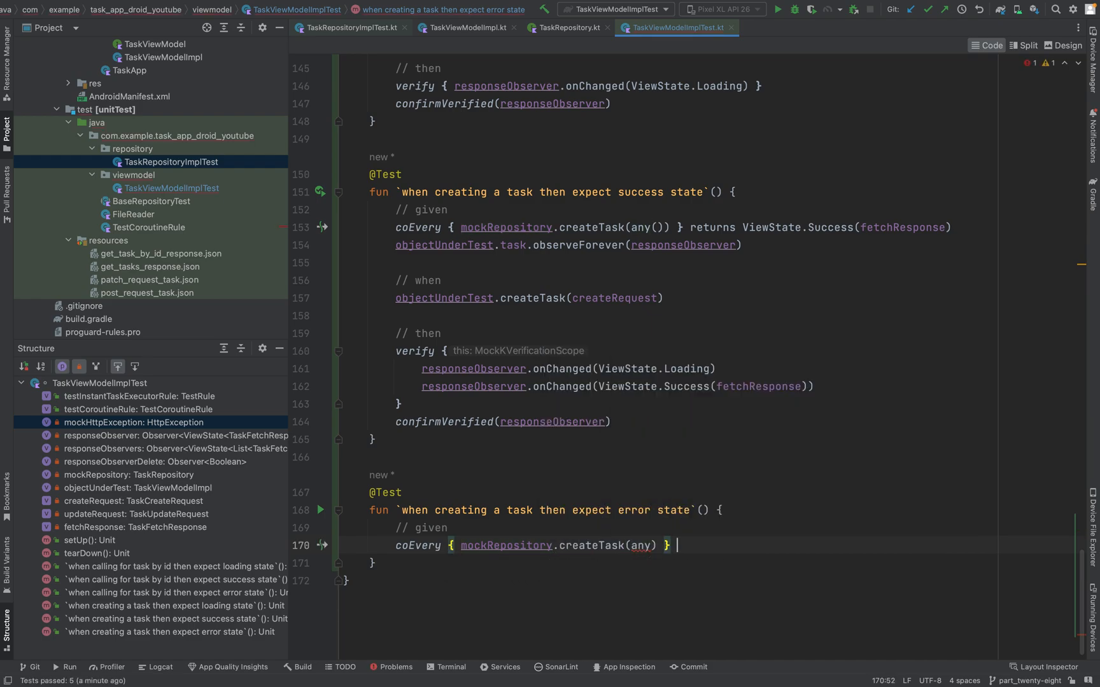
text(returns)
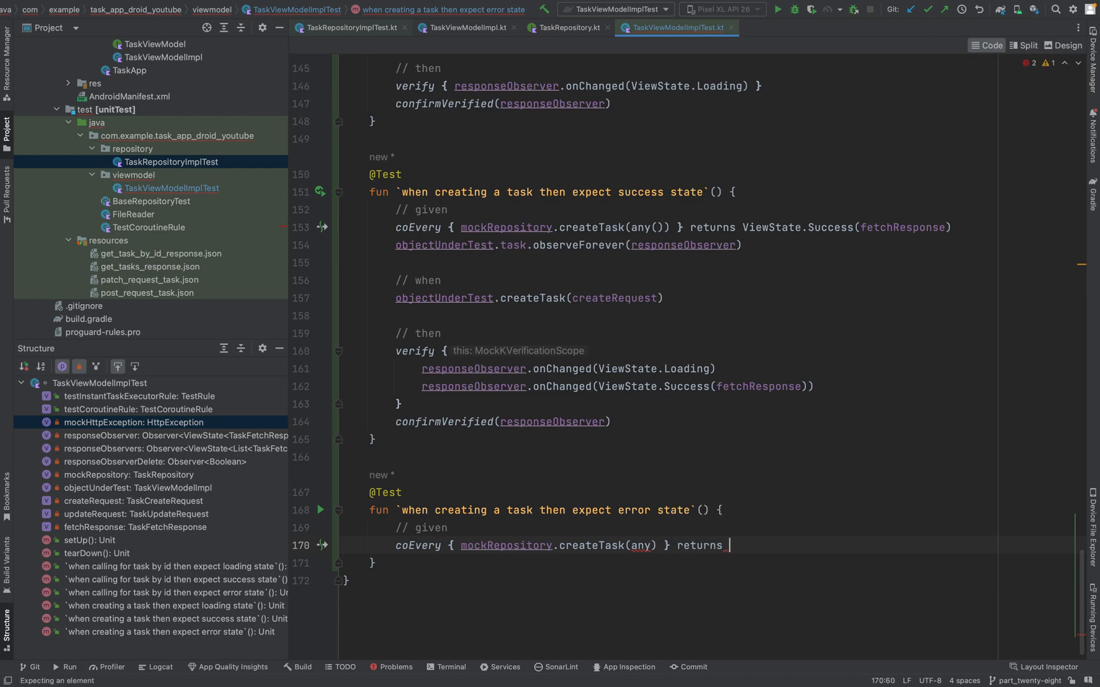
text(ViewState.)
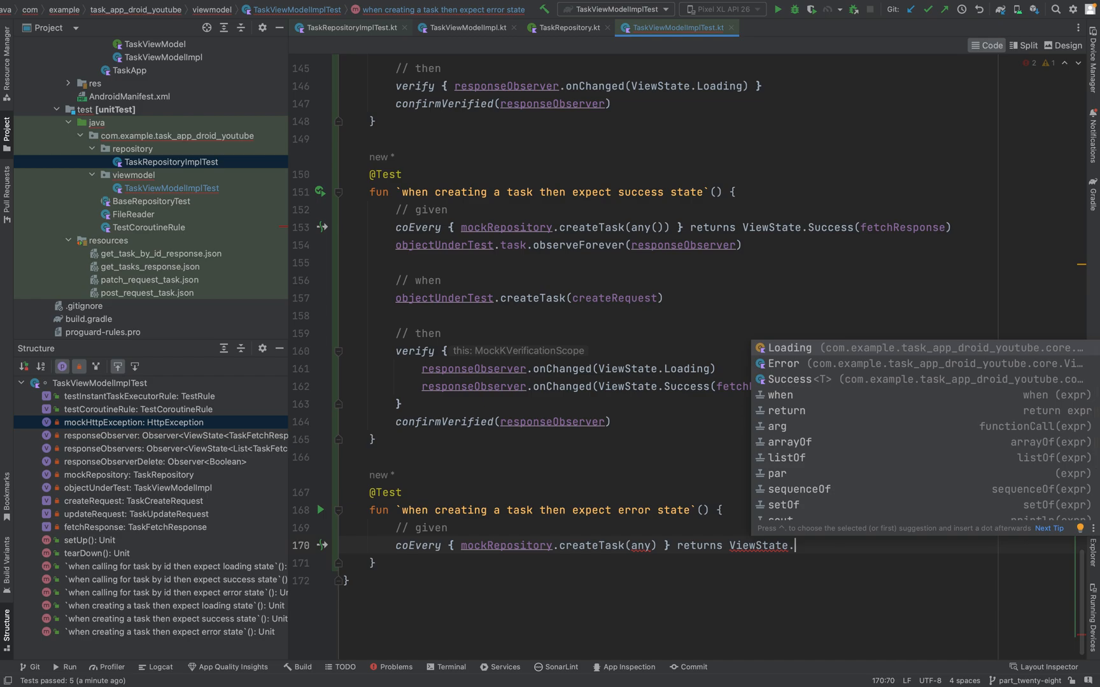
click(783, 363)
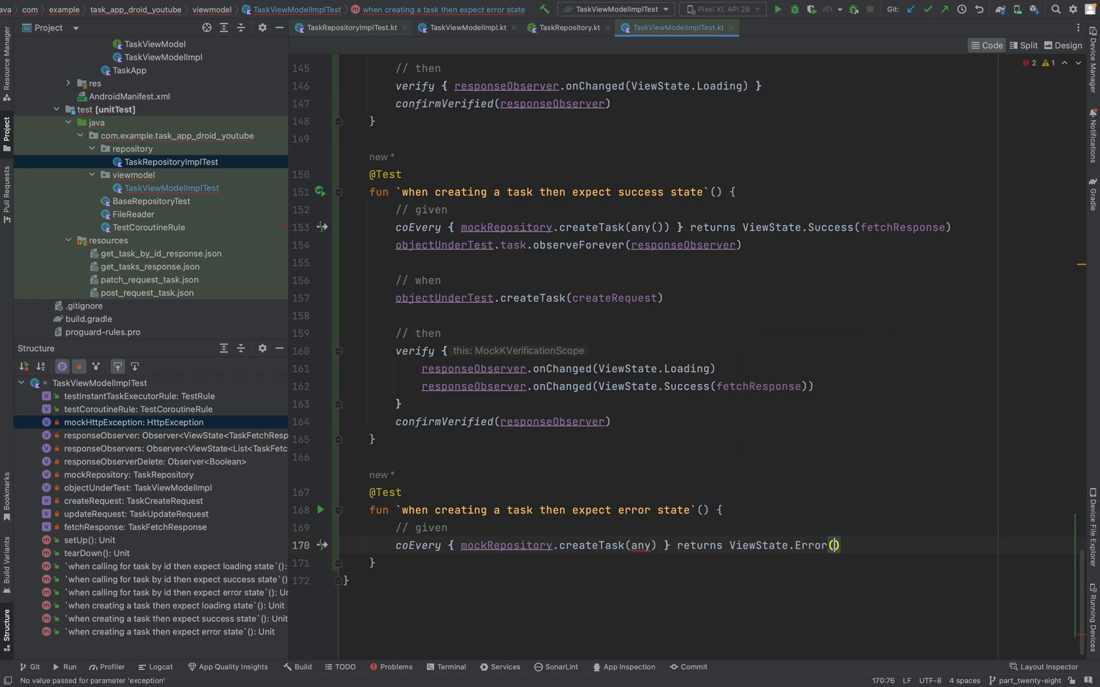
mouse_move(834, 544)
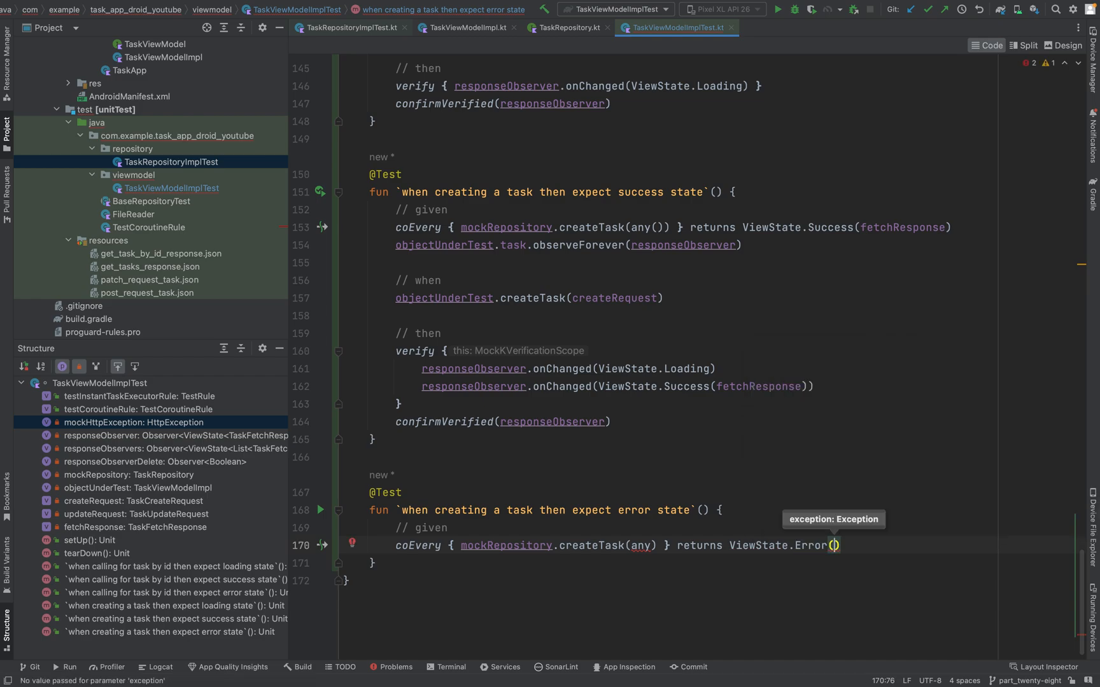
text(mockHttpException)
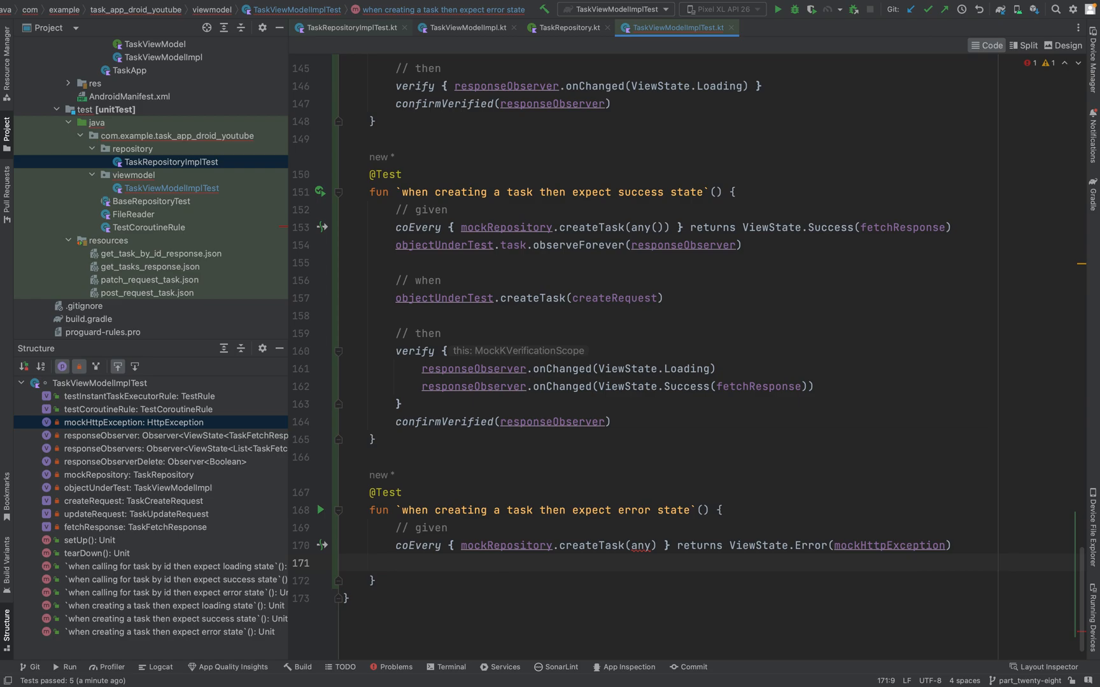
Step: Observe objectUnderTest.task forever with responseObserver to finish the given section
text(o)
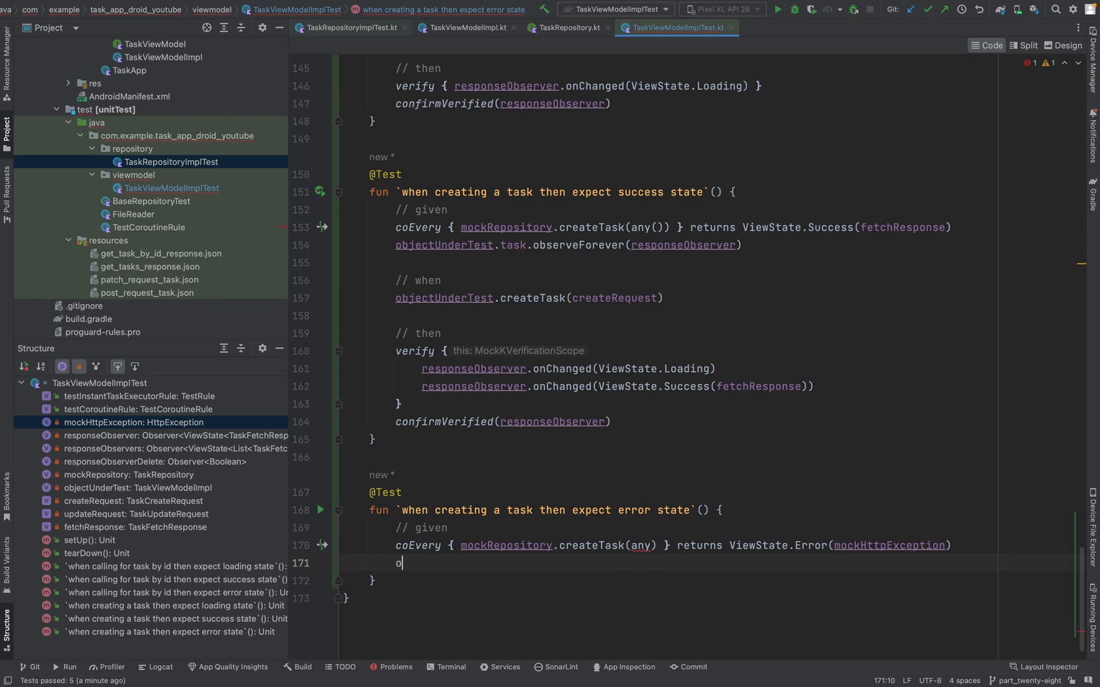
text(bjectUnderTest.)
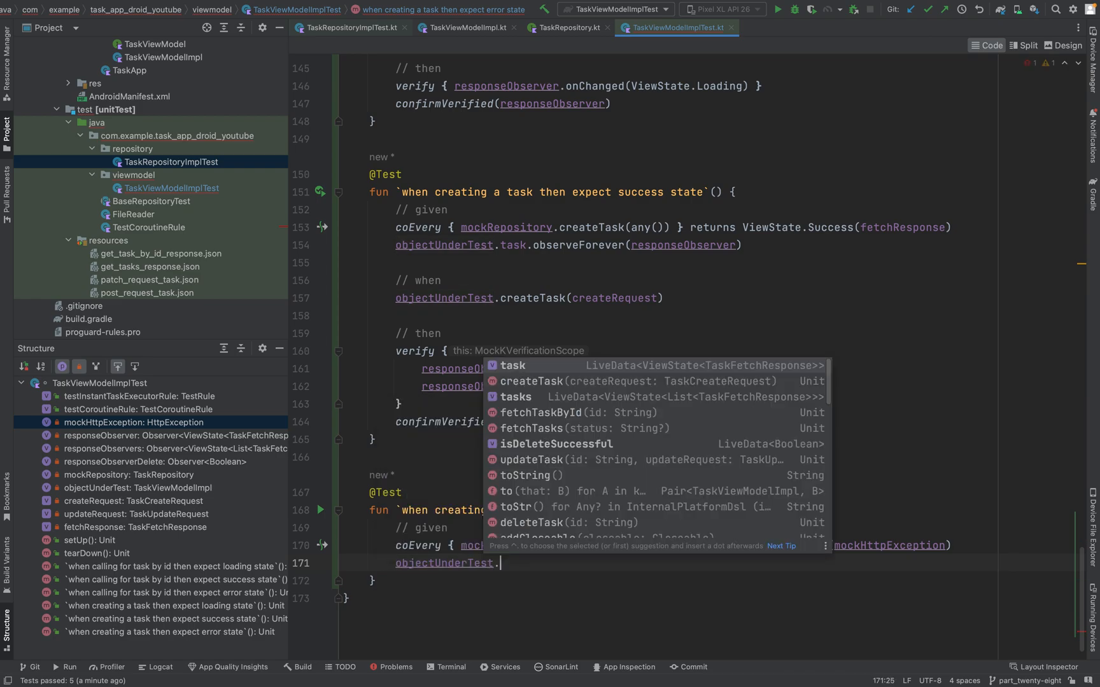
text(task.observeForever()
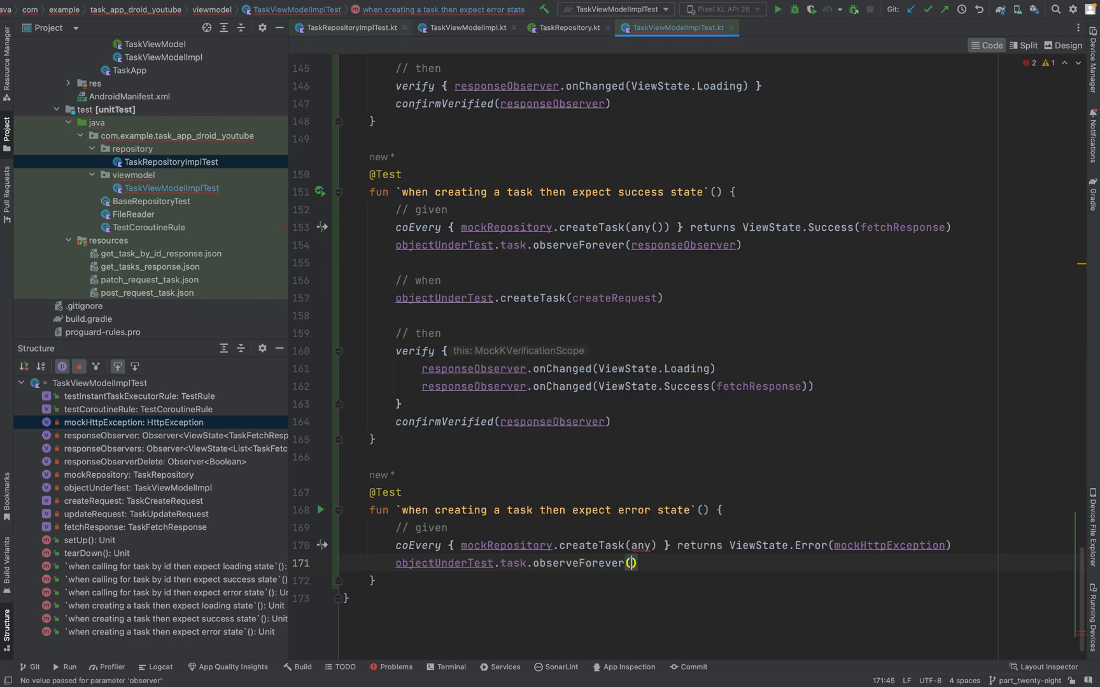
text(res)
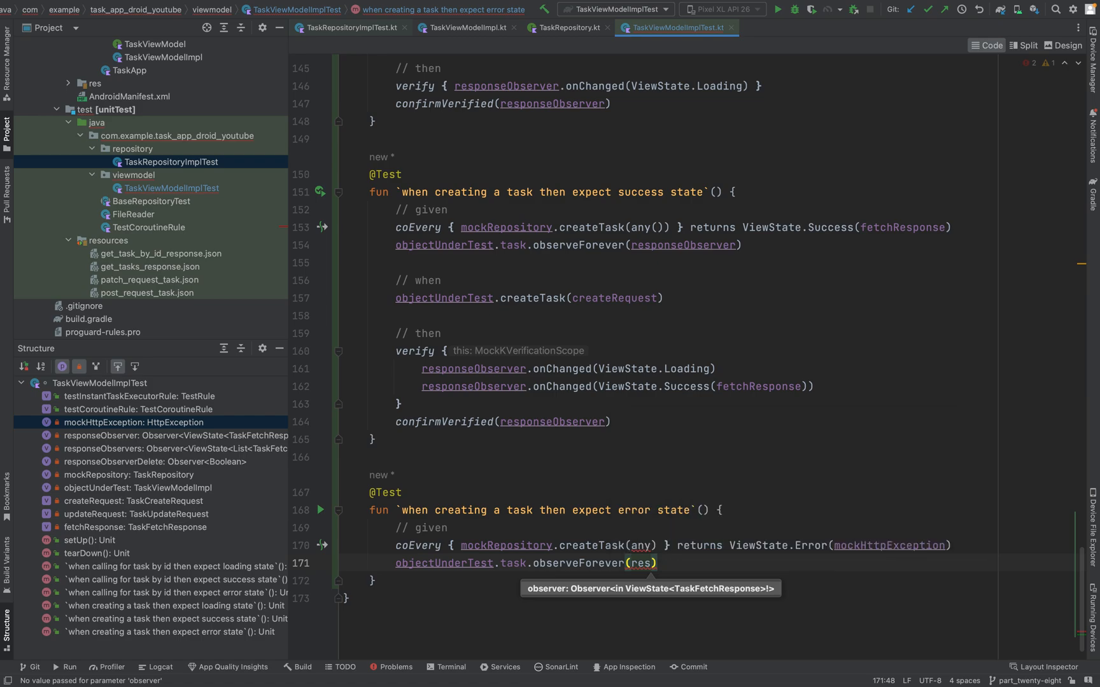
text(responseObserver)
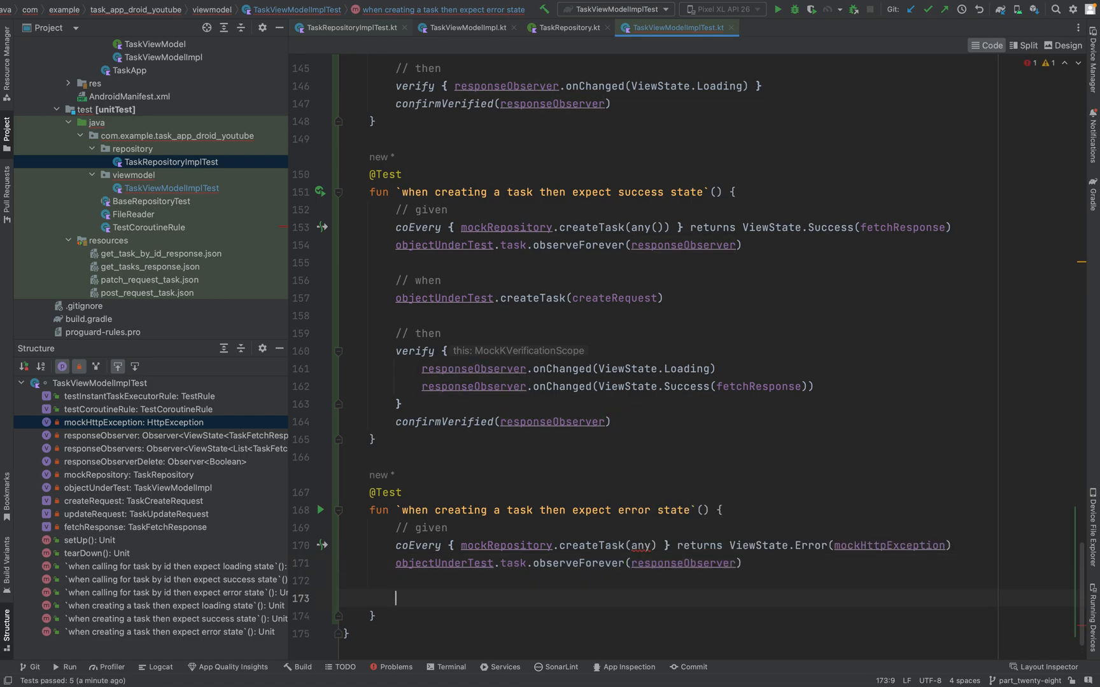
click(652, 546)
text(()
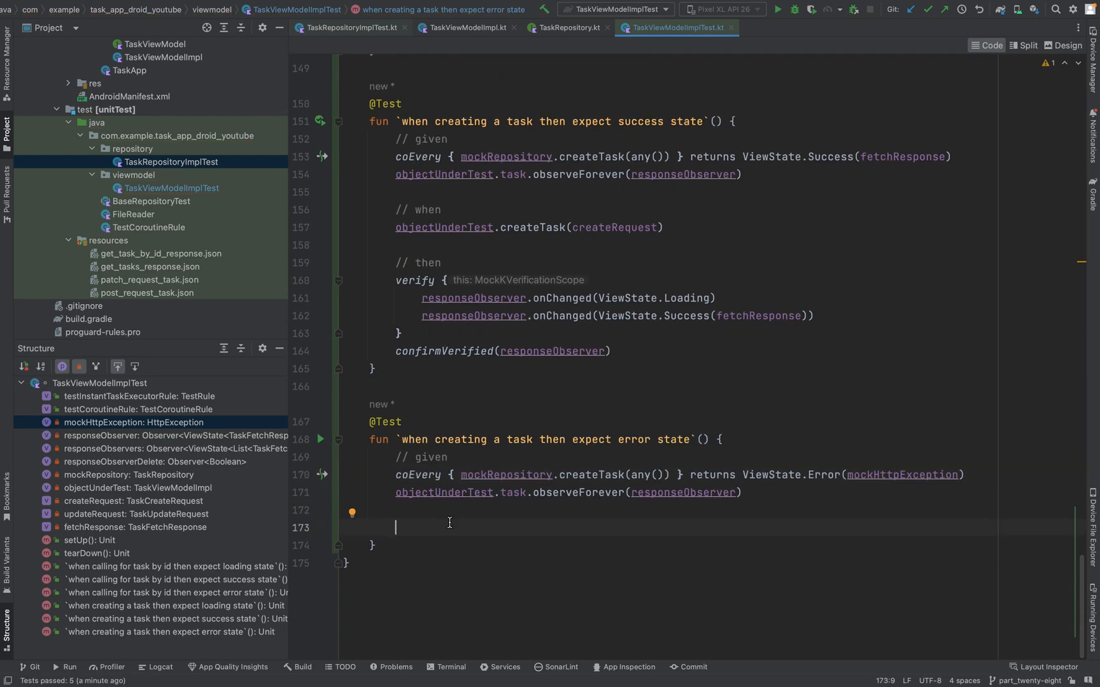
Step: Add the '// when' call to createTask and a '// then' comment in the error test
text(// when)
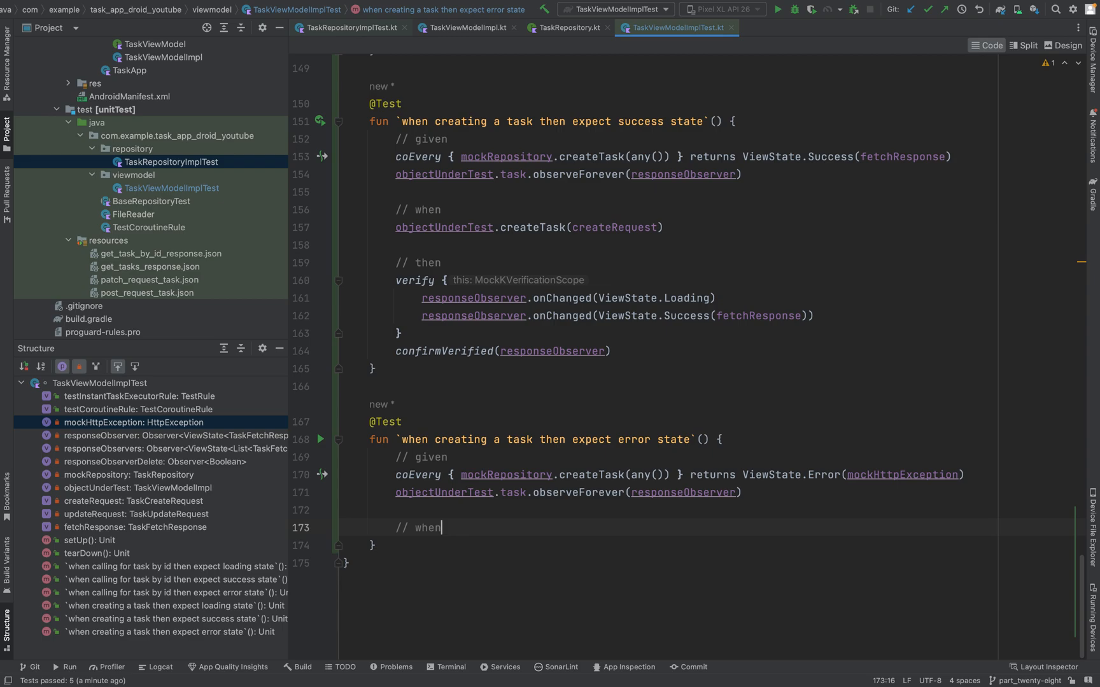
text(objectUnderTest.createTask()
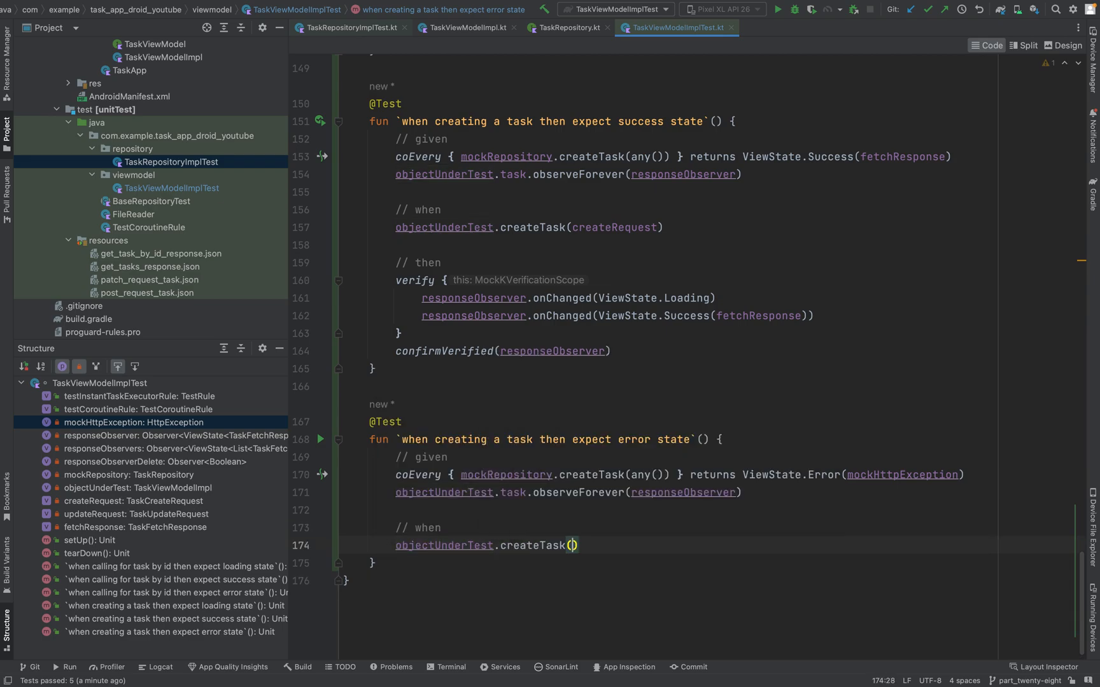
text(createRequest)
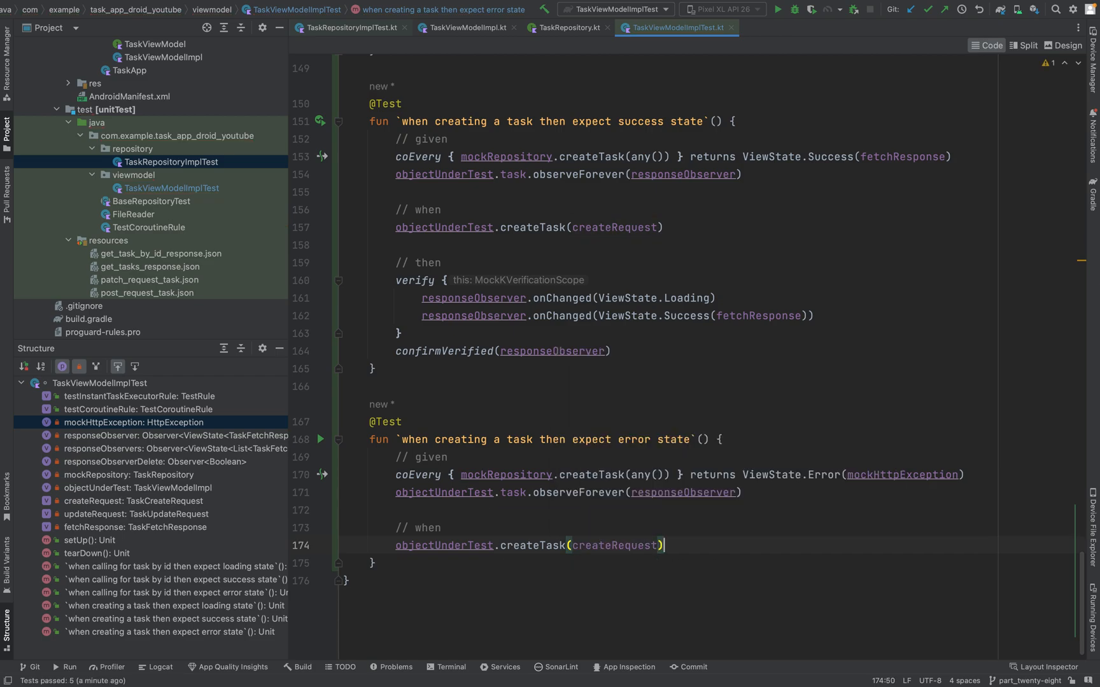
key(Enter)
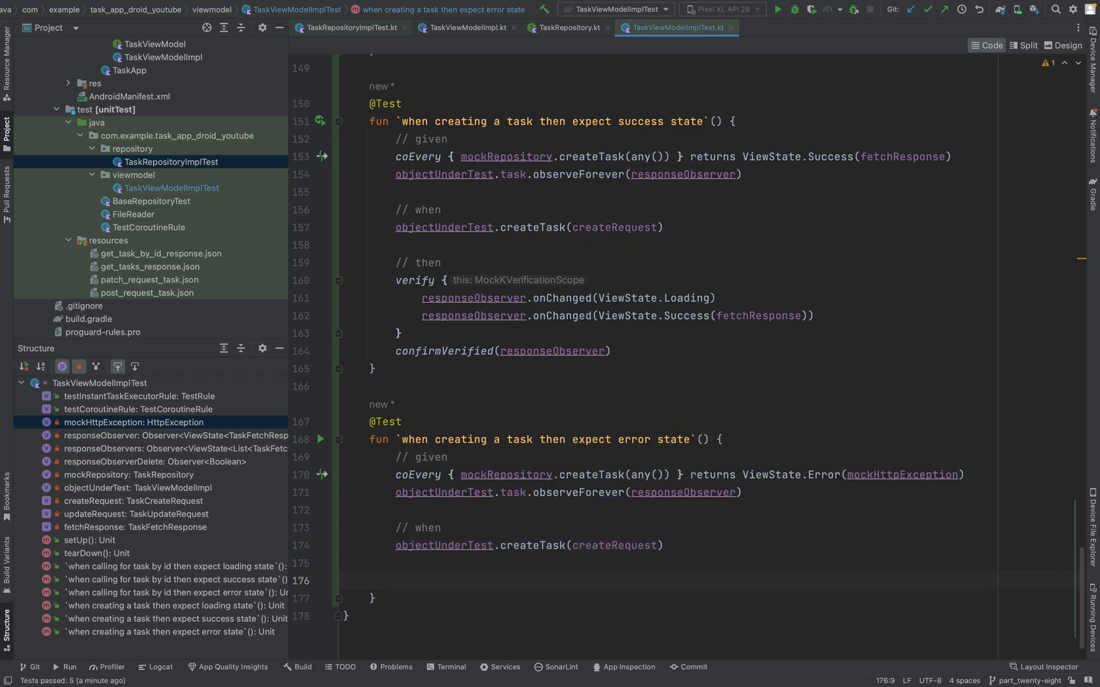
text(// then)
text(responseObserver)
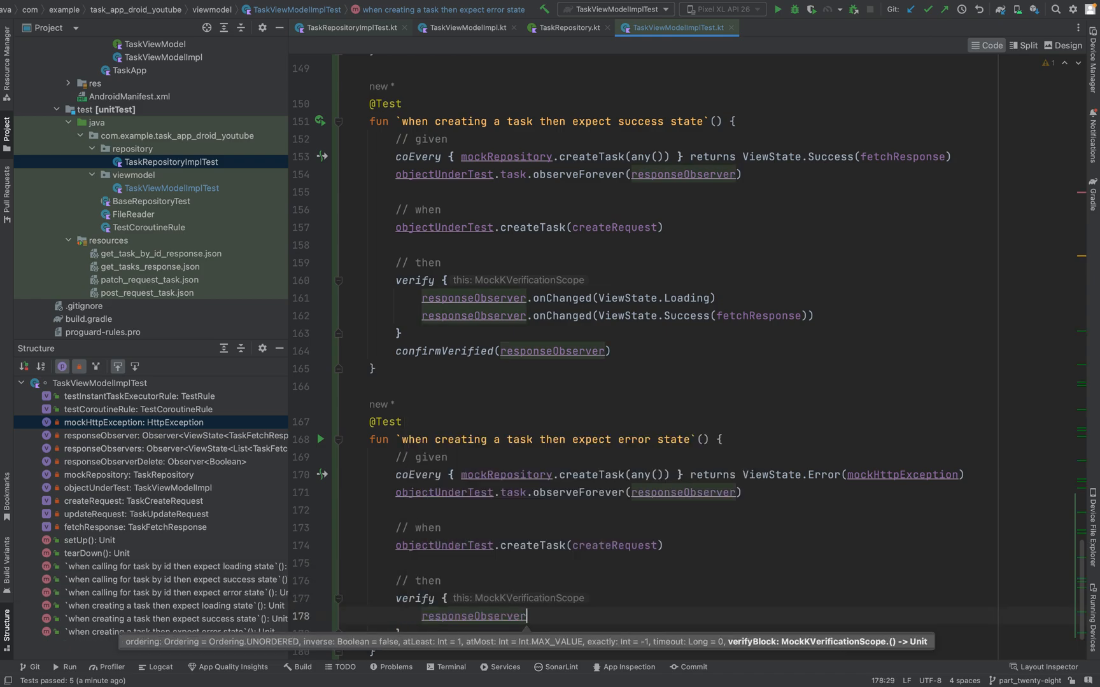
Step: Verify responseObserver.onChanged receives ViewState.Loading then Error(mockHttpException)
text(.onChanged())
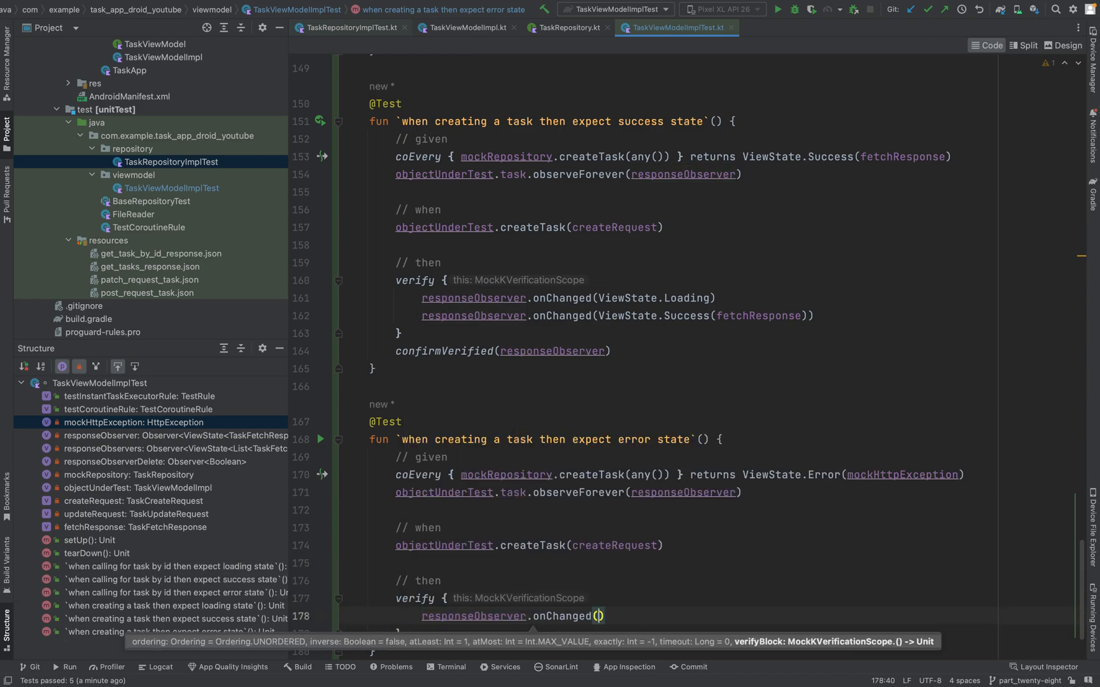
text(ViewState.Loading)
text(r)
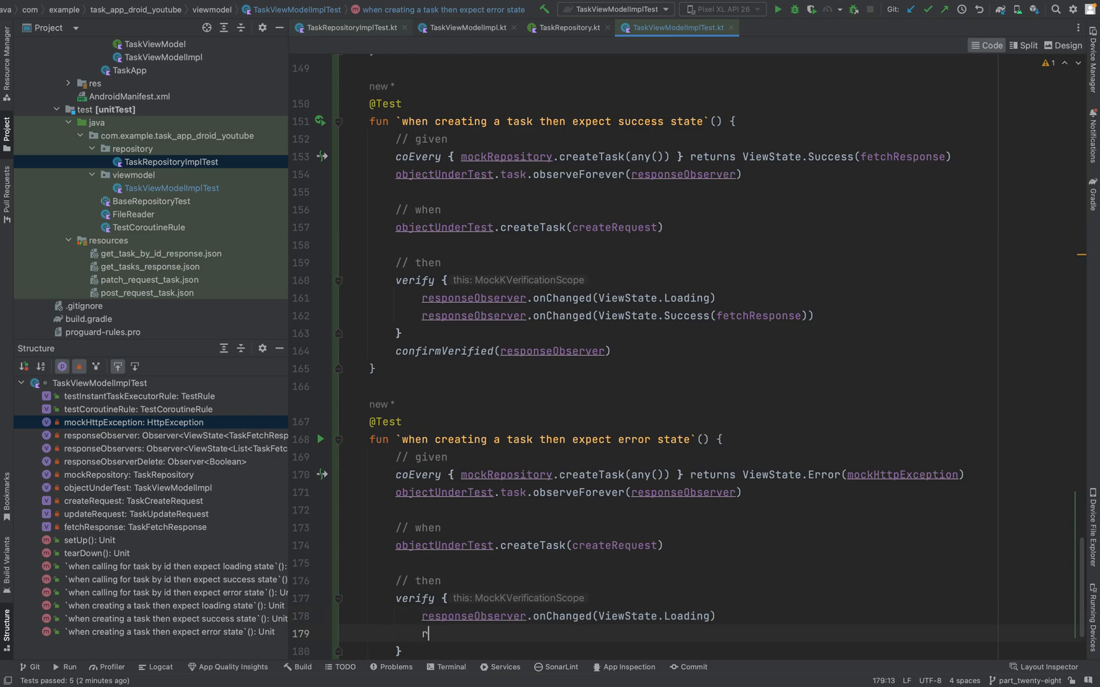
text(esponseObserver)
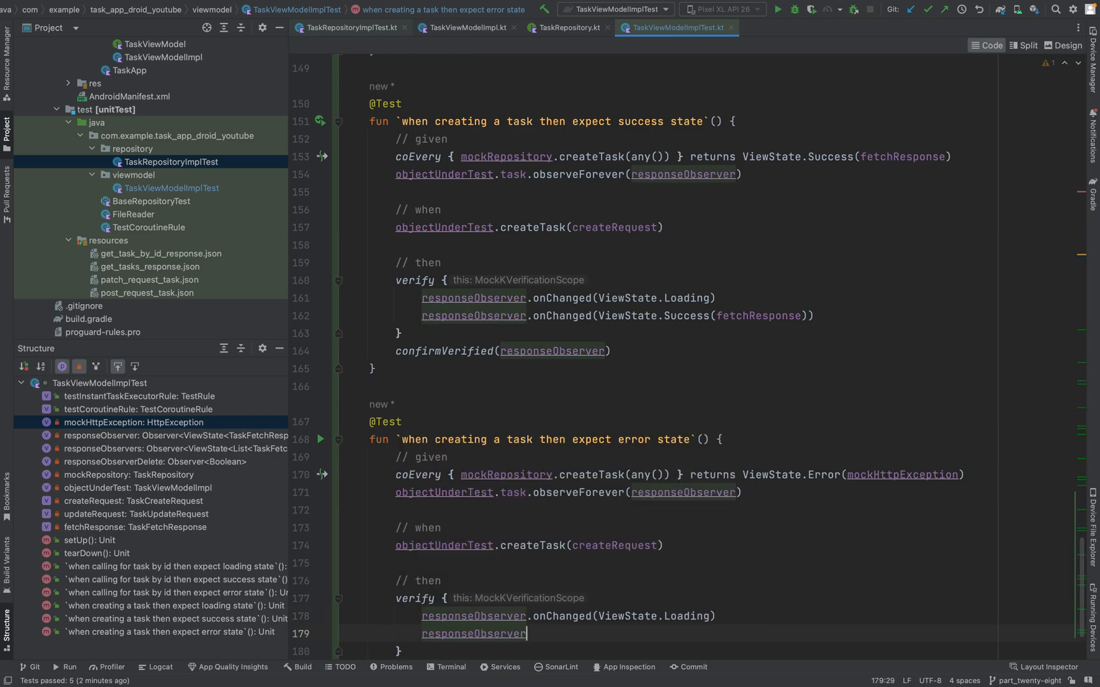
text(.onChanged( ViewState.Error(mockHttpException)
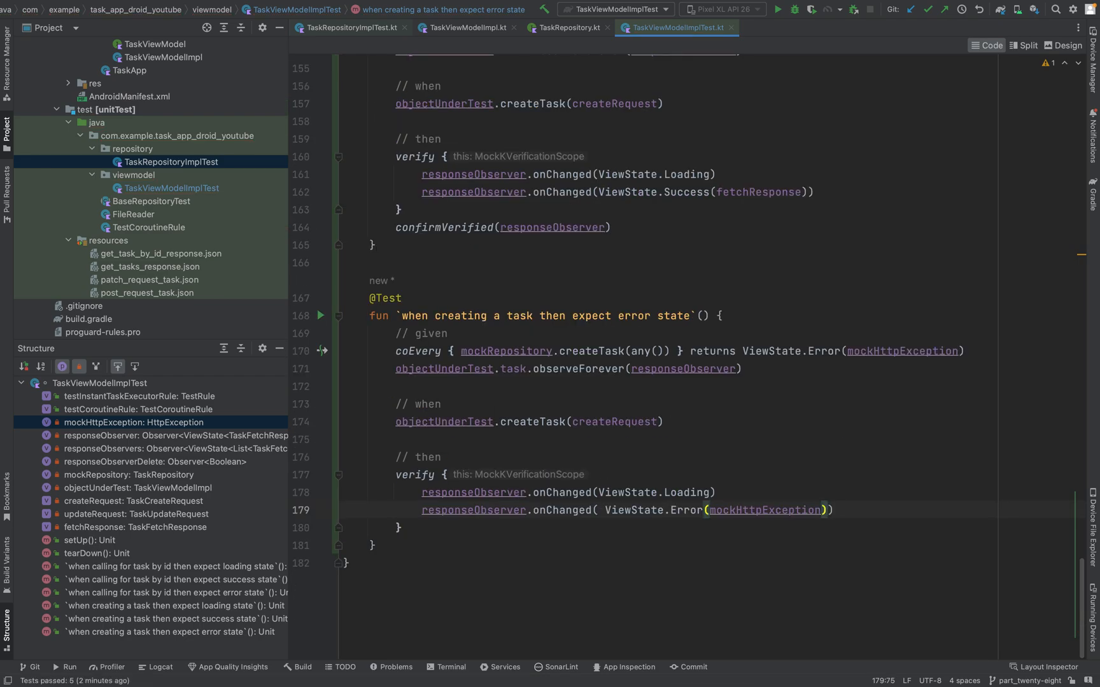
Step: Add confirmVerified(responseObserver) and run the test class
click(404, 528)
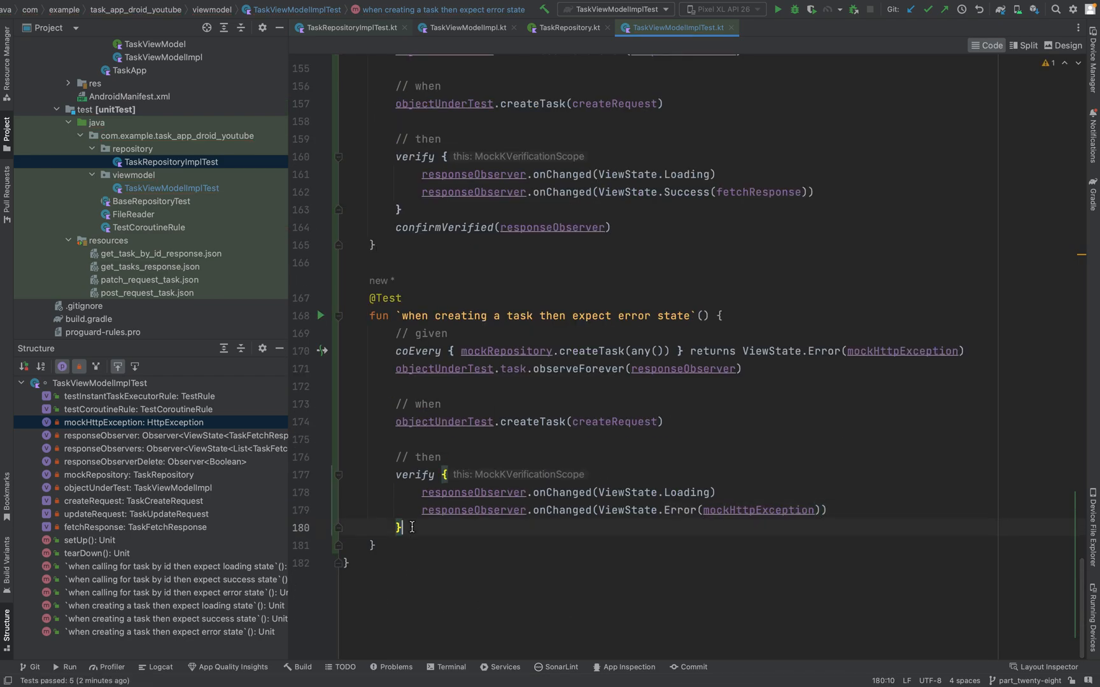
text(confirmVerified(responseObserver)
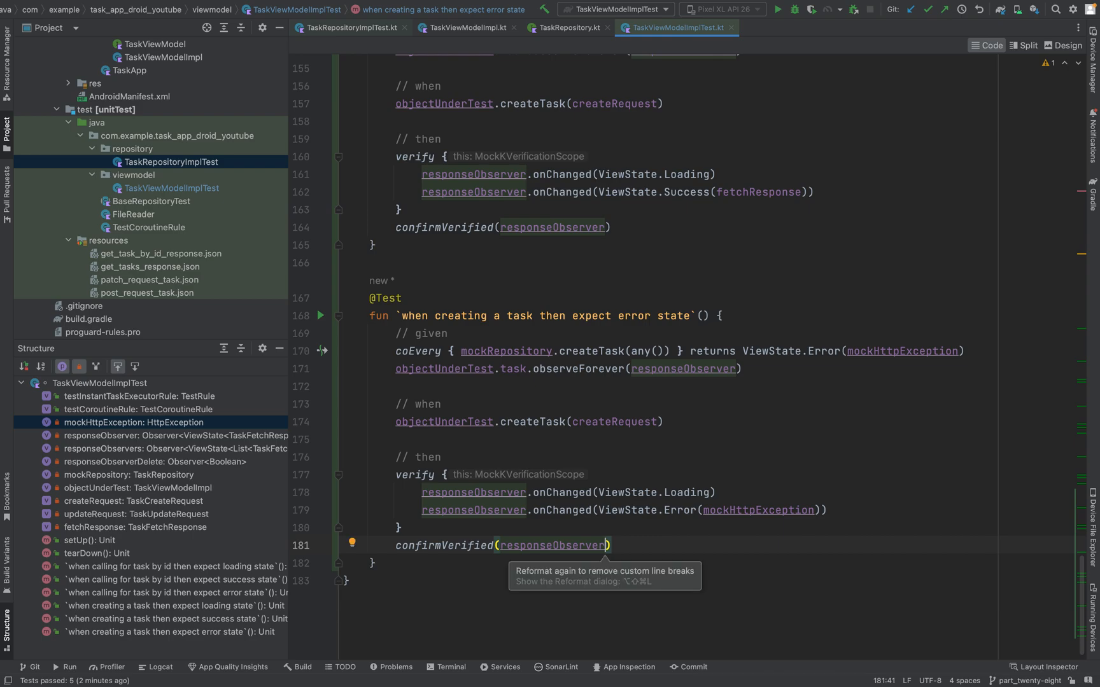
click(321, 314)
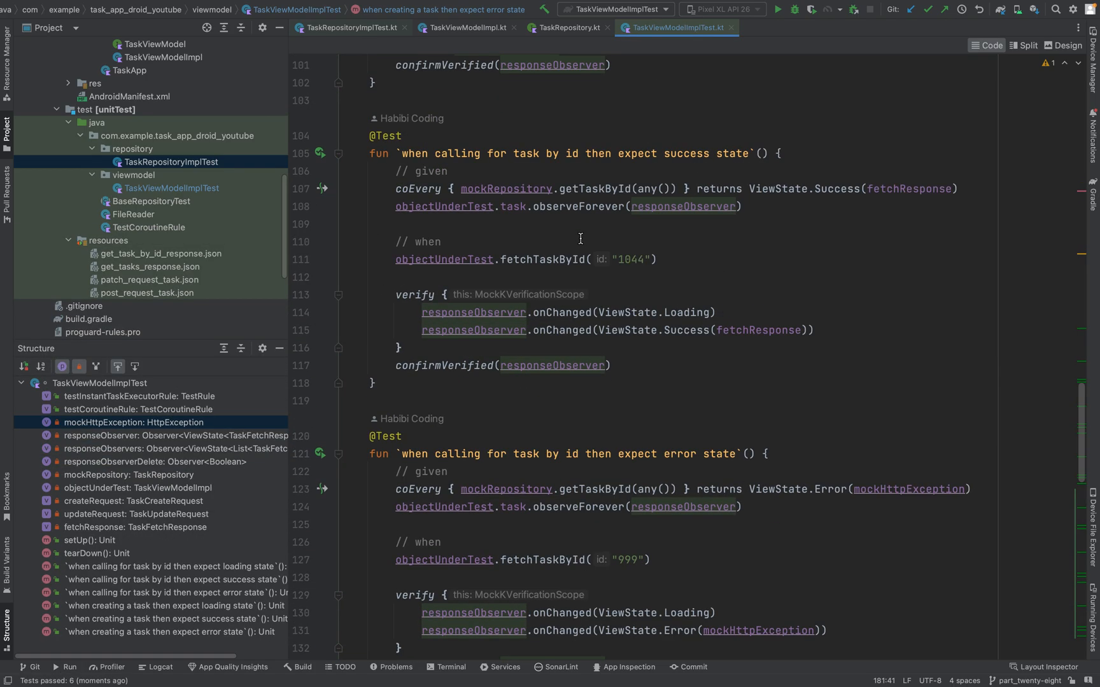
Step: Run all tests in the unit test source set with coverage from the Project view
scroll(down, 3)
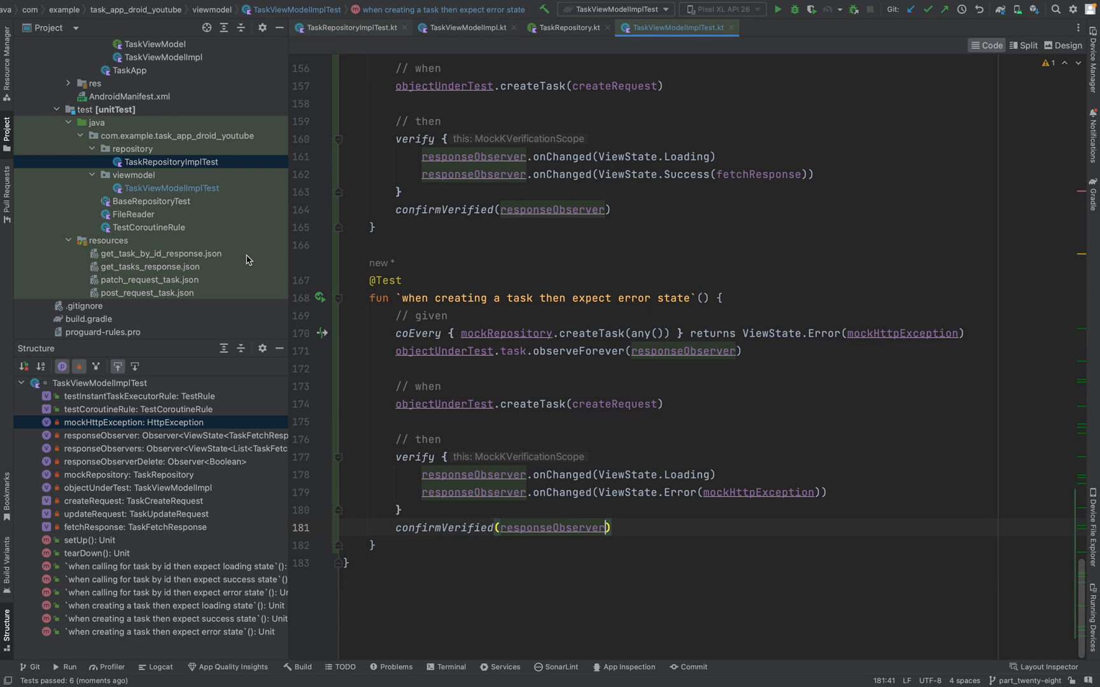
mouse_move(161, 153)
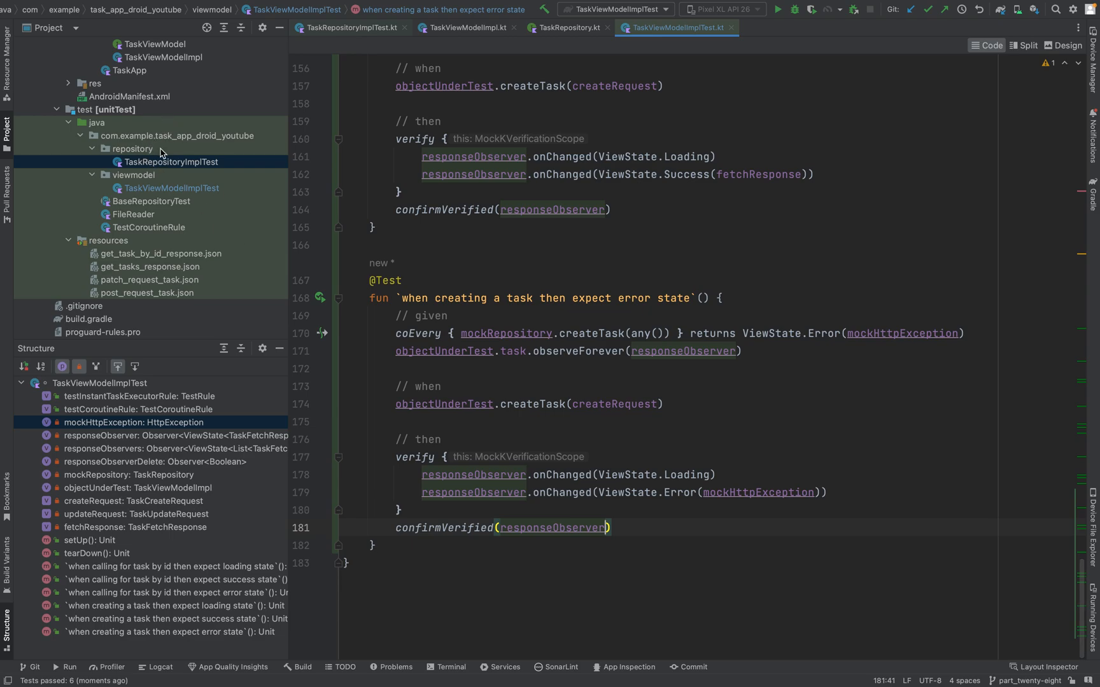
click(97, 122)
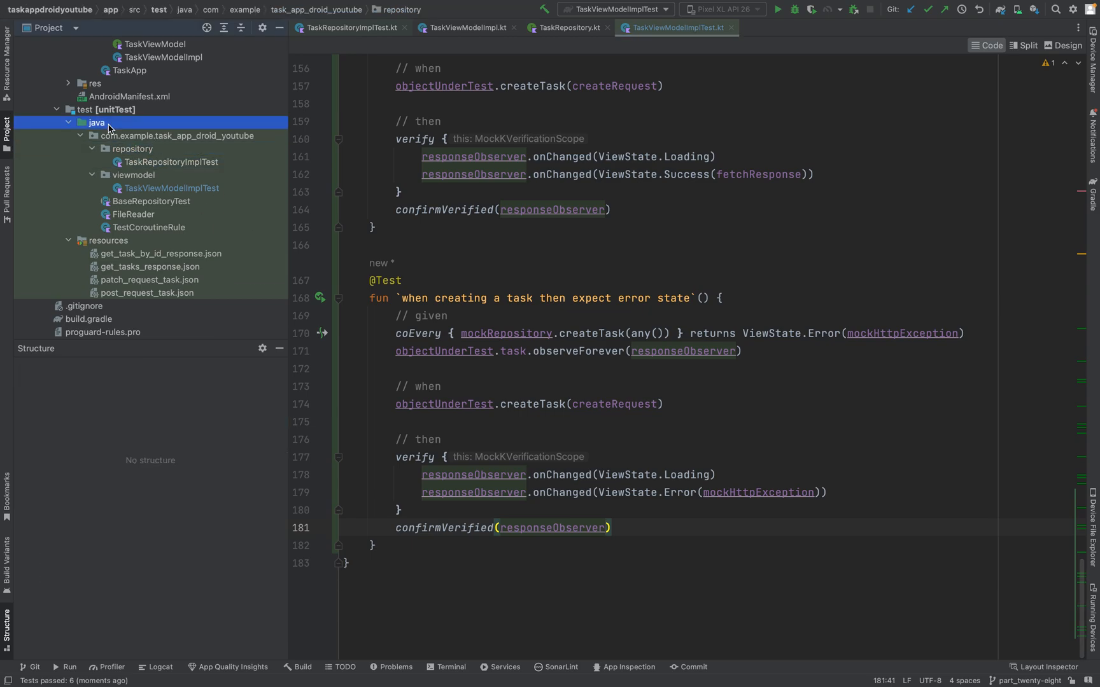
click(102, 110)
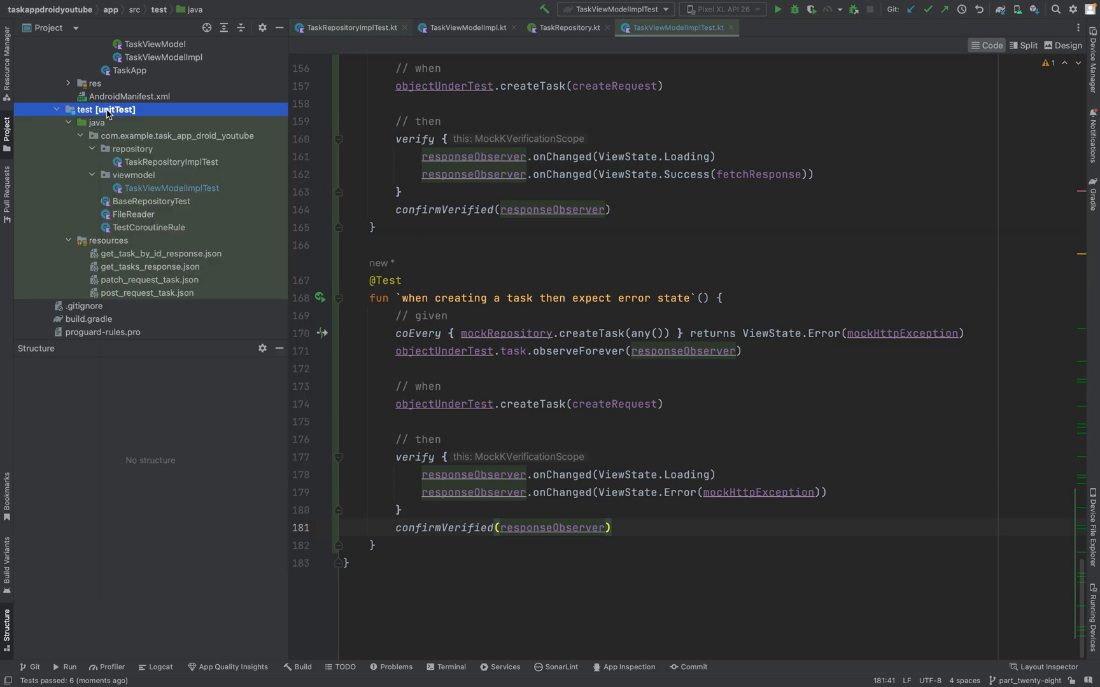
right_click(95, 122)
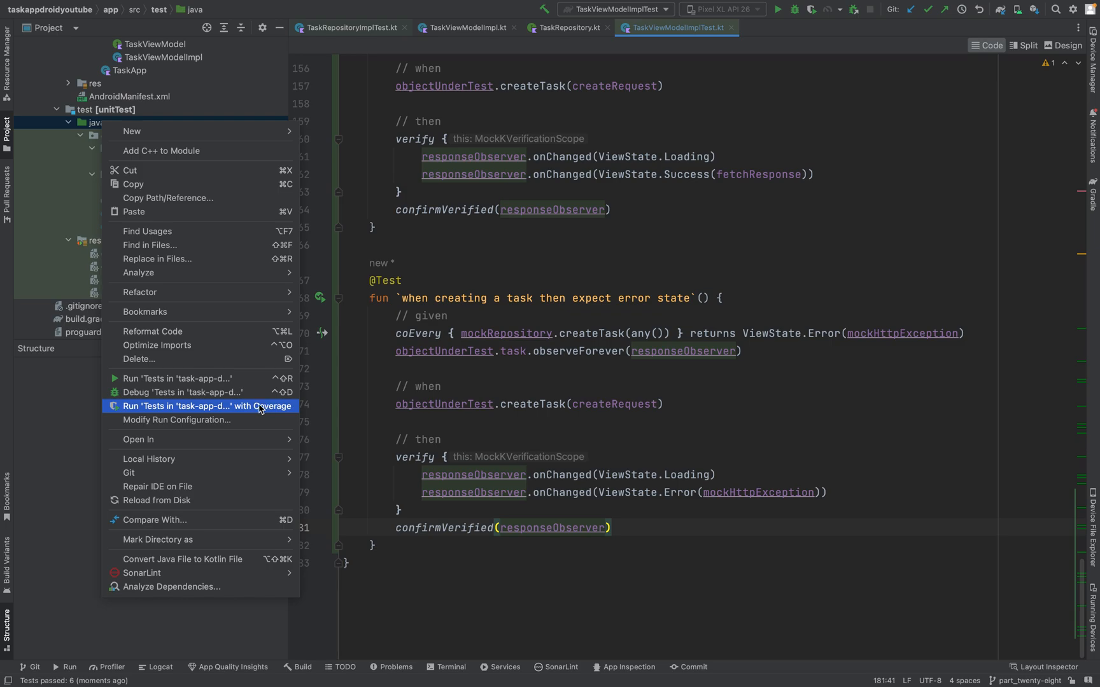
key(Escape)
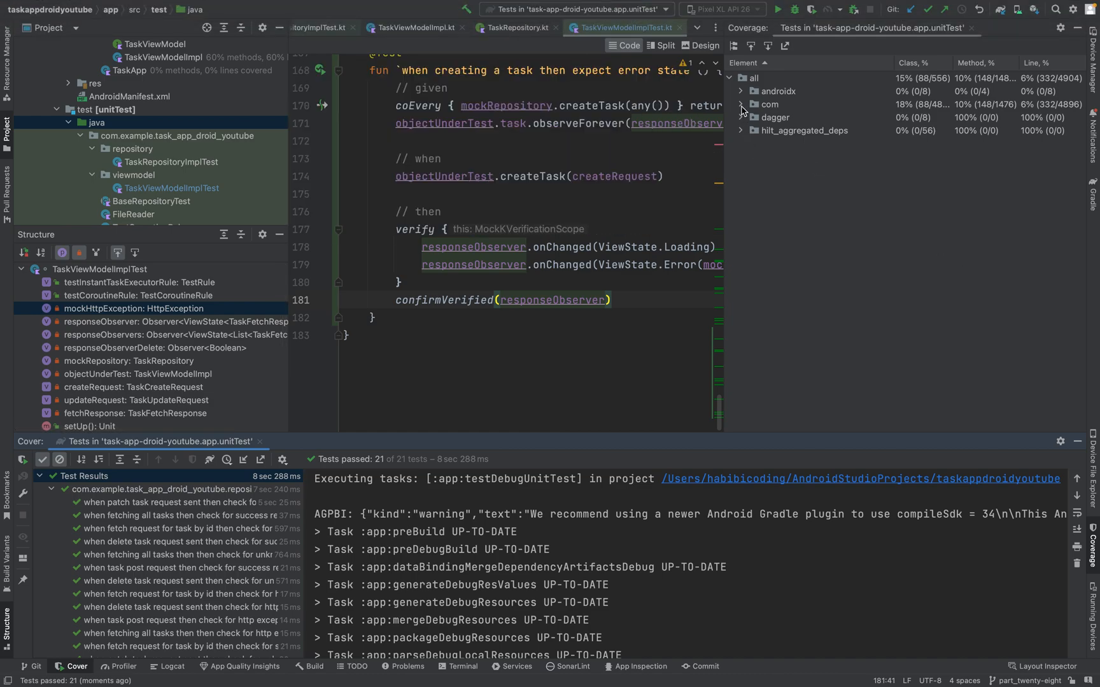
Step: Expand the coverage tree to the repository package and inspect TaskRepositoryImpl's 100% line coverage
click(740, 105)
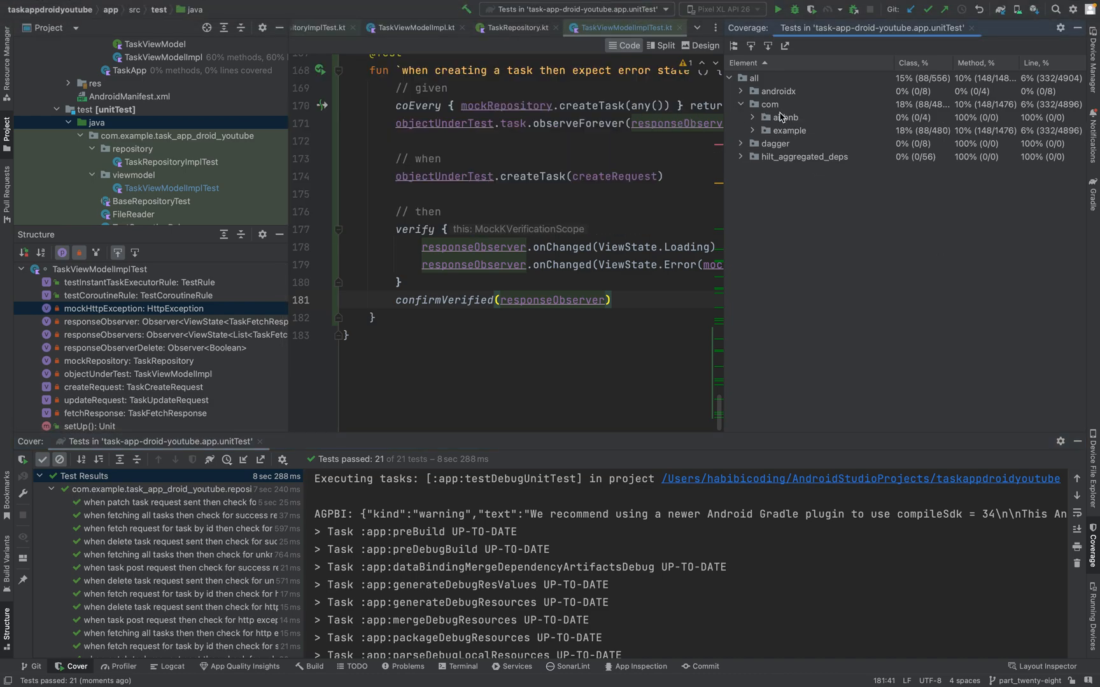
click(753, 130)
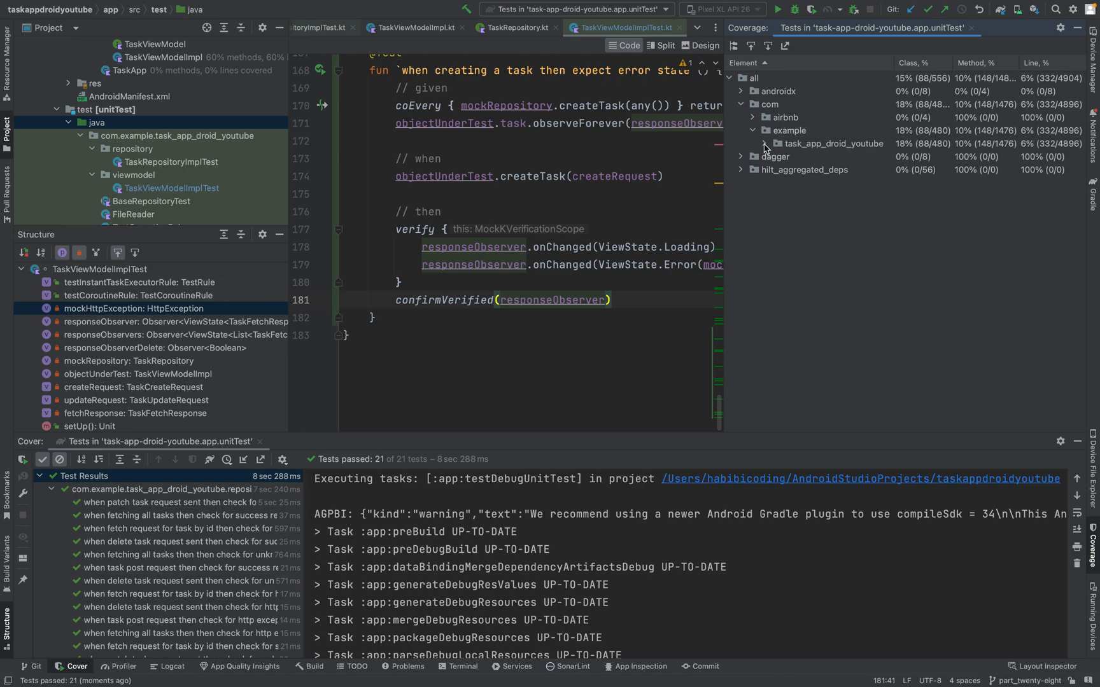
click(765, 144)
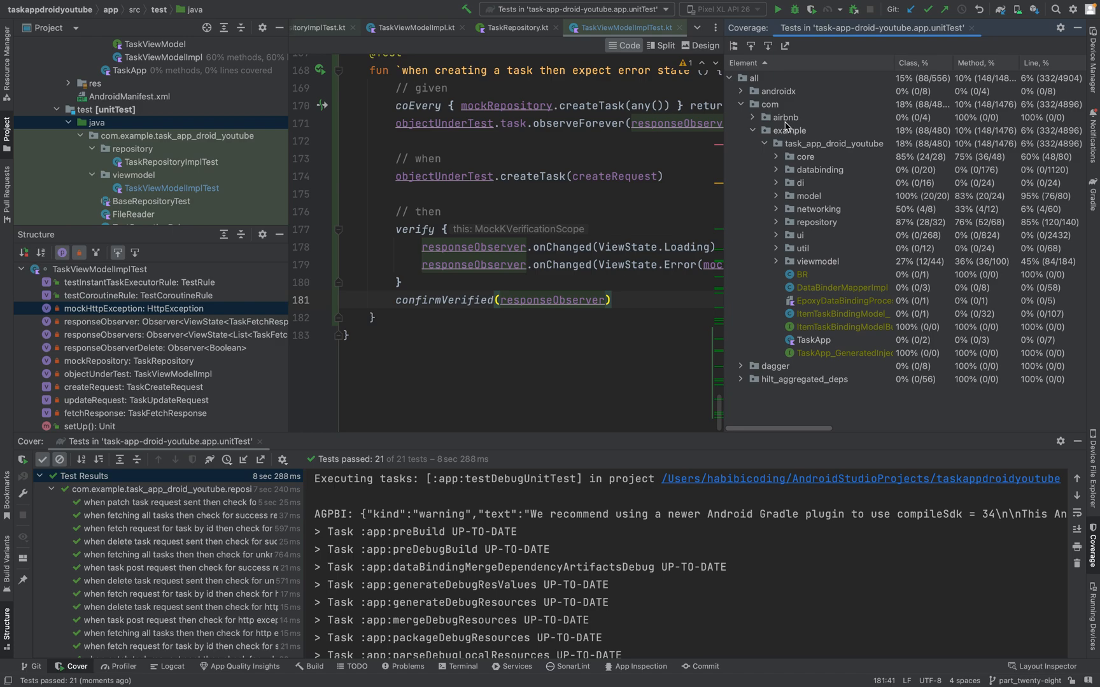
click(786, 117)
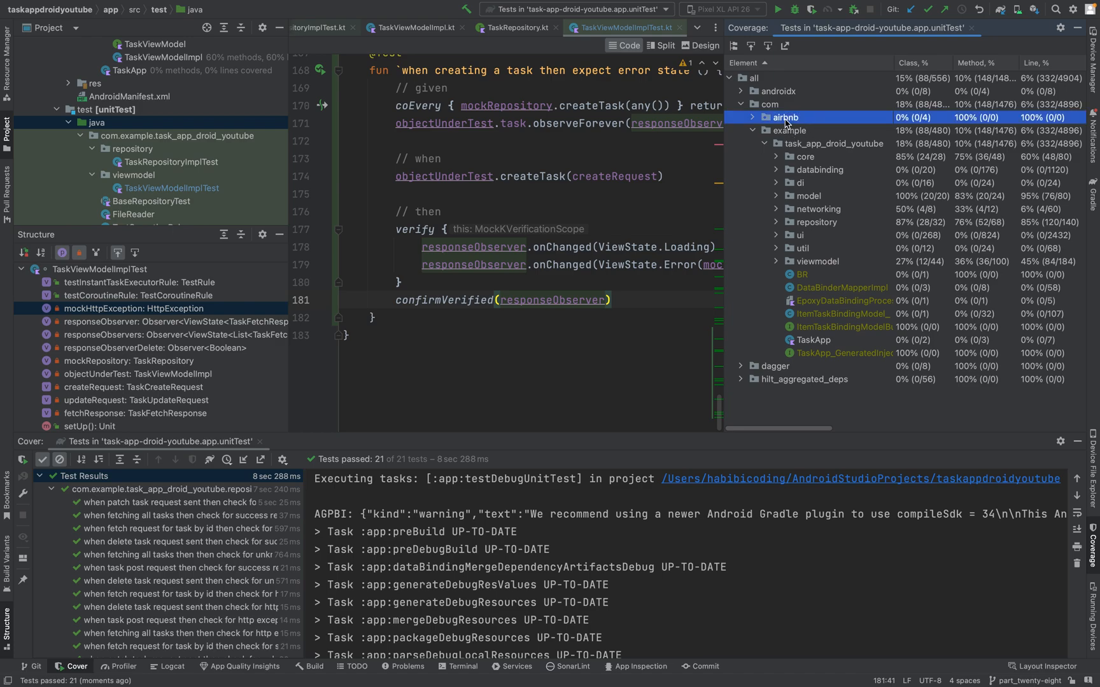
mouse_move(779, 231)
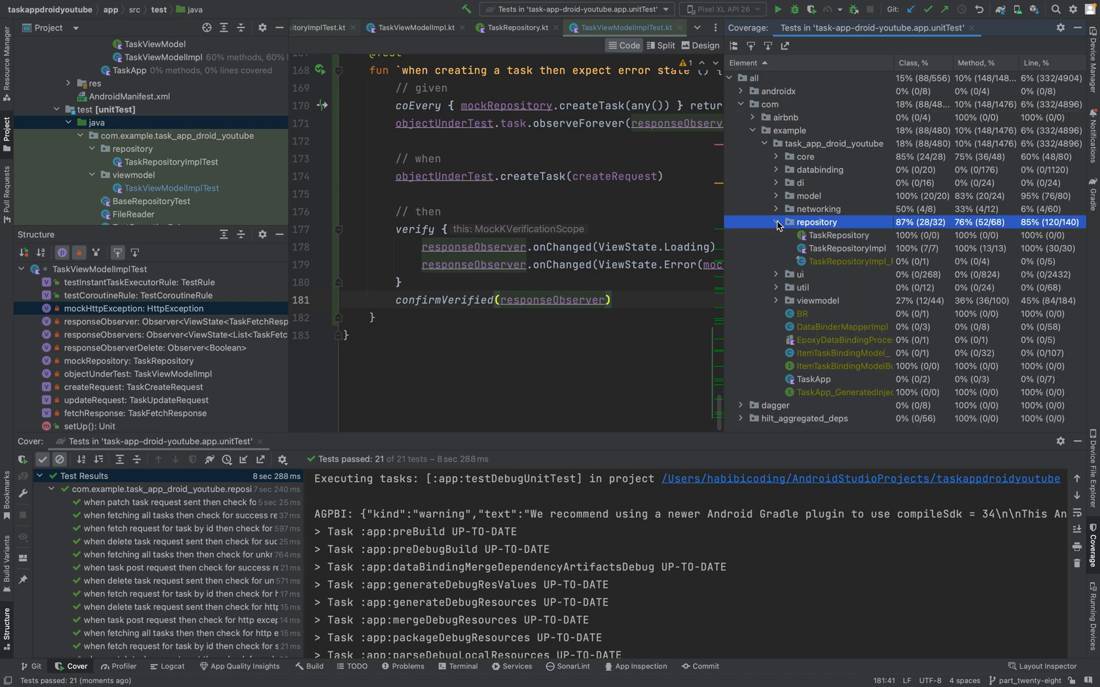
click(846, 248)
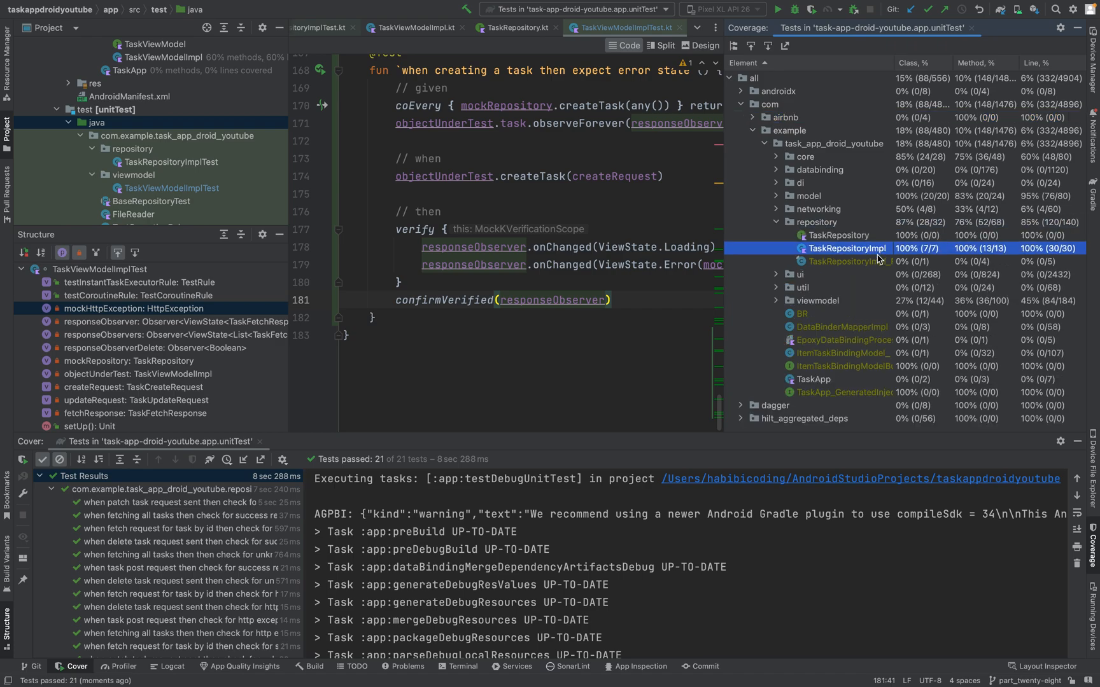
click(849, 261)
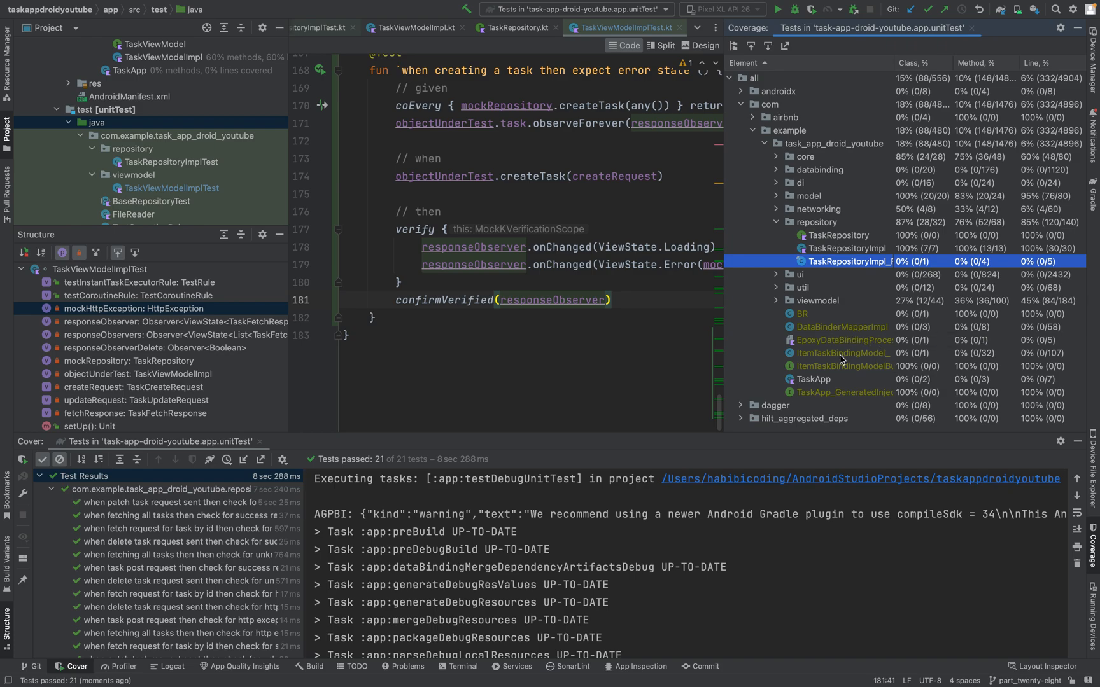
mouse_move(856, 280)
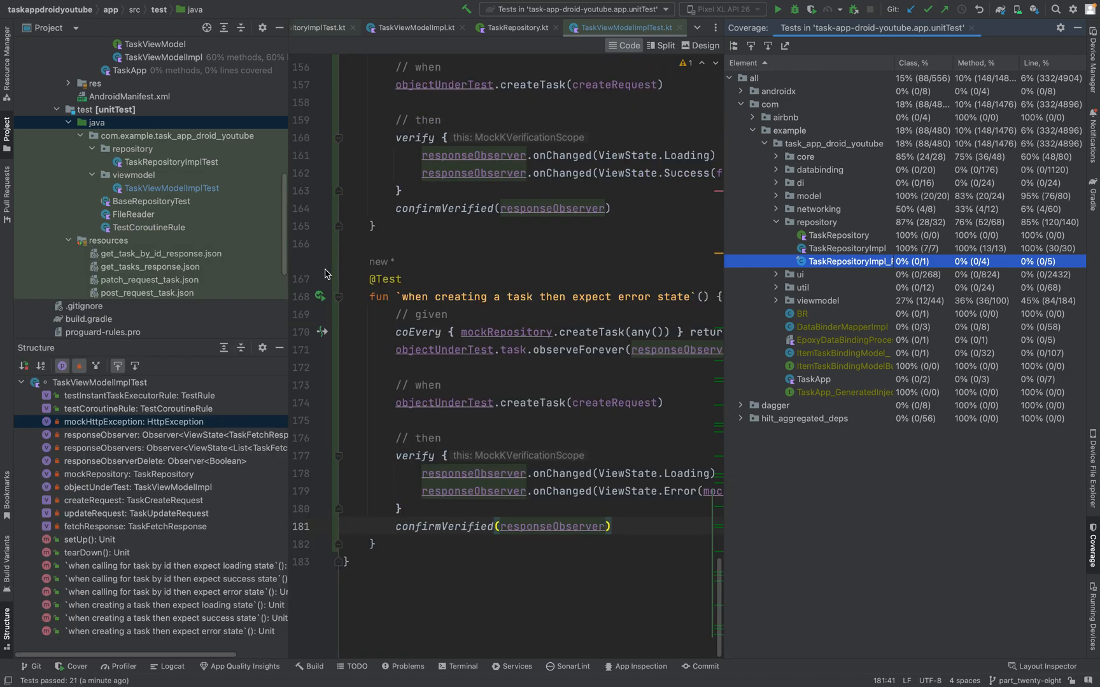
scroll(down, 3)
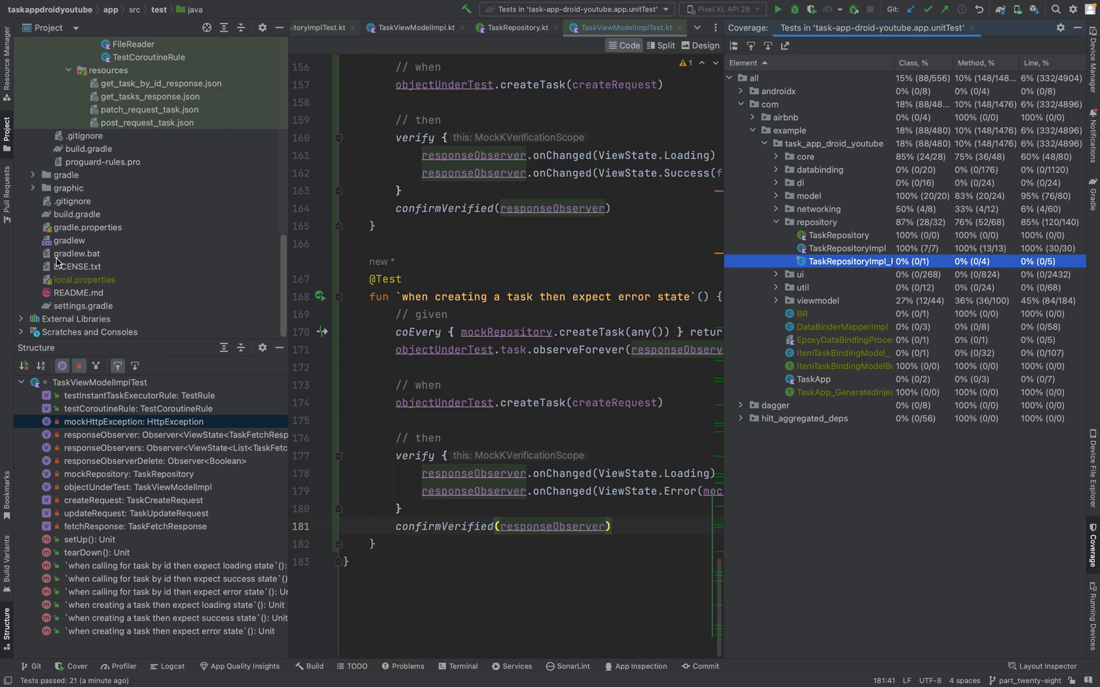
mouse_move(93, 218)
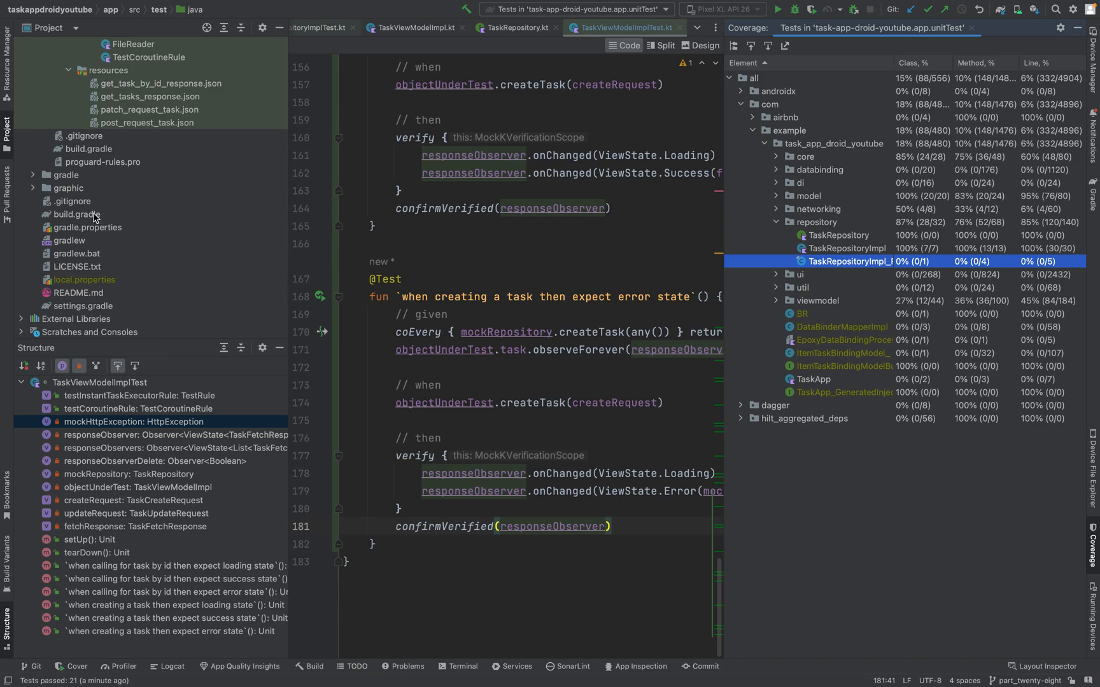
Step: Open the app module's build.gradle and scroll to the unit-testing dependencies including mockk
click(76, 214)
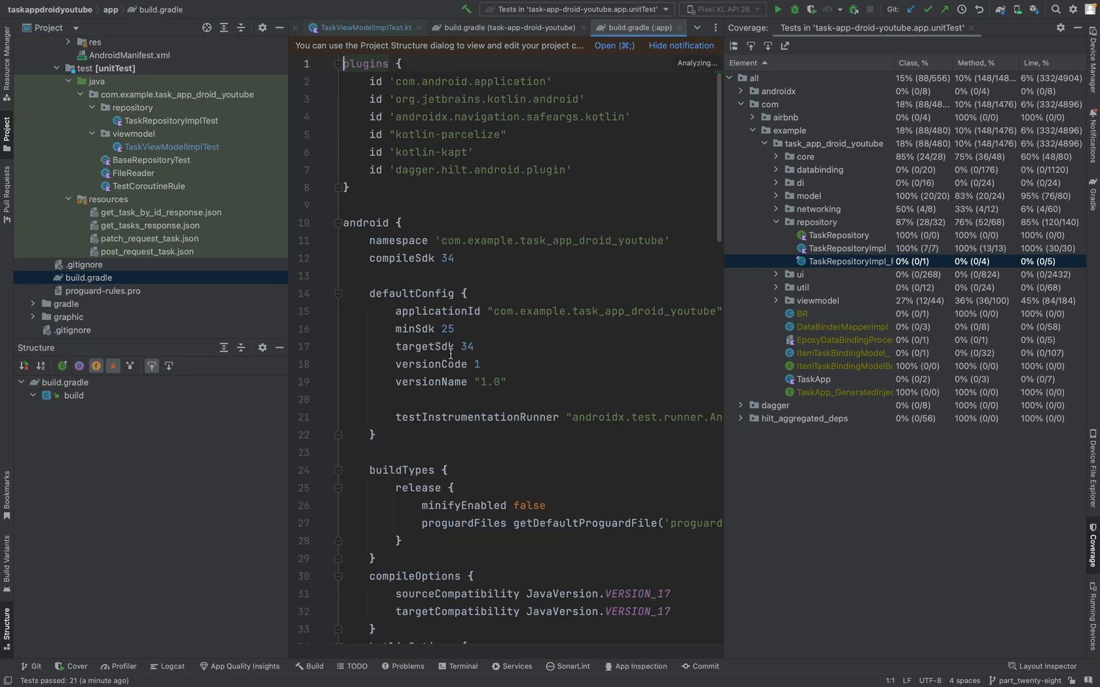
scroll(down, 3)
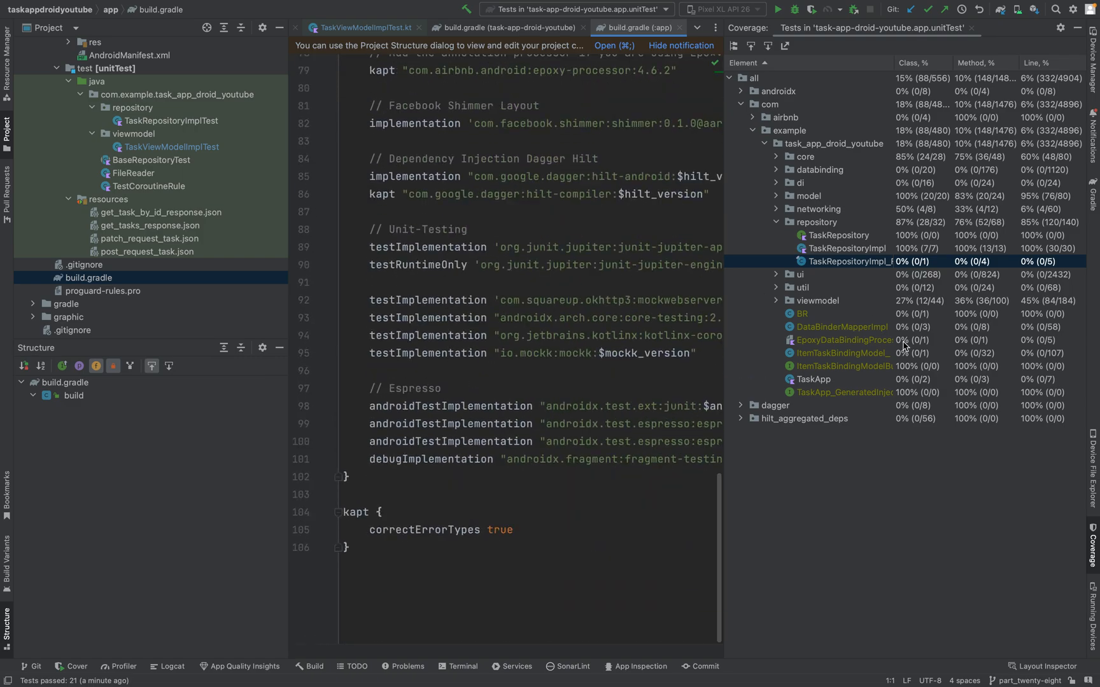
mouse_move(851, 250)
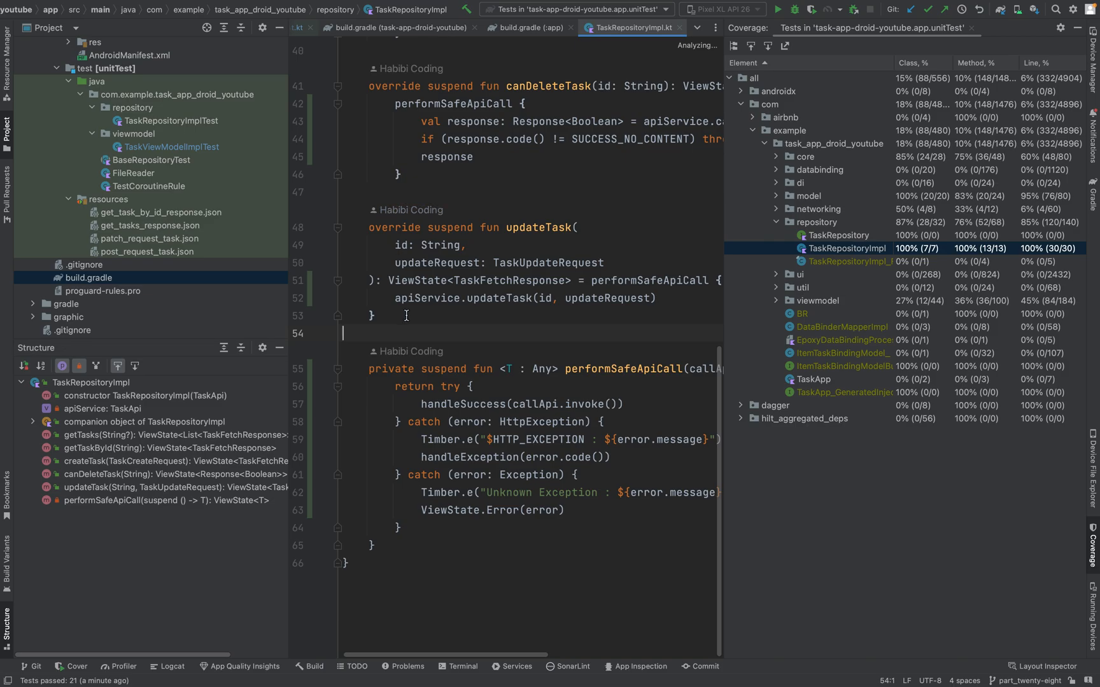
Step: Scroll through TaskRepositoryImpl's coverage marks and expand the viewmodel package showing TaskViewModelImpl at 60%
scroll(up, 3)
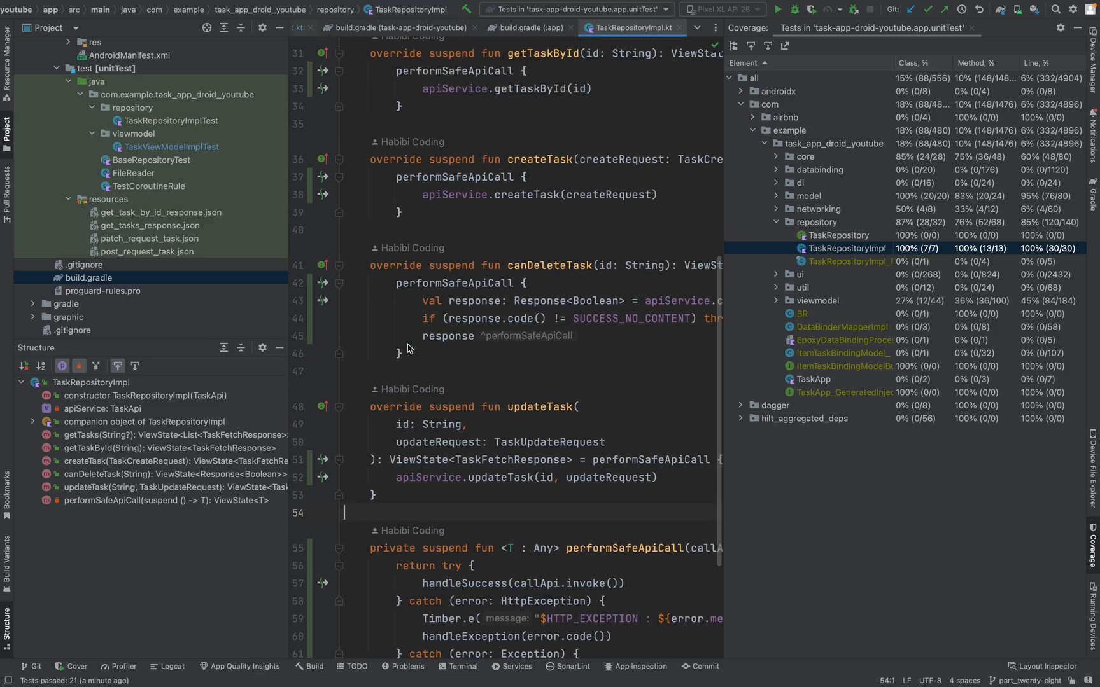
scroll(down, 3)
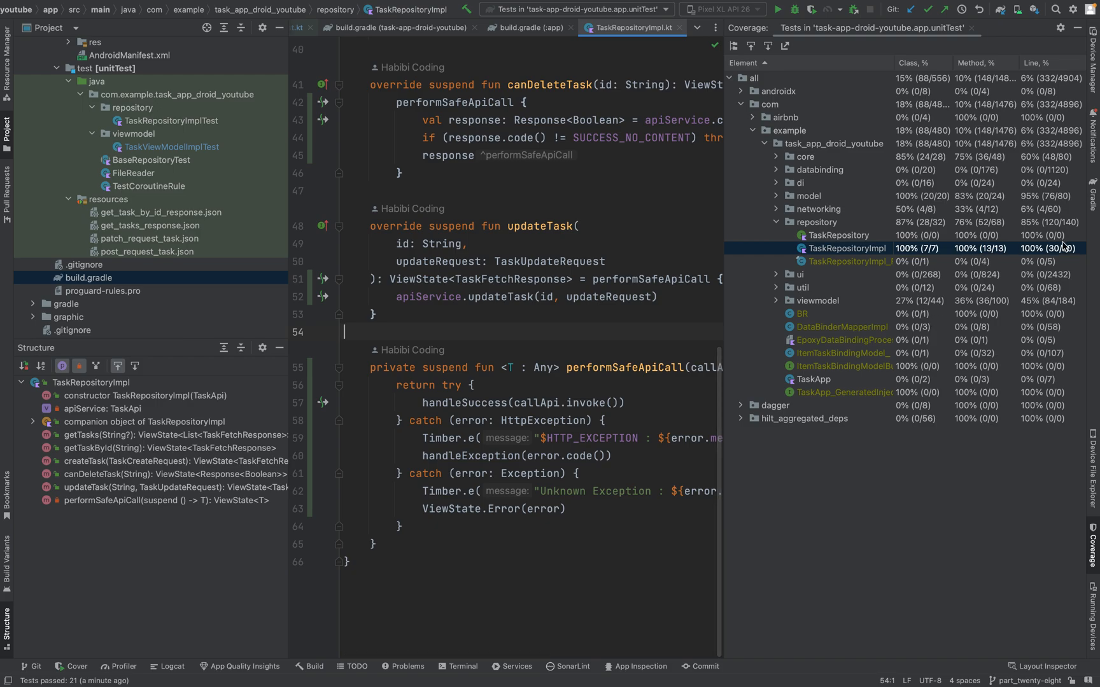
mouse_move(974, 257)
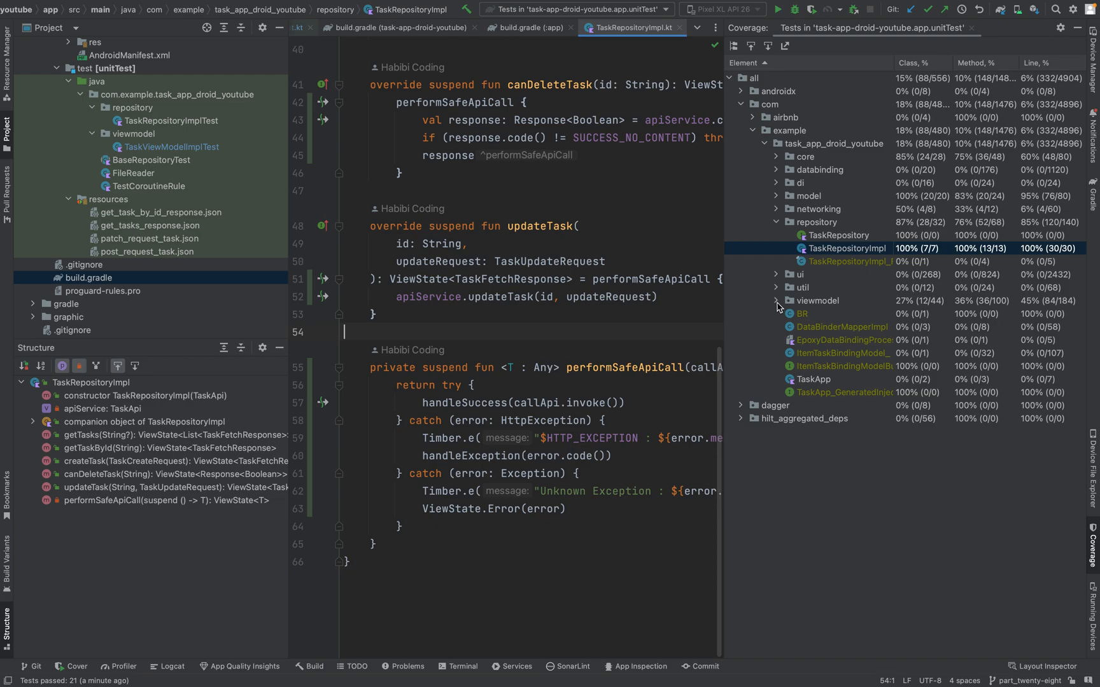
click(774, 300)
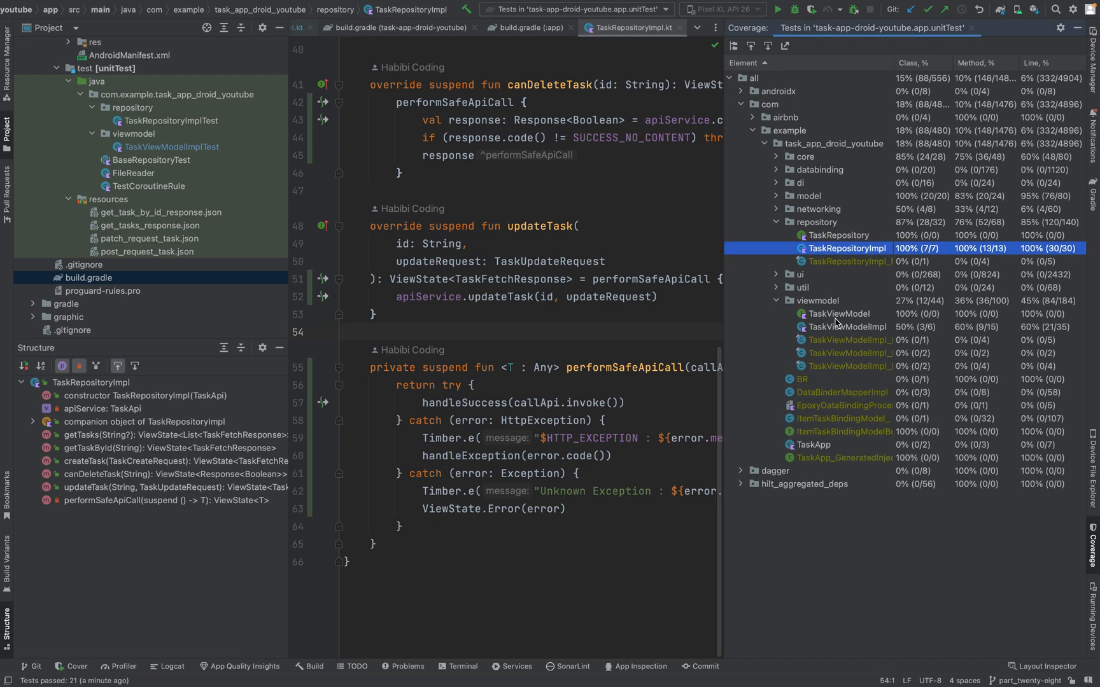
mouse_move(841, 330)
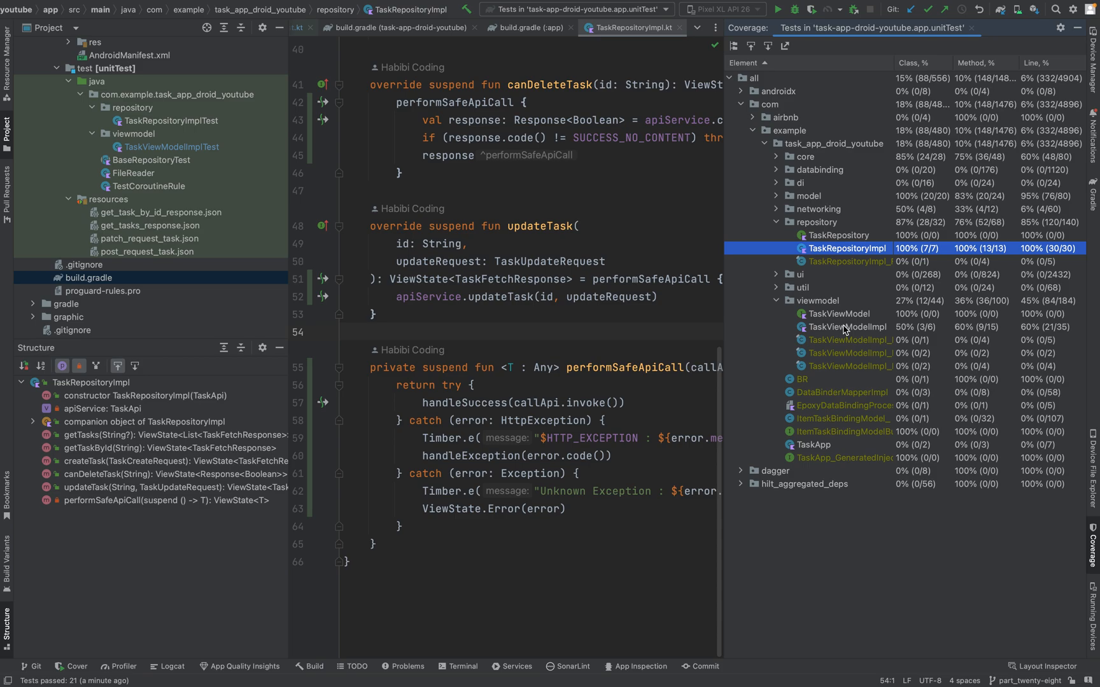
click(847, 327)
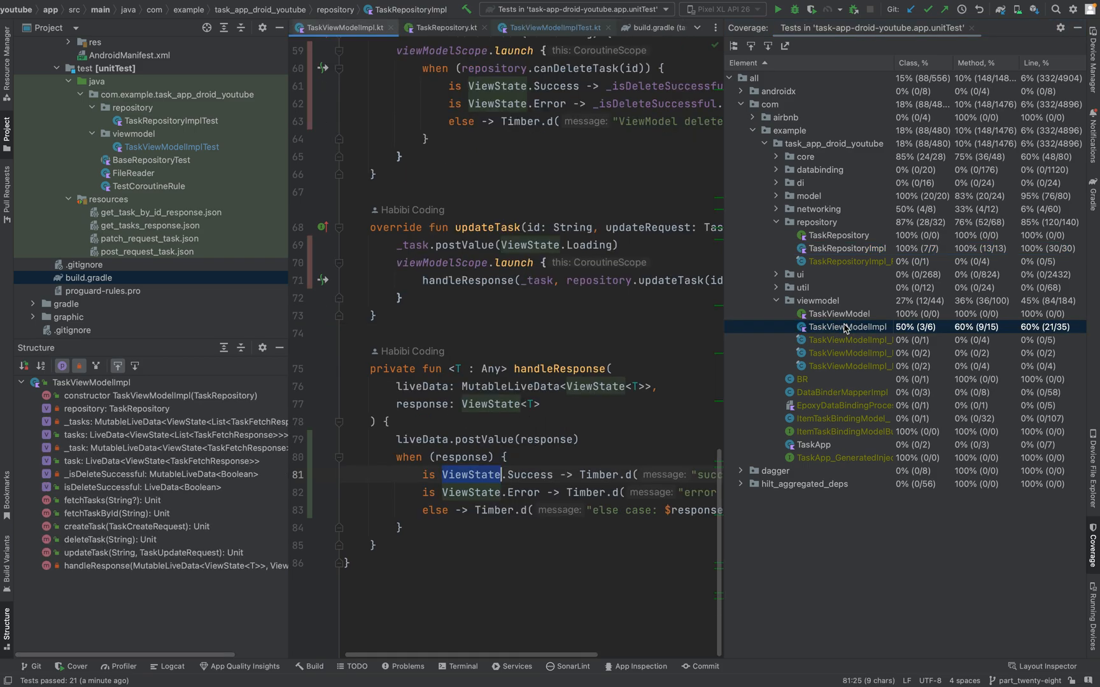
scroll(up, 3)
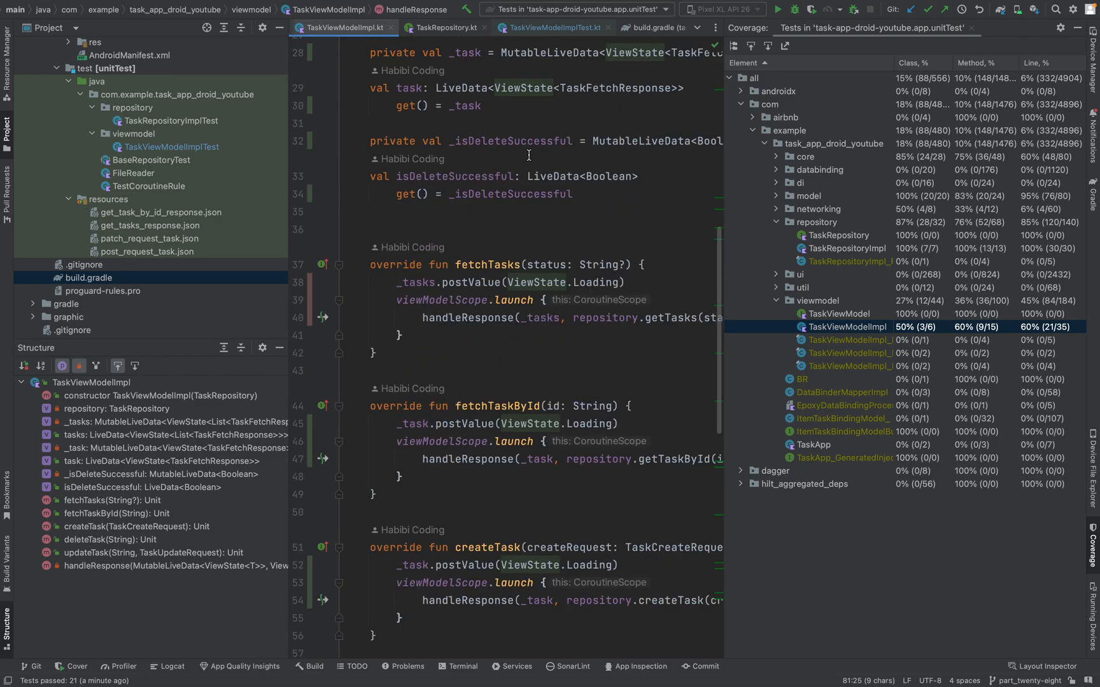
scroll(down, 3)
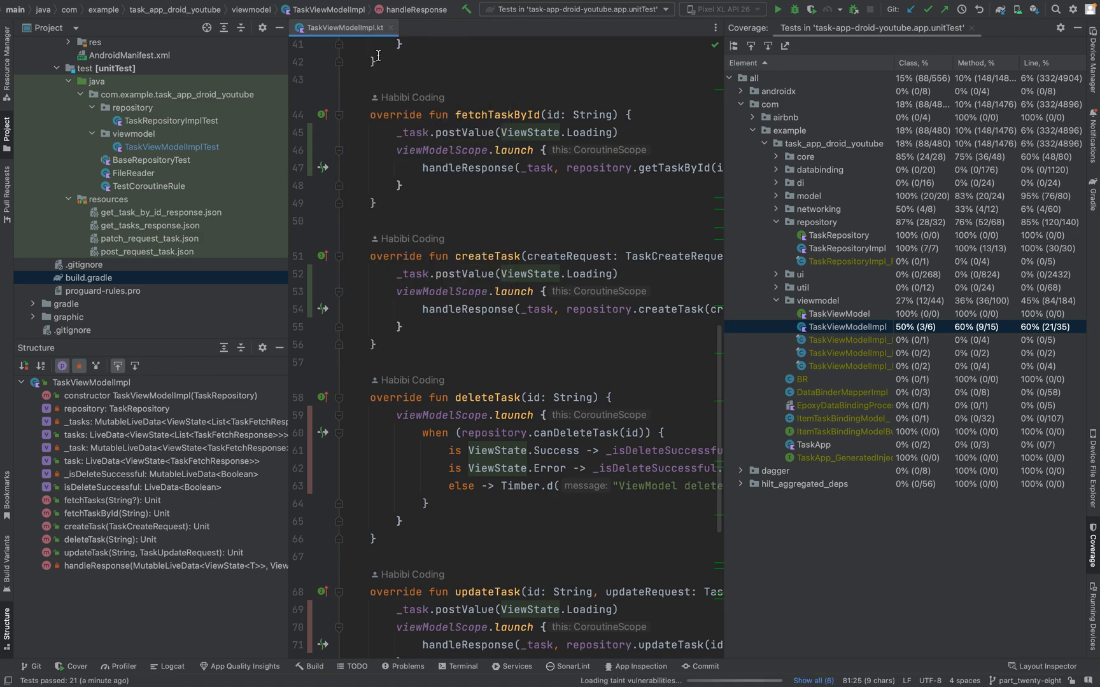
scroll(up, 3)
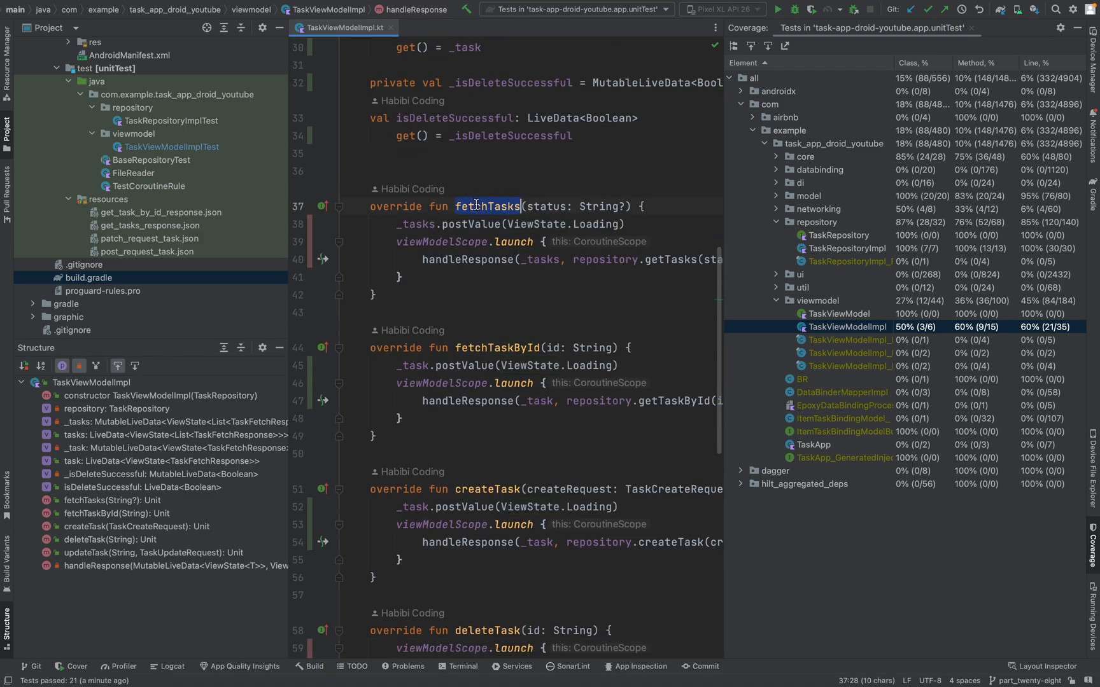
click(631, 425)
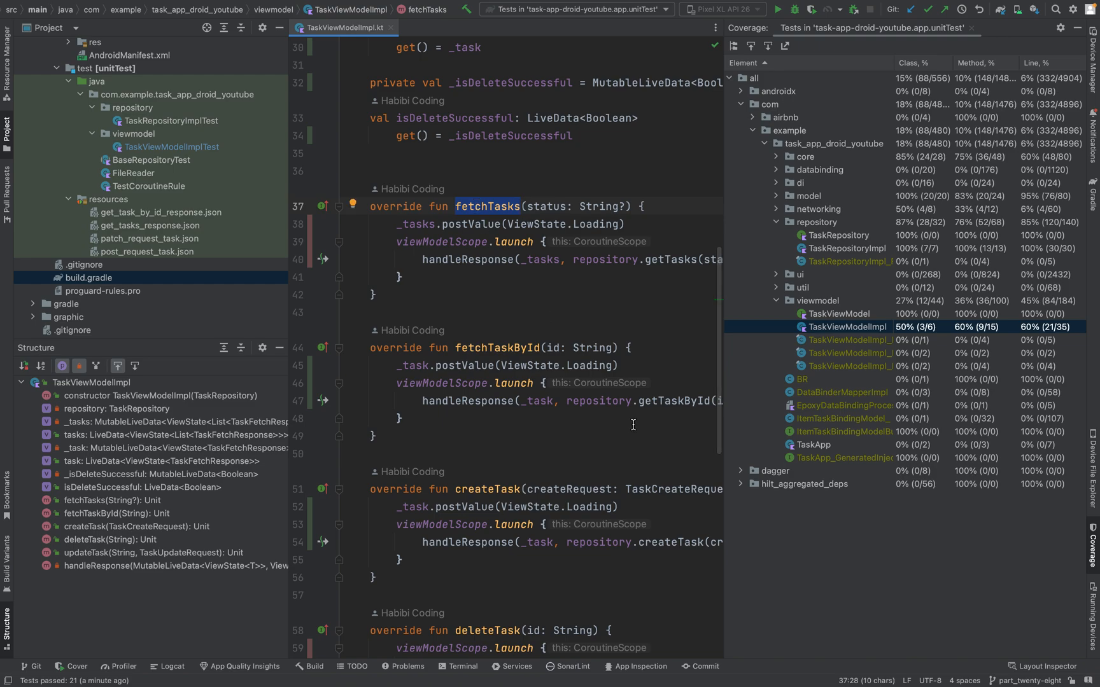
scroll(down, 3)
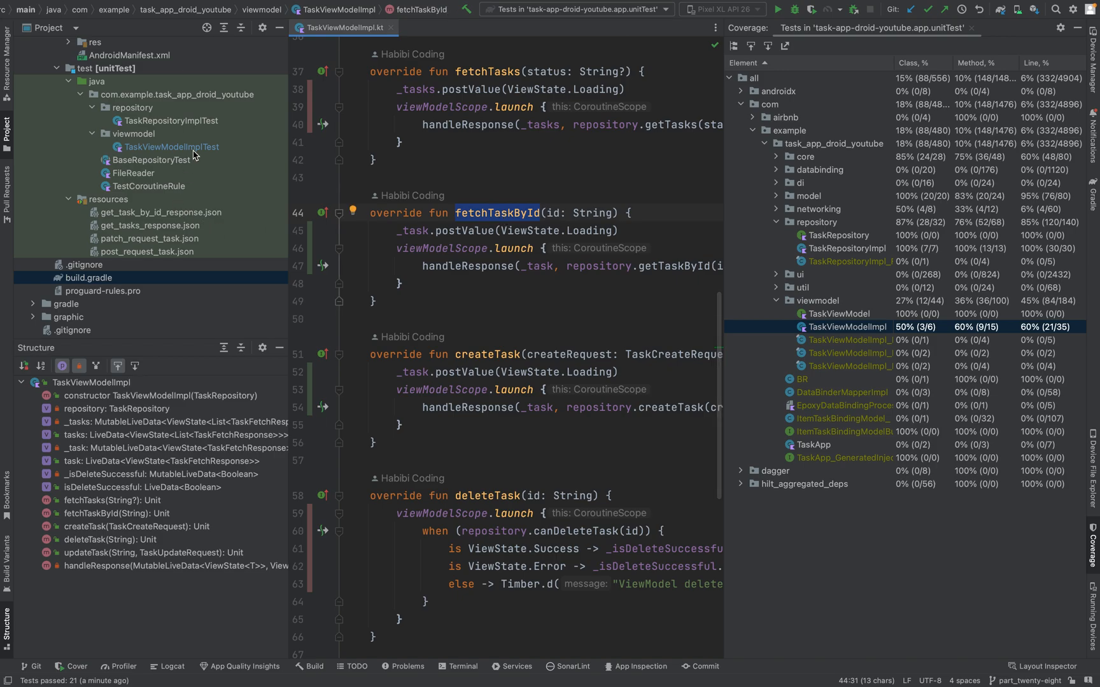
mouse_move(196, 147)
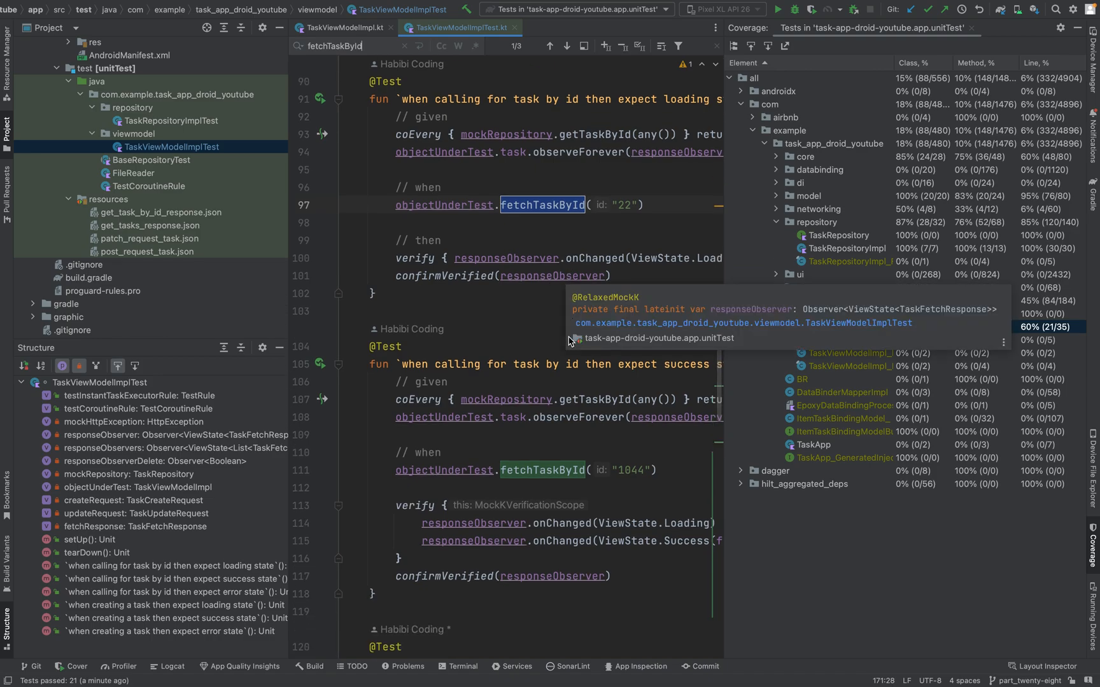
scroll(down, 3)
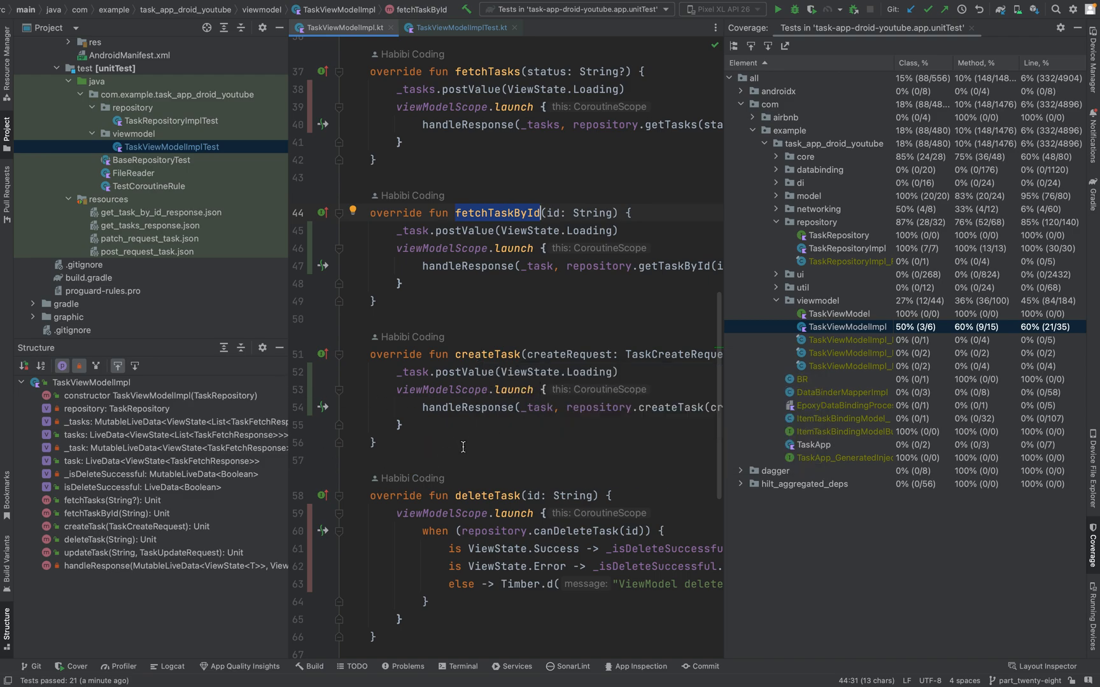
scroll(down, 3)
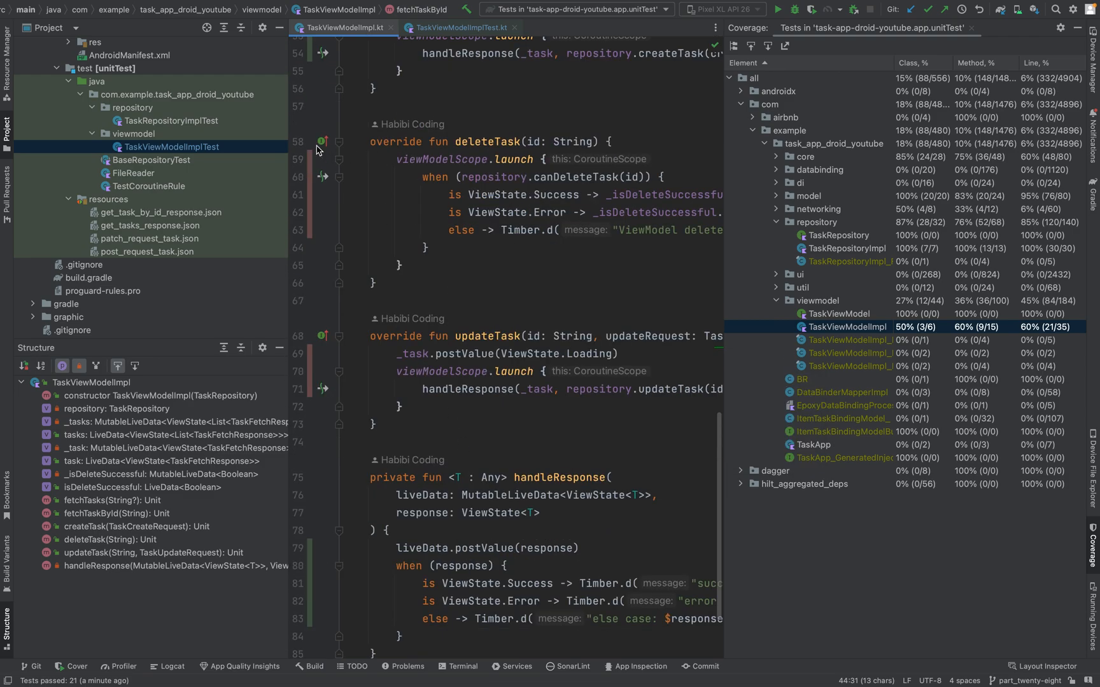
scroll(down, 3)
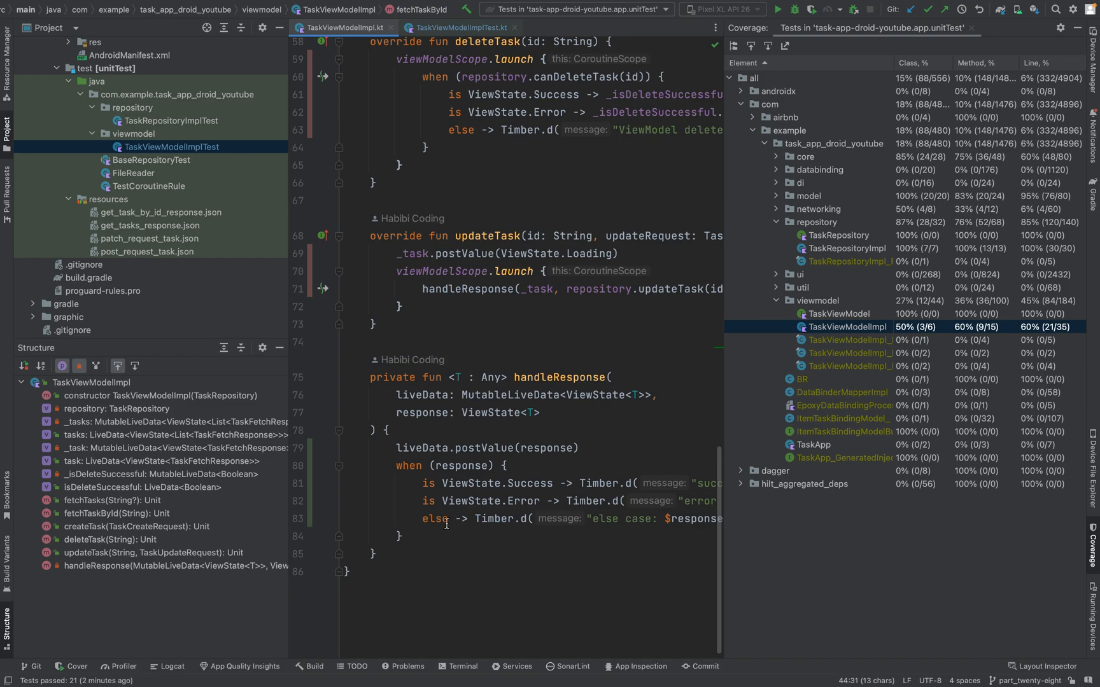
scroll(up, 3)
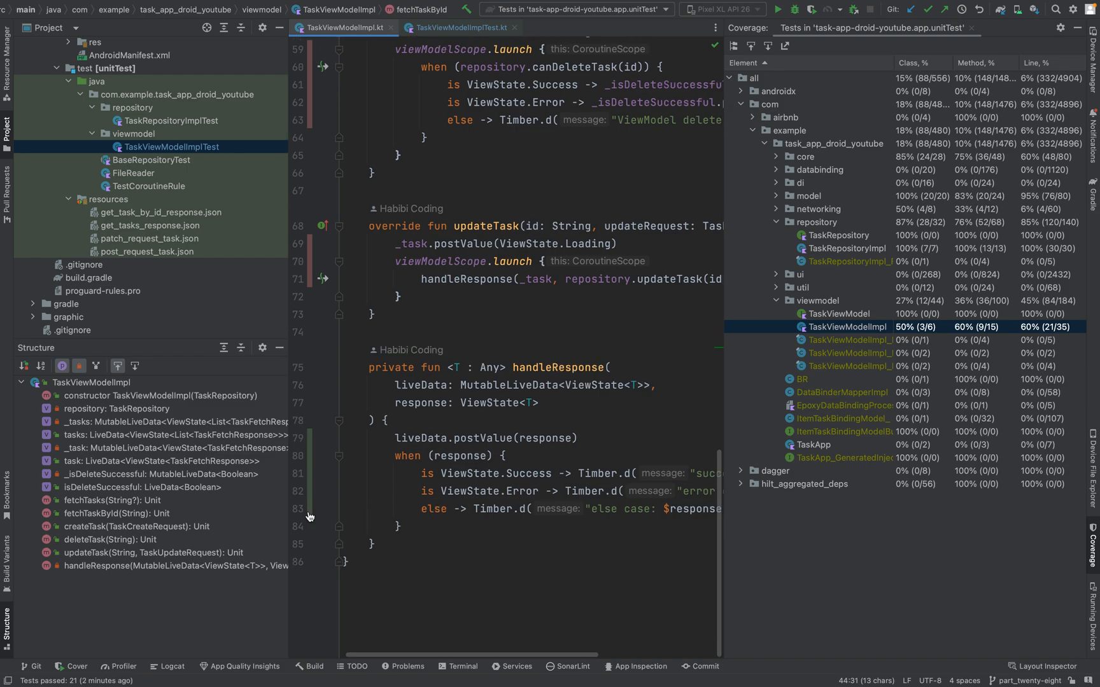
mouse_move(403, 356)
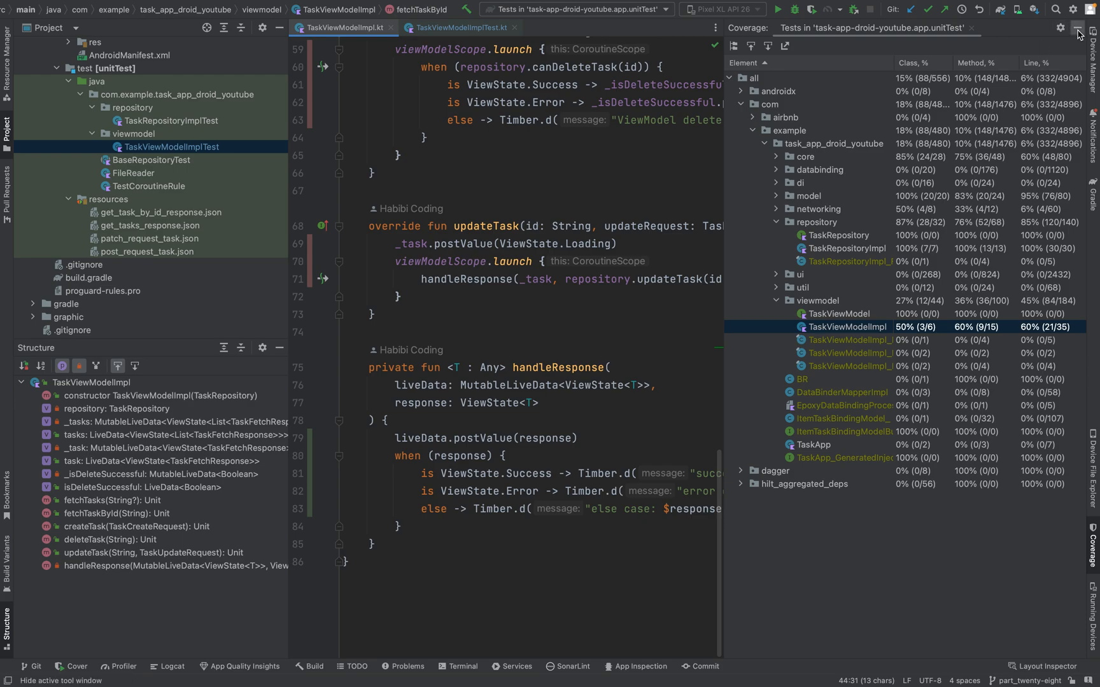
Step: Hide the Coverage window and scroll through TaskViewModelImpl, pointing out the uncovered else branch in handleResponse
click(1078, 31)
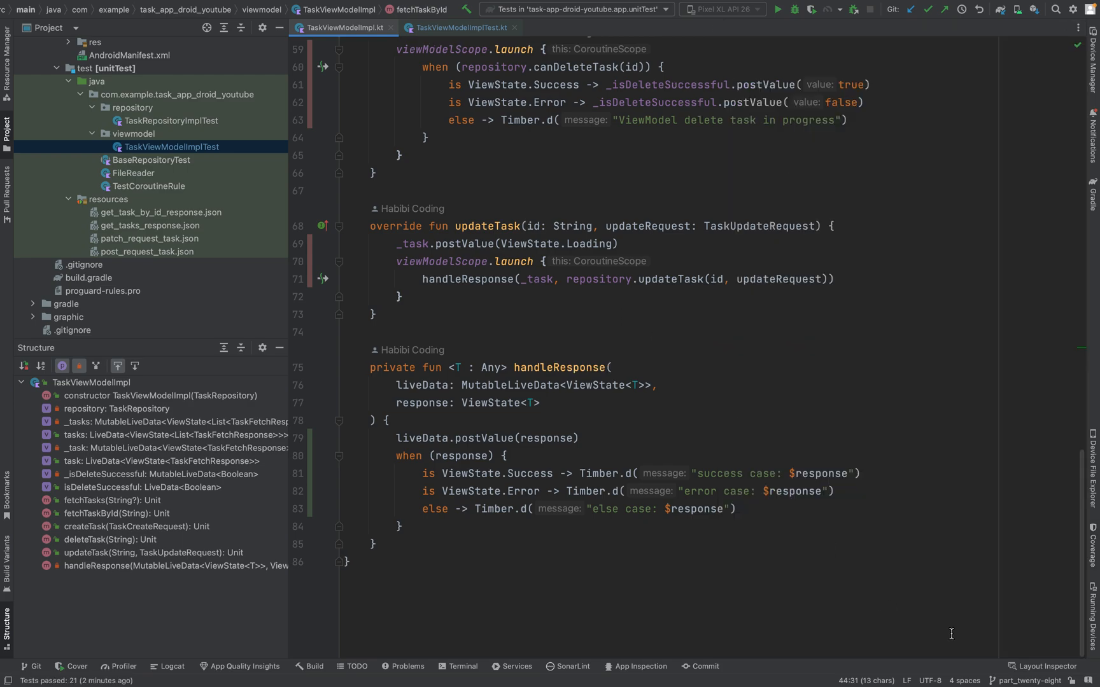
mouse_move(623, 155)
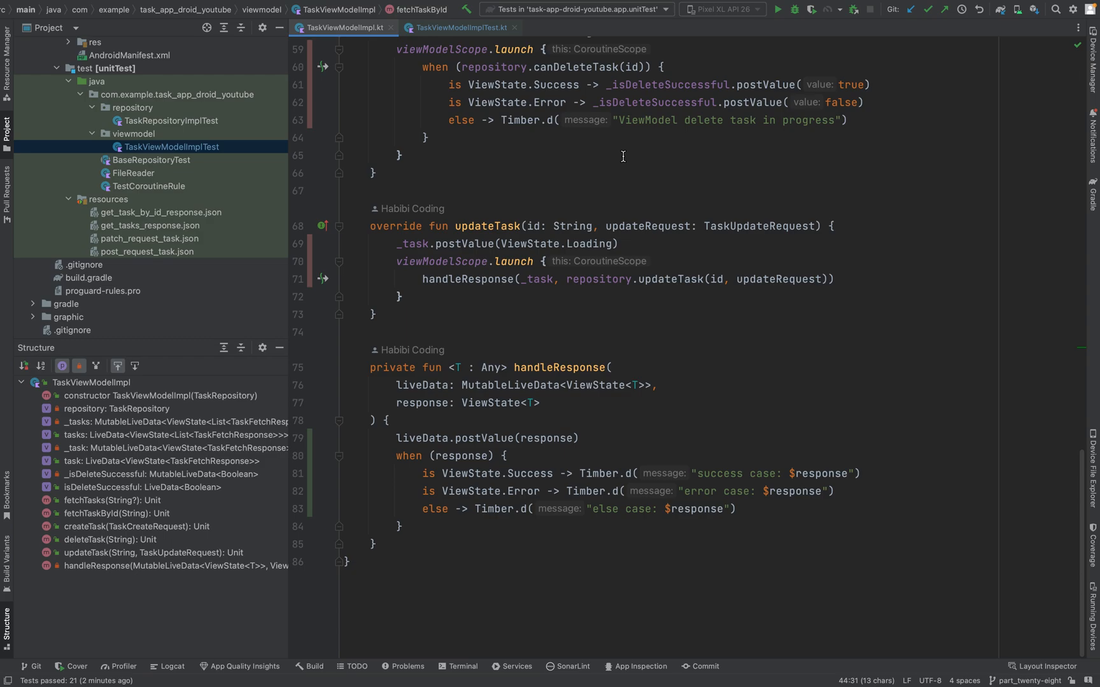
scroll(up, 3)
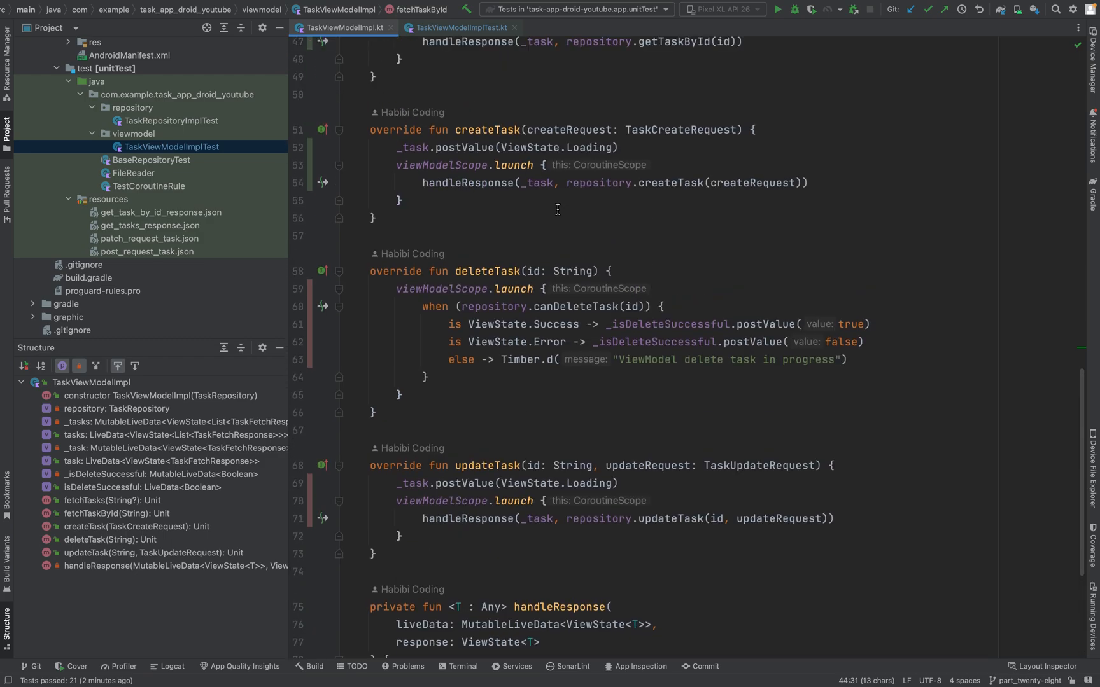
scroll(up, 3)
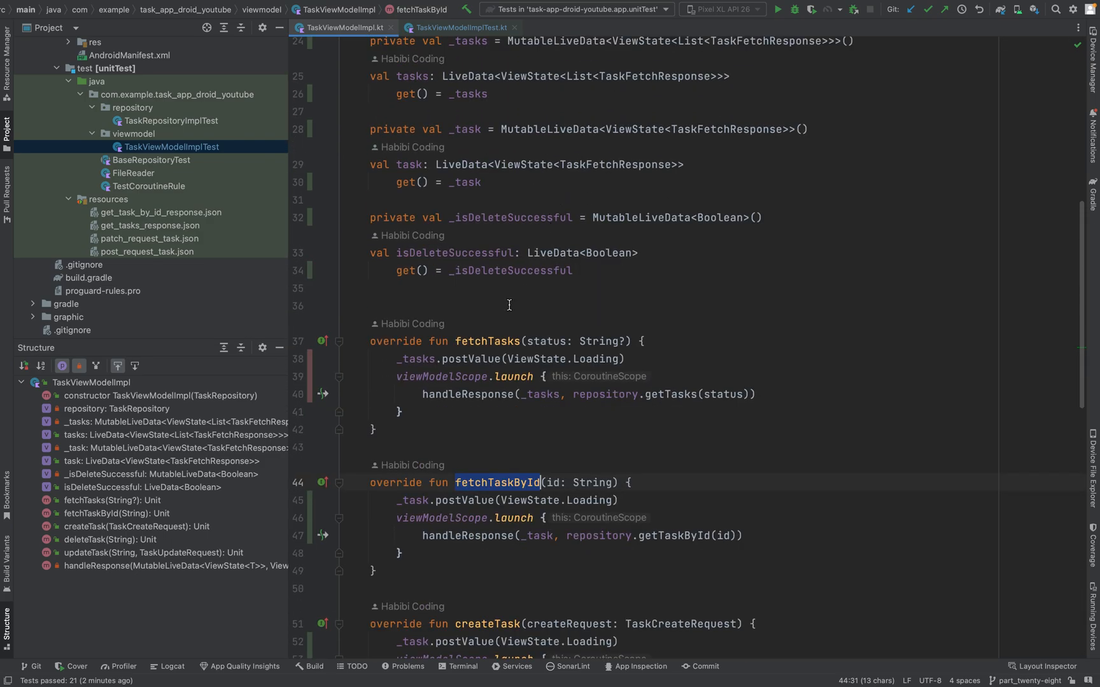
scroll(down, 3)
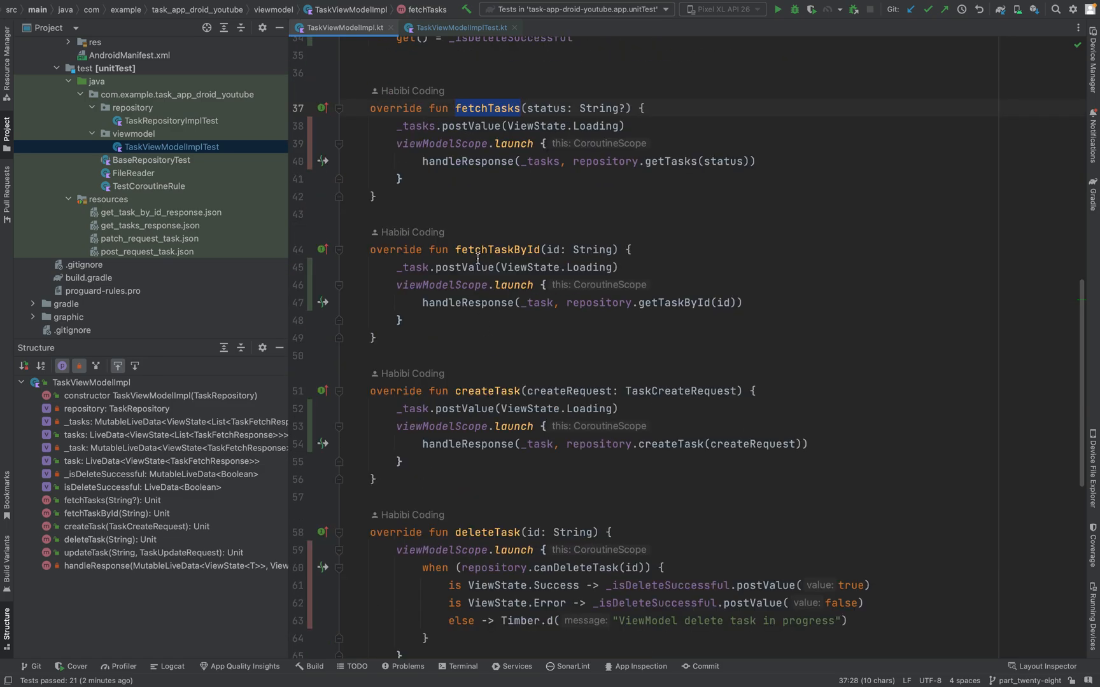
scroll(down, 3)
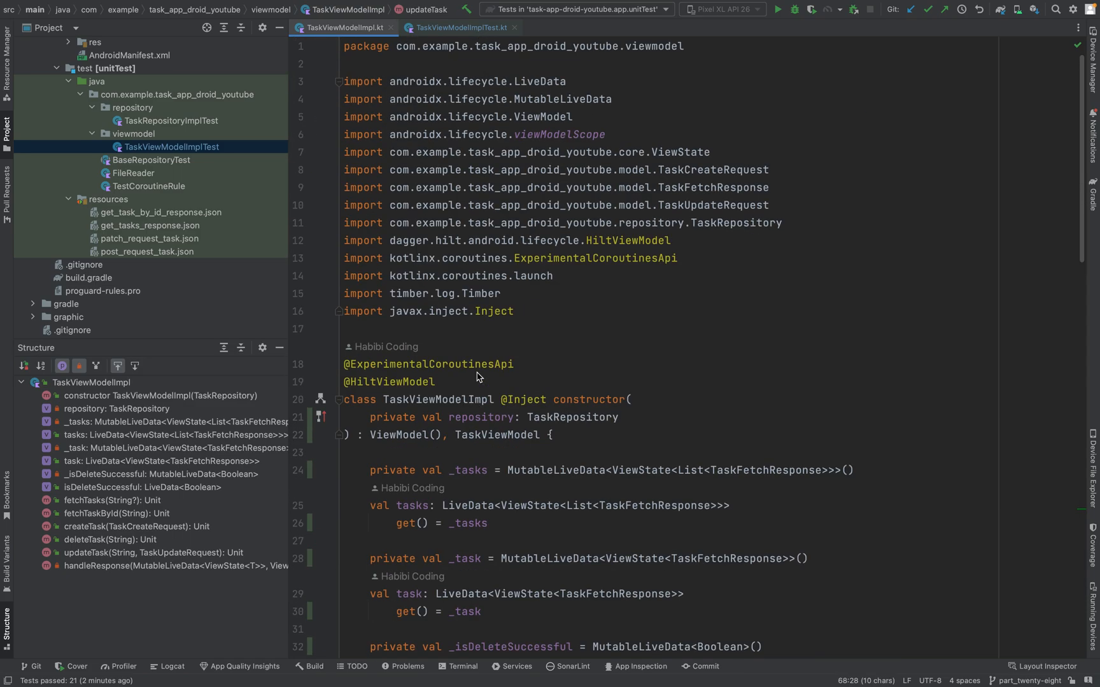
mouse_move(789, 308)
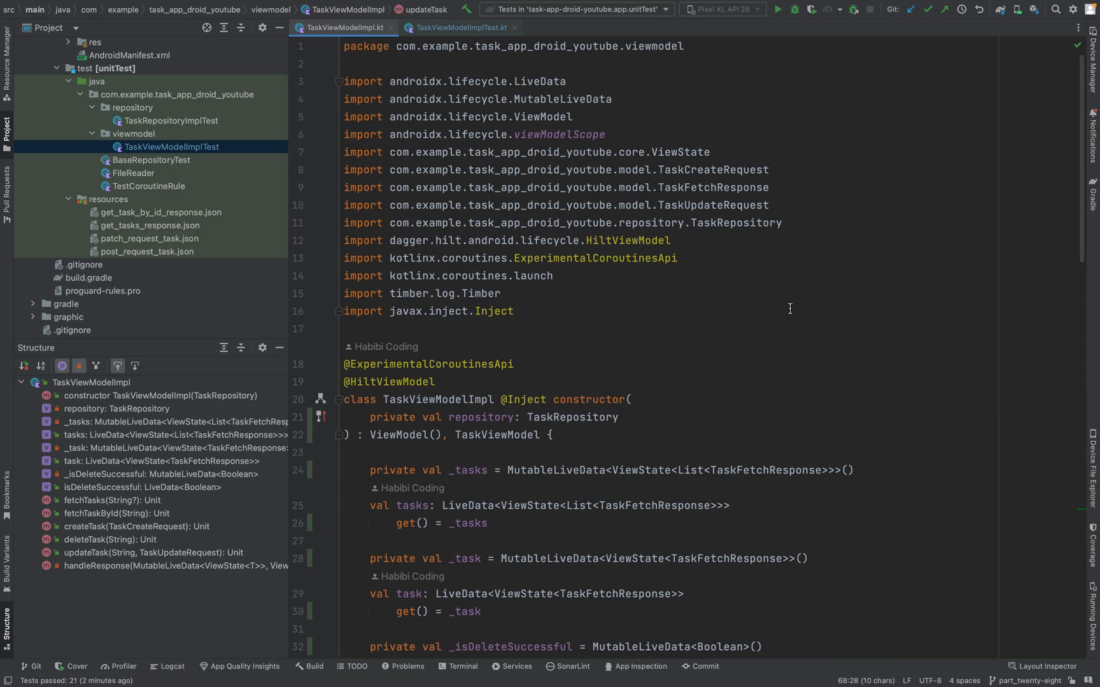
mouse_move(981, 352)
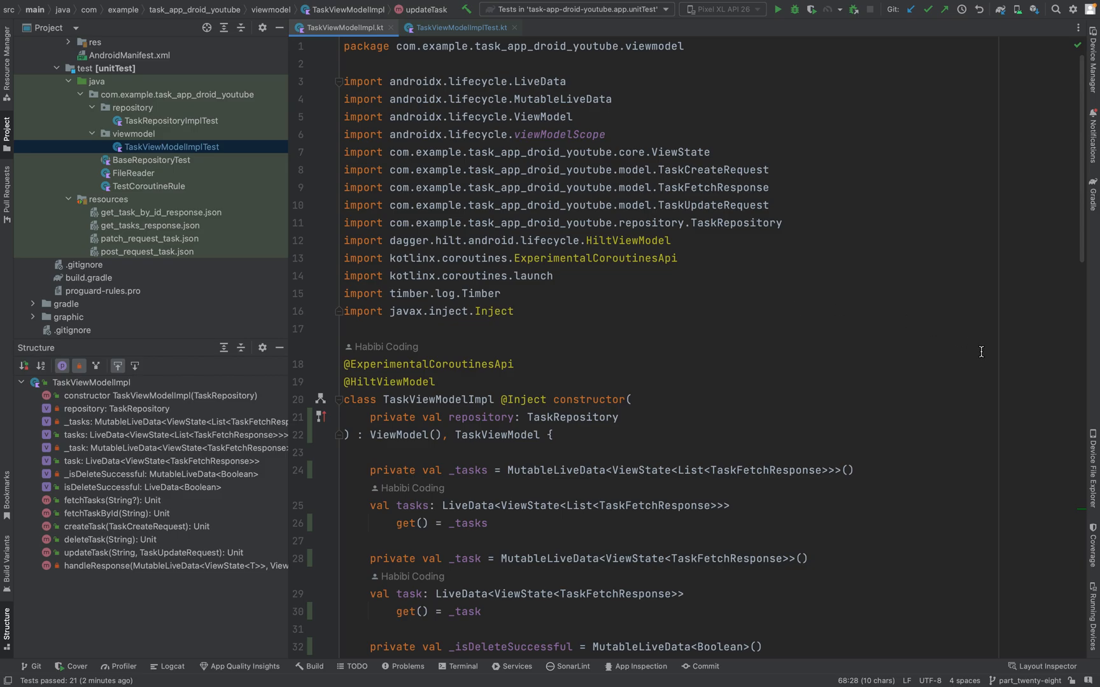
scroll(down, 3)
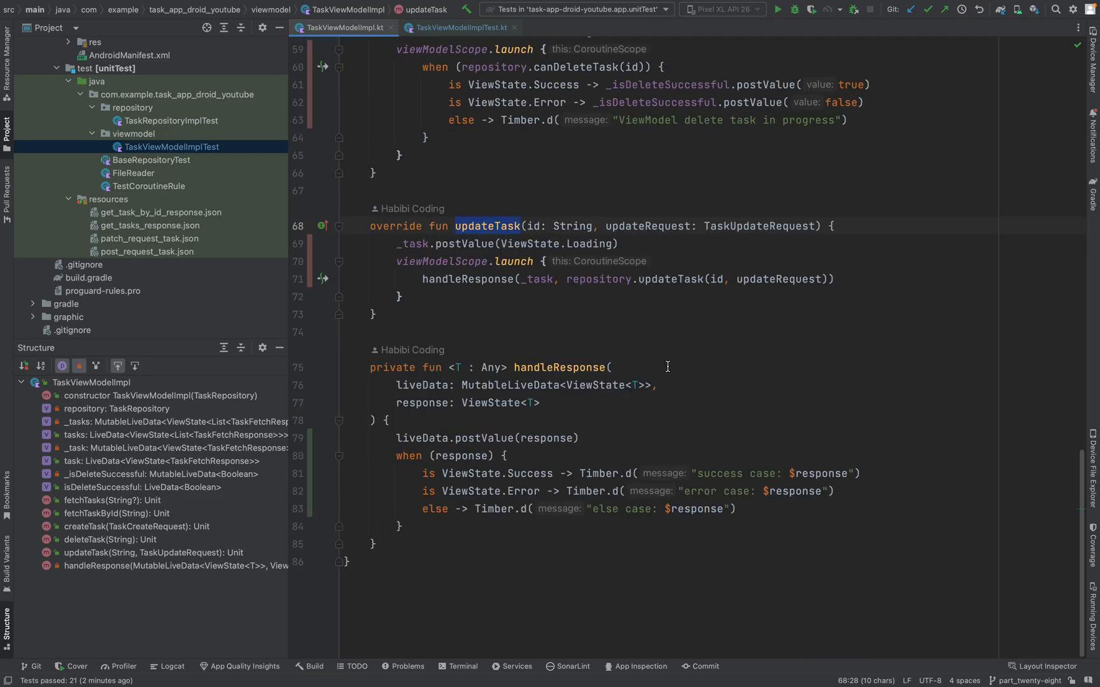
mouse_move(691, 500)
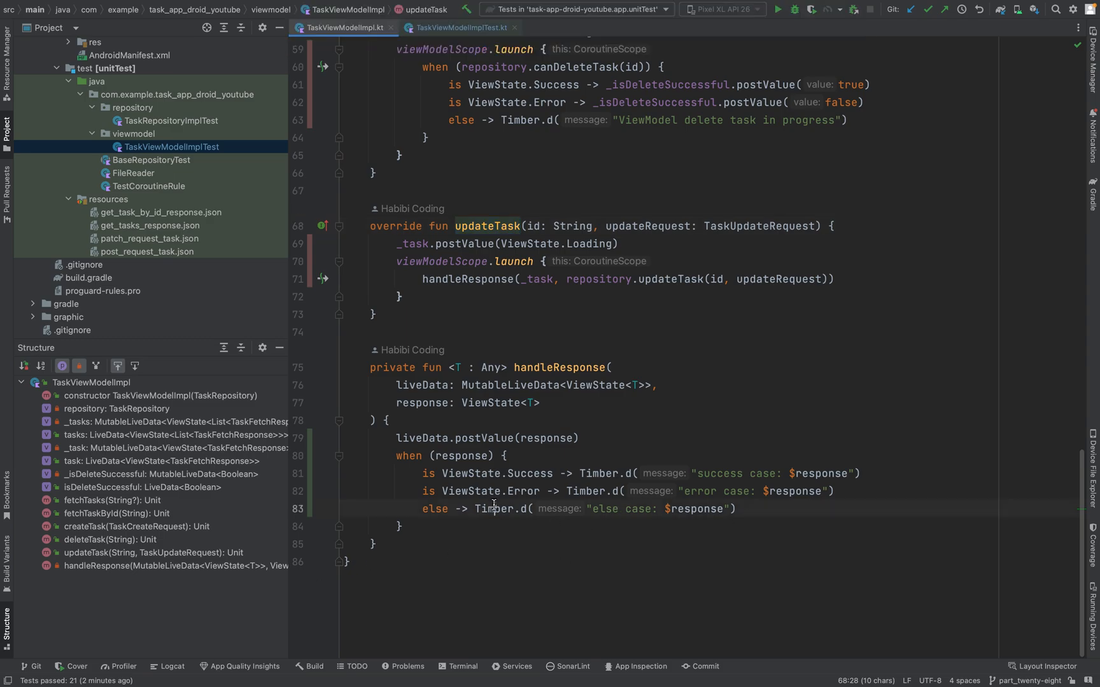
click(494, 508)
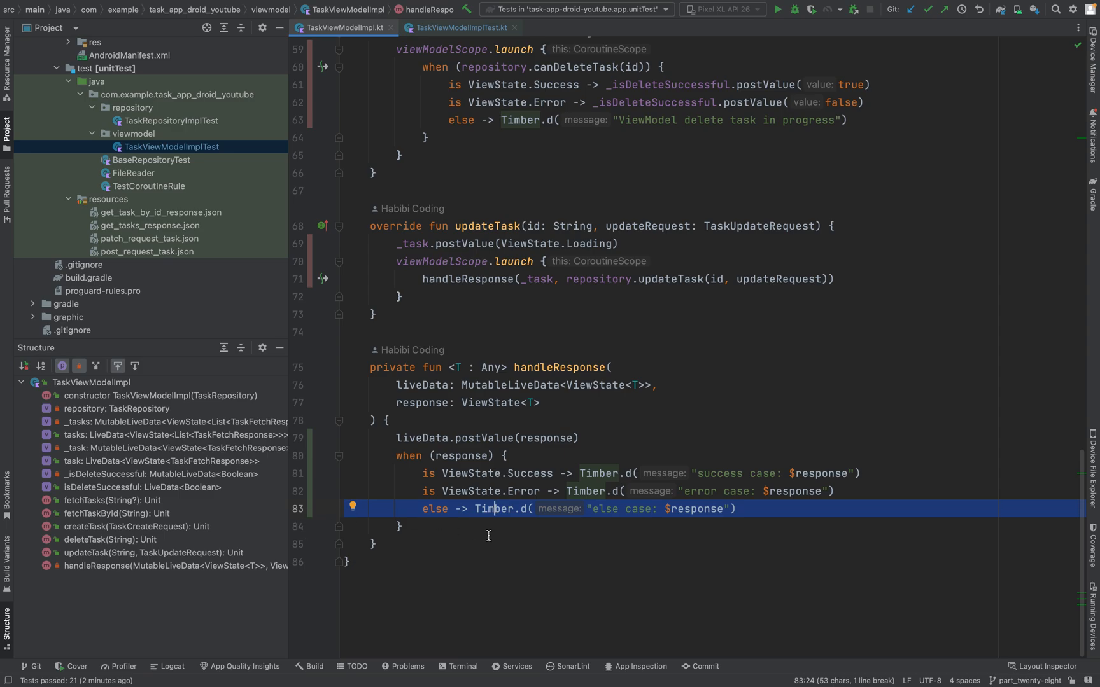
mouse_move(602, 590)
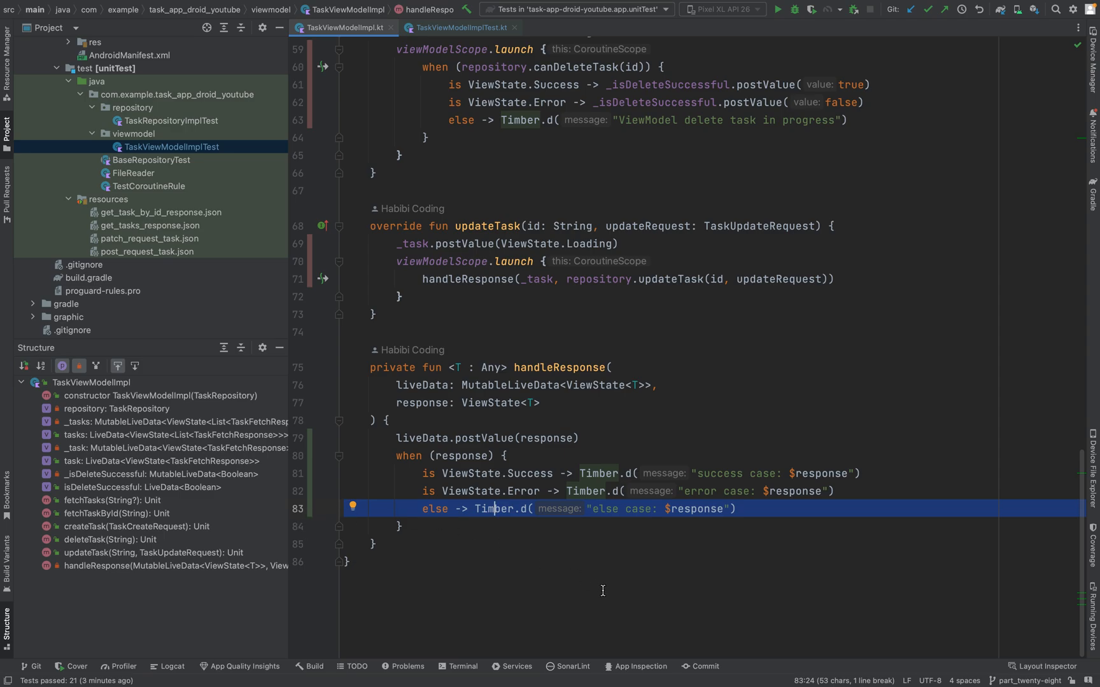
scroll(up, 3)
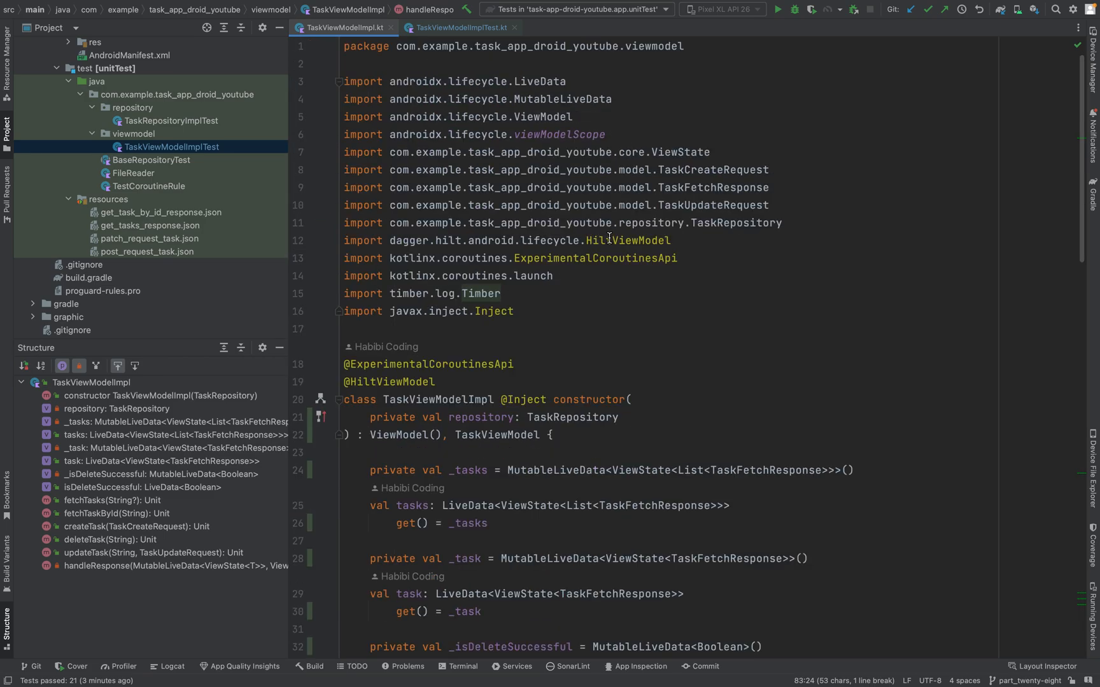
scroll(down, 3)
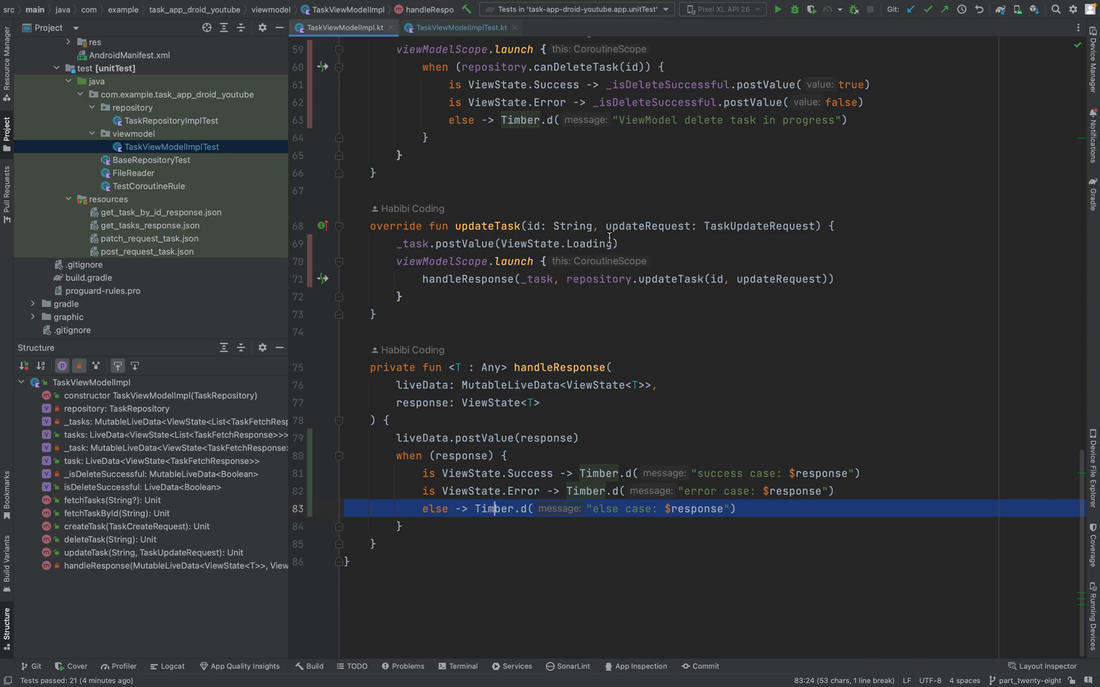
mouse_move(606, 290)
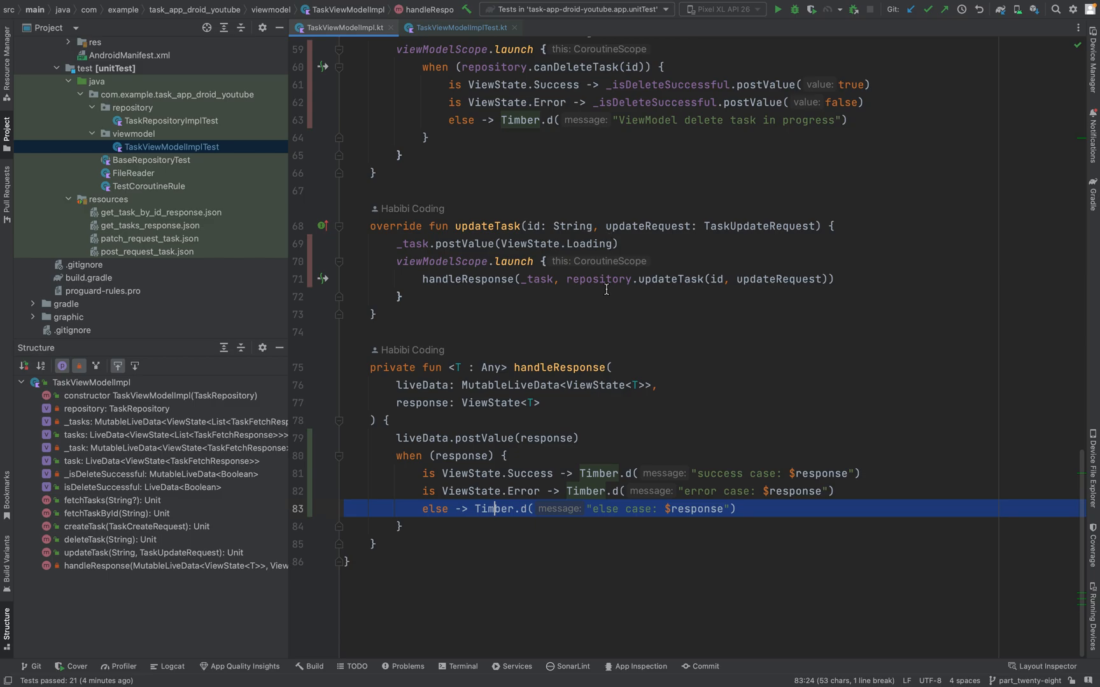
scroll(up, 3)
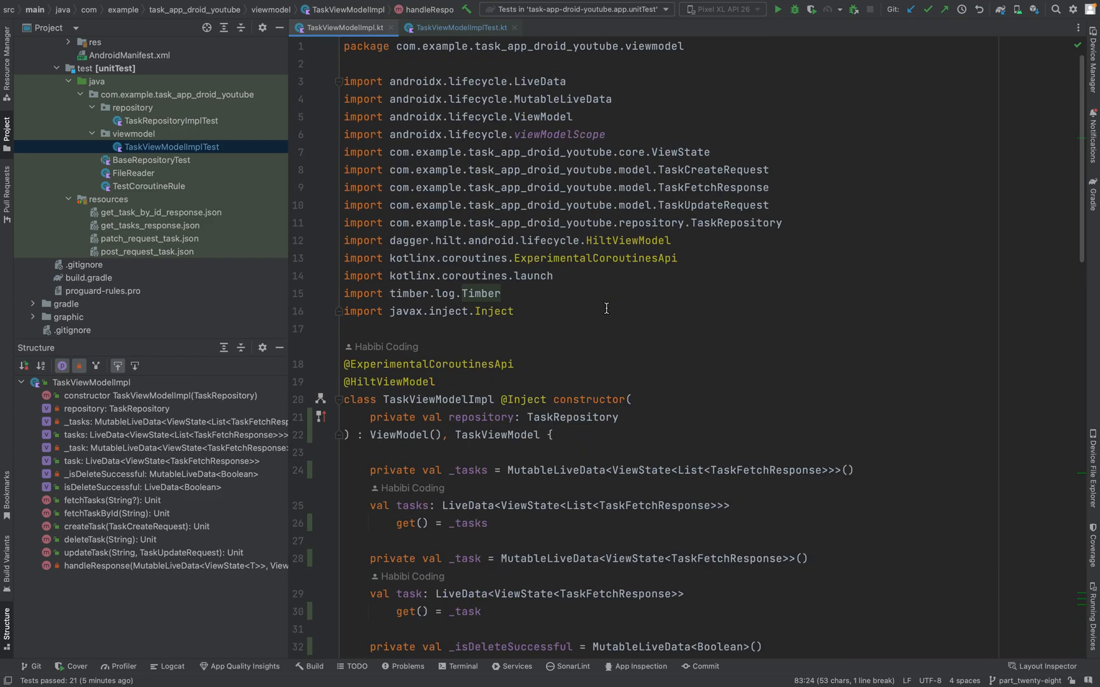
scroll(down, 3)
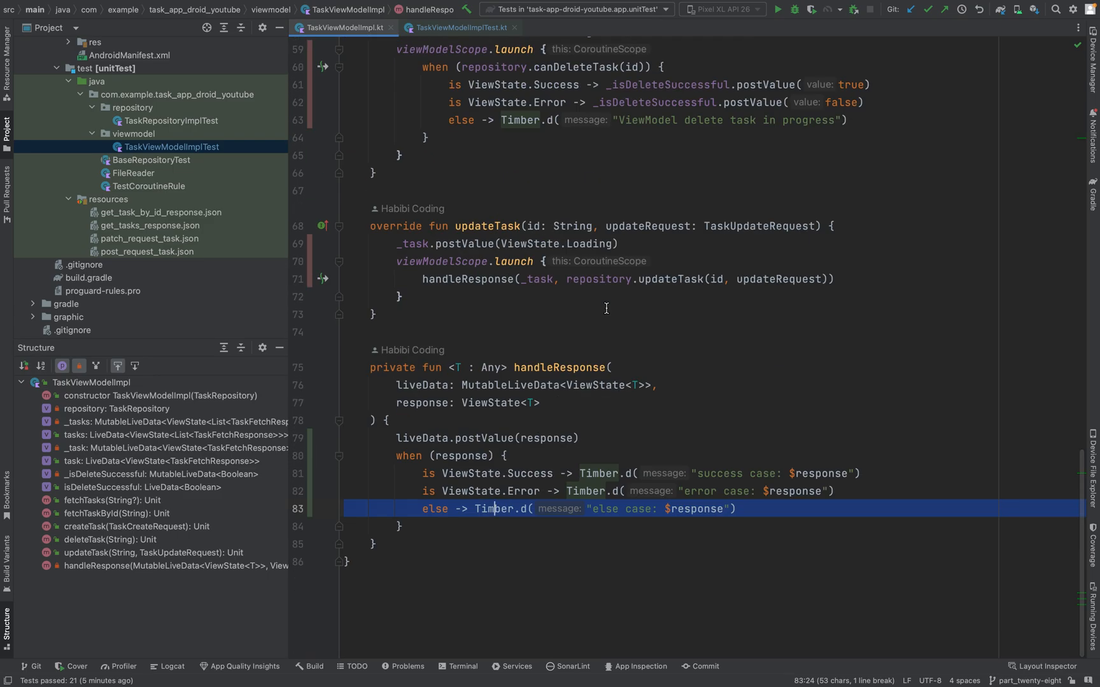